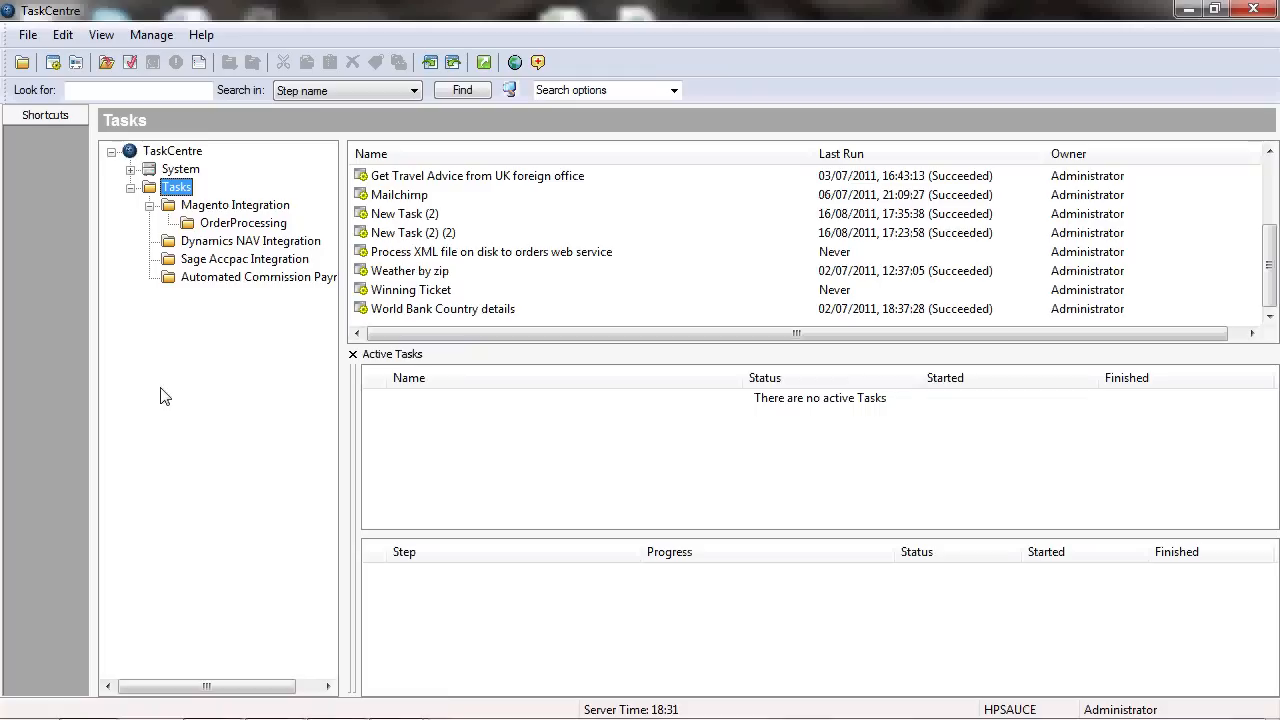
mouse_move(168, 390)
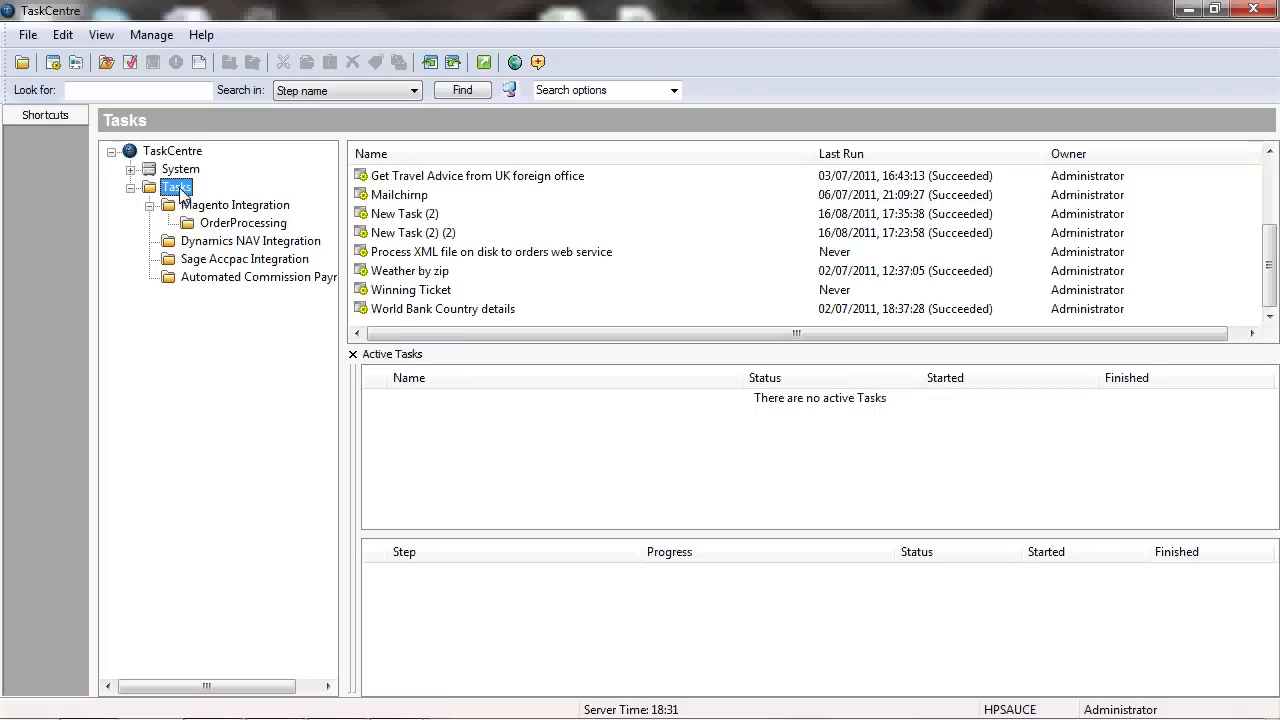
- Create a new task under the Tasks folder named 'Flat File Import'
right_click(176, 188)
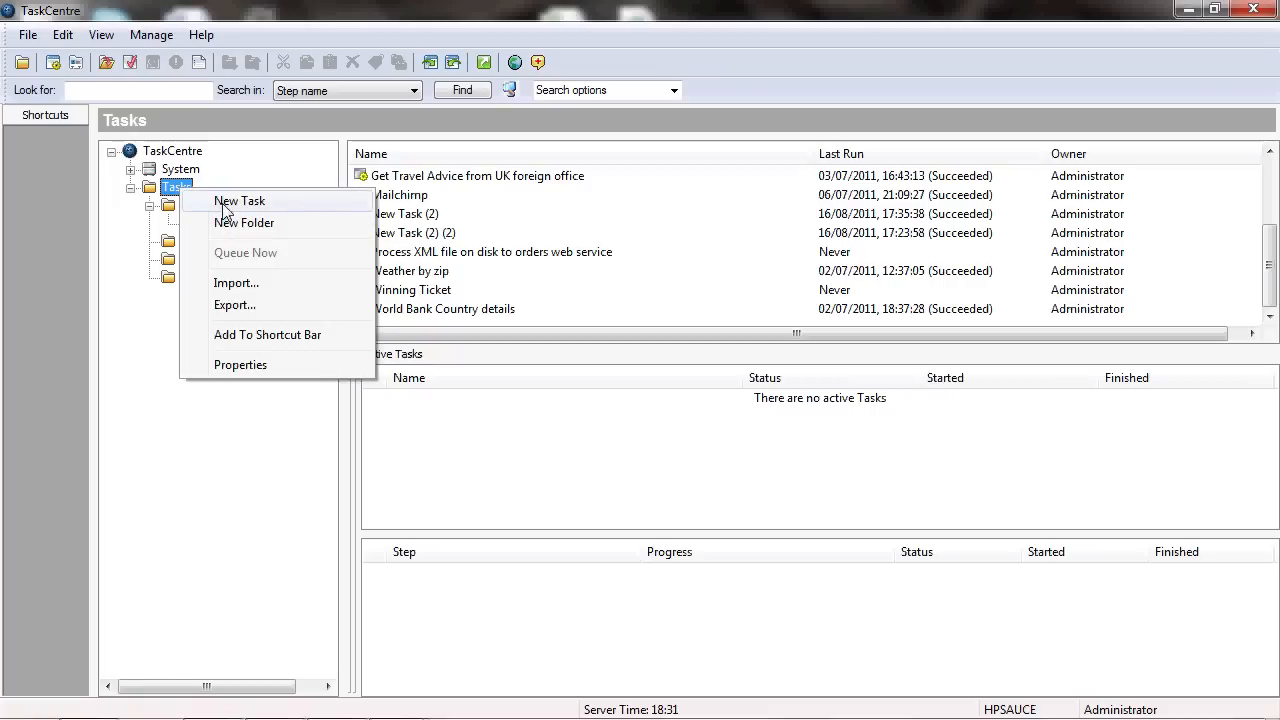
click(240, 200)
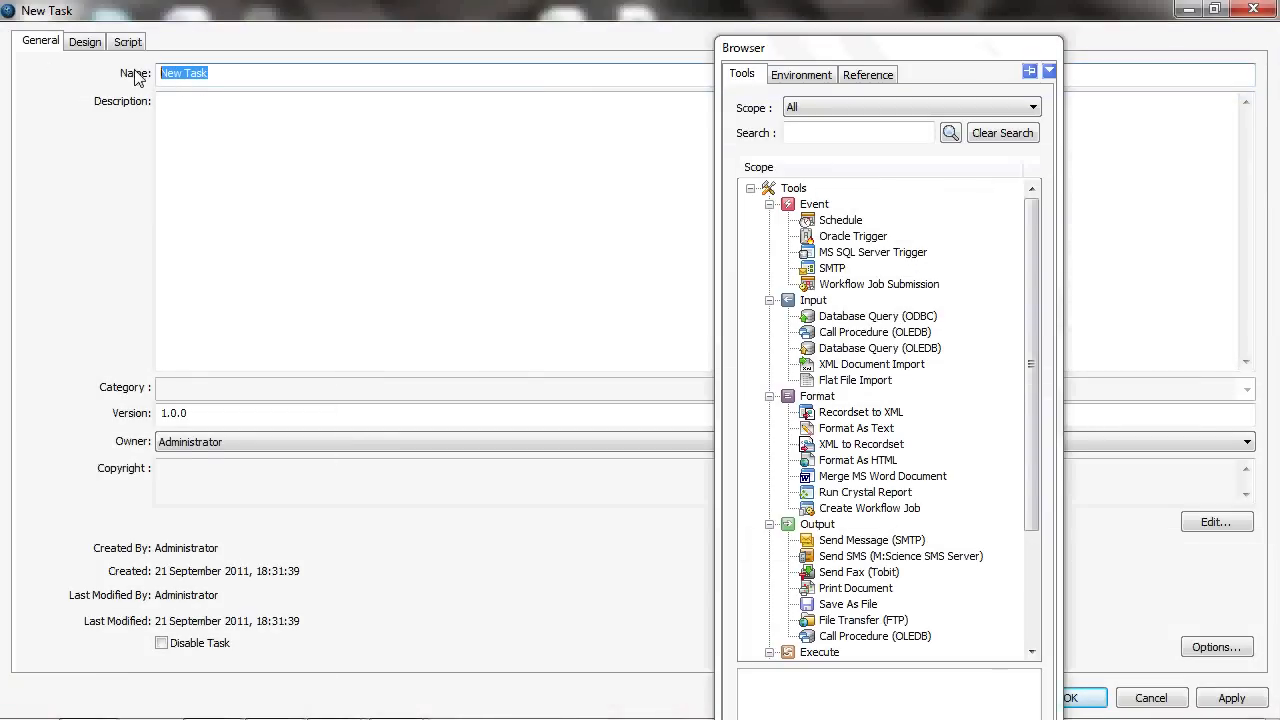
text(Flat)
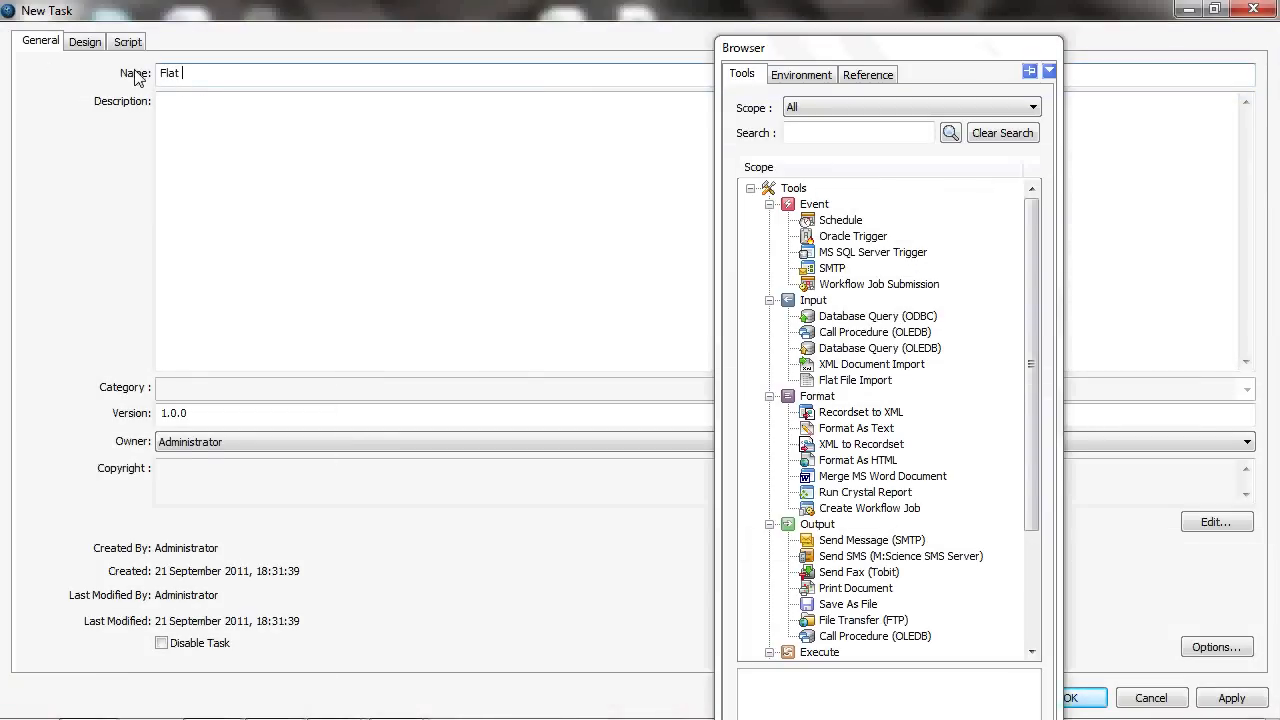
text(File Im)
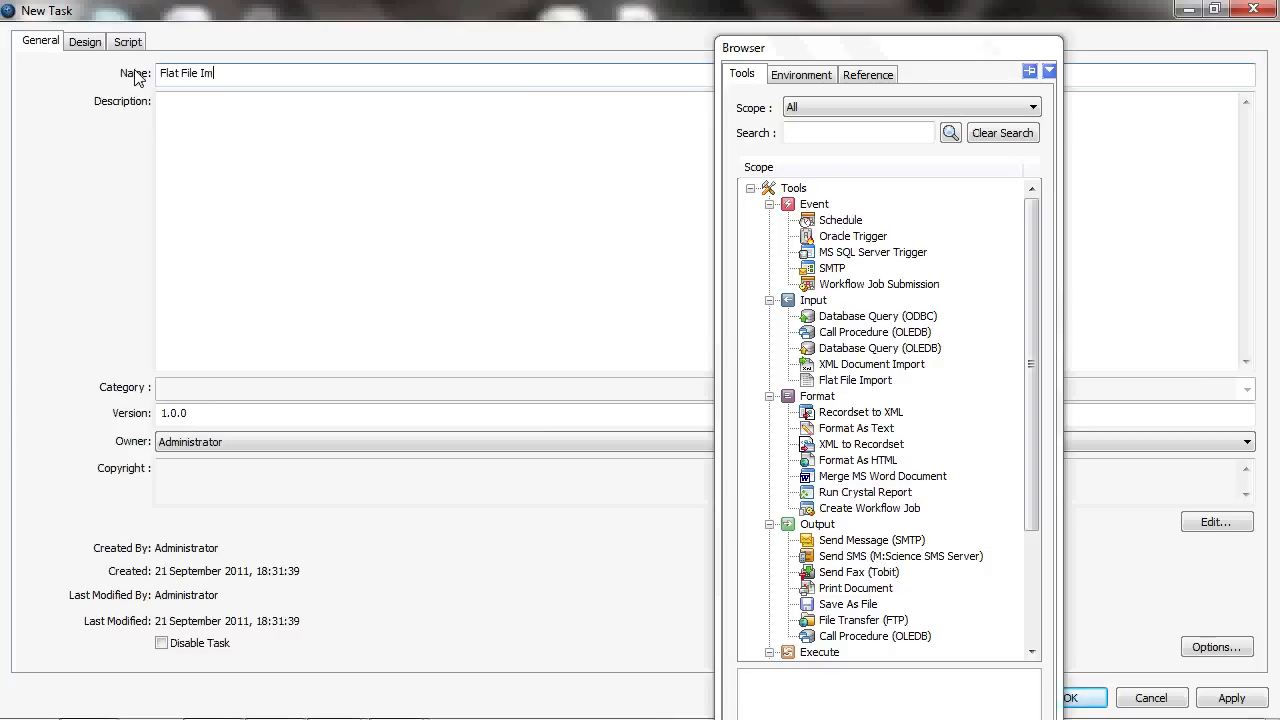
text(port)
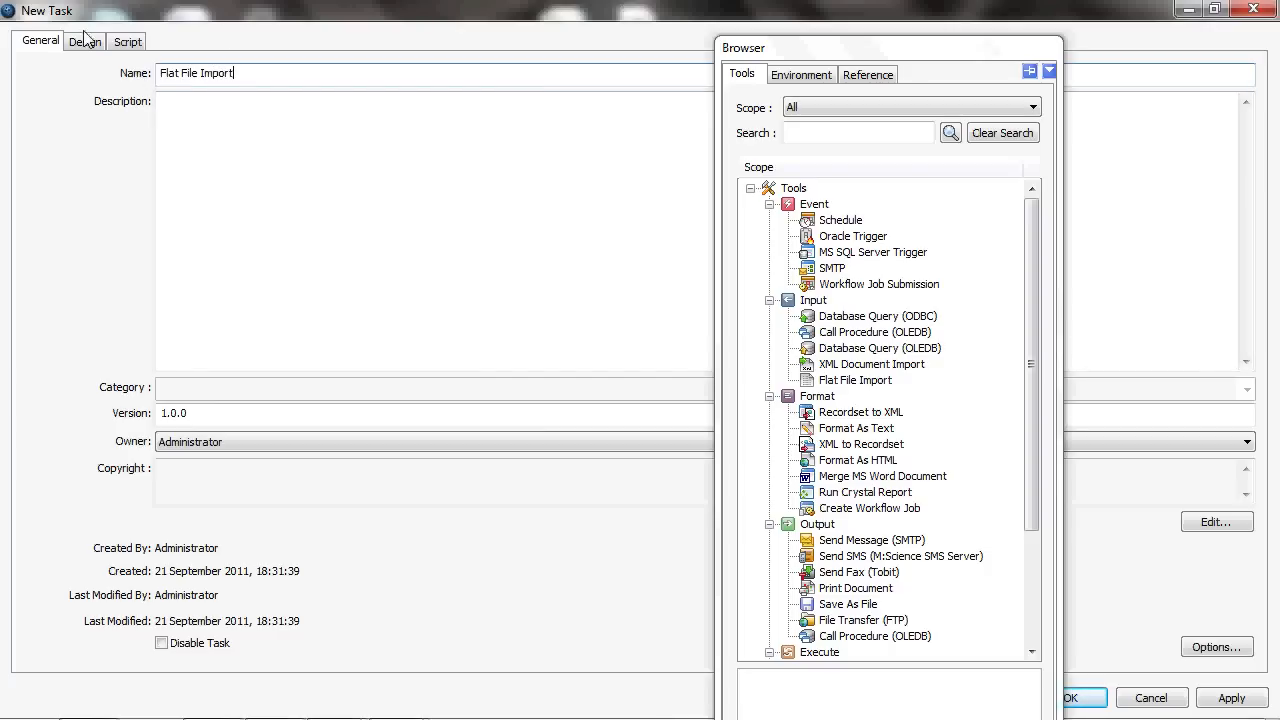
- Add a Flat File Import step sourcing Components.csv from the DropZone folder
click(86, 40)
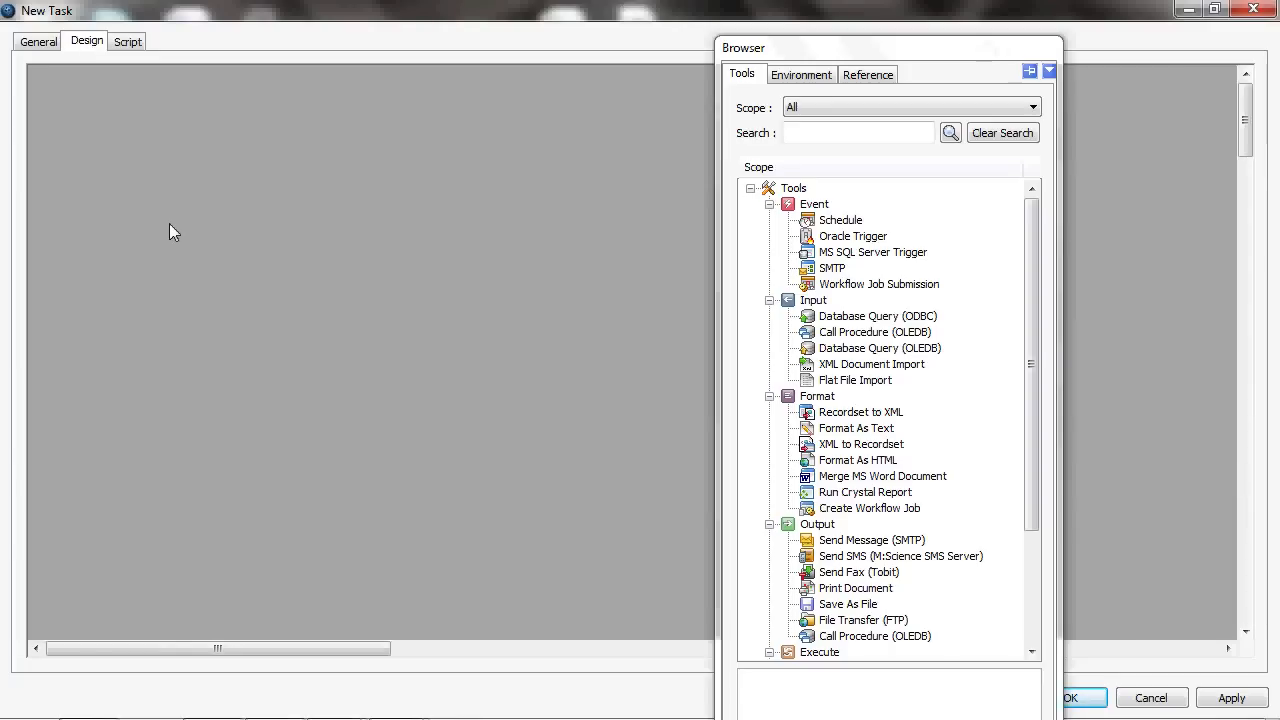
mouse_move(584, 304)
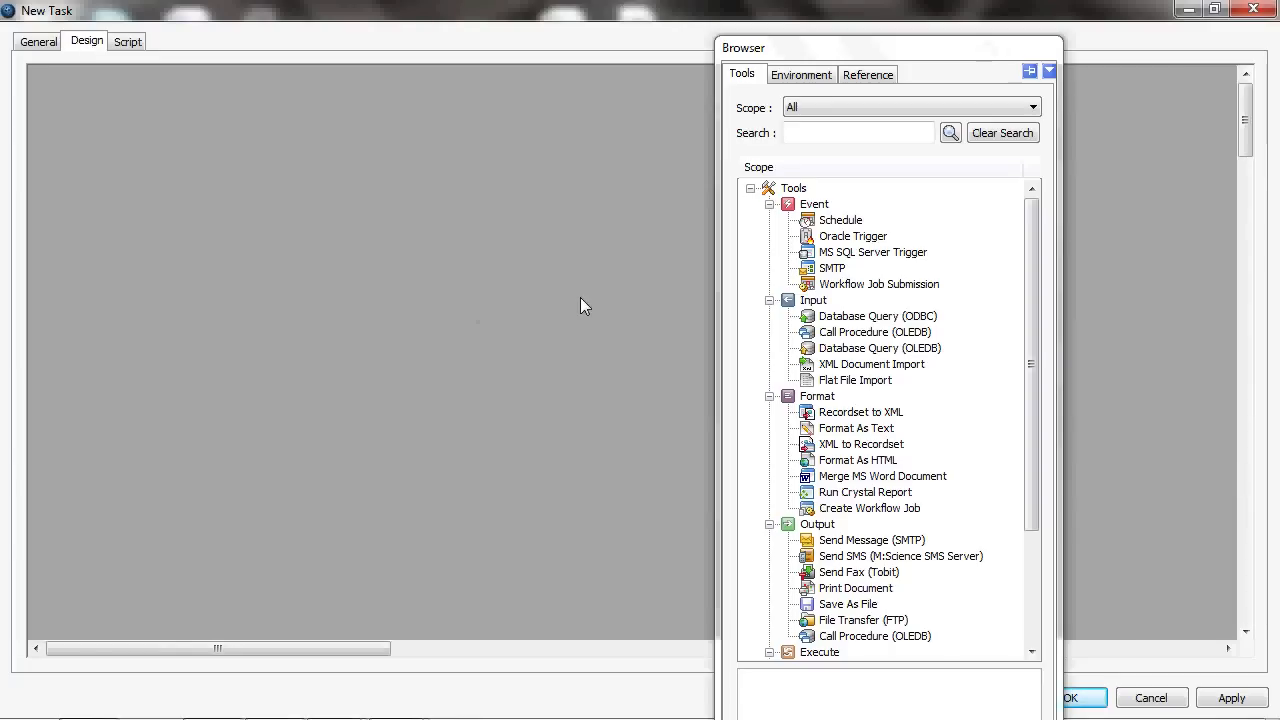
click(856, 380)
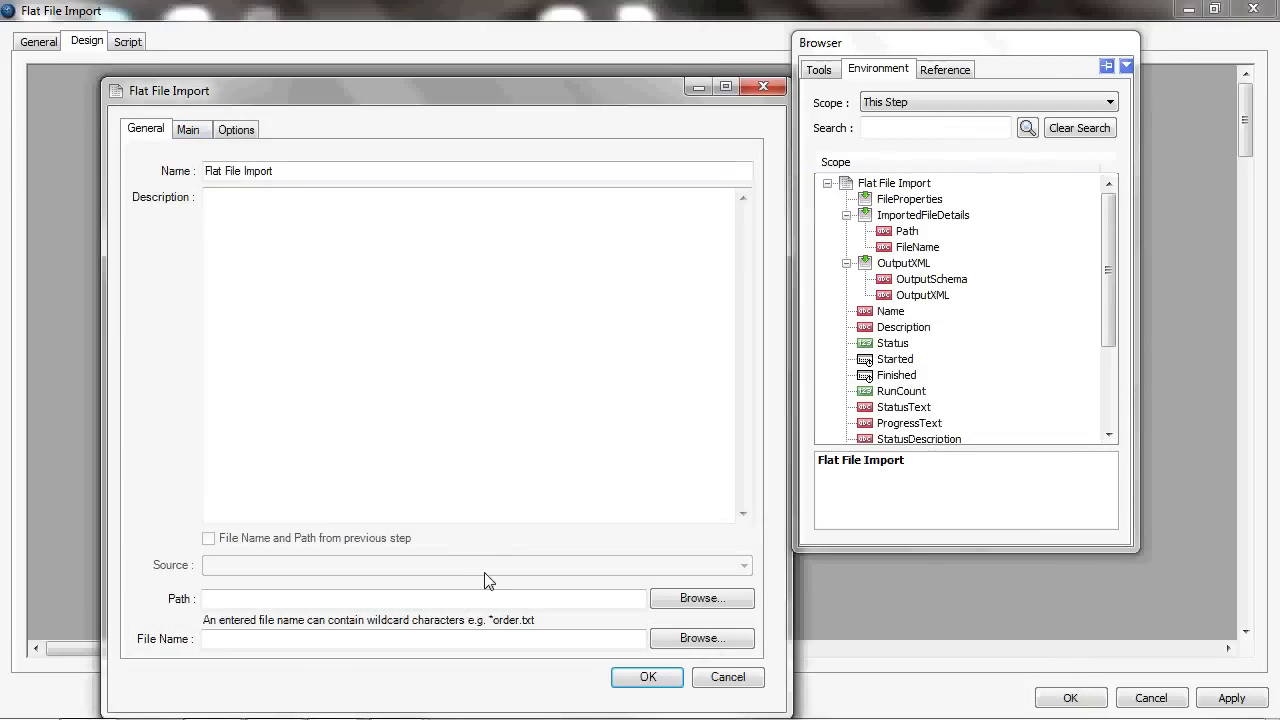
mouse_move(590, 640)
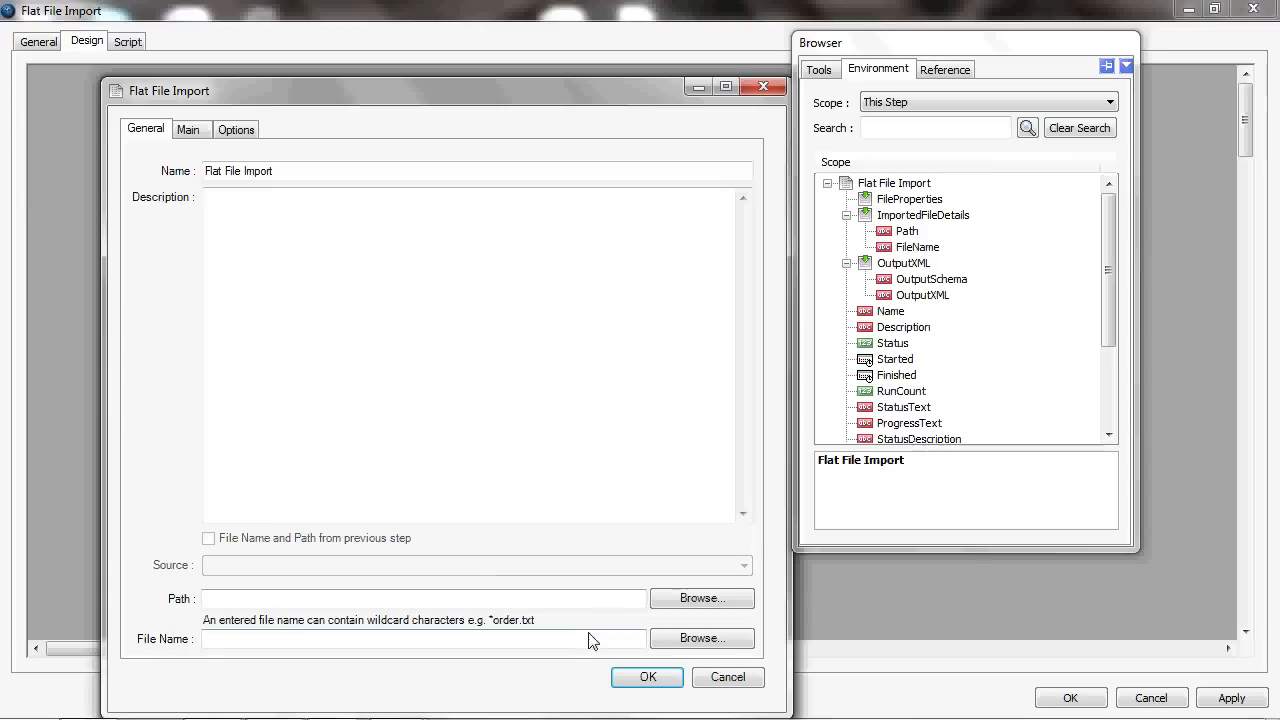
click(700, 598)
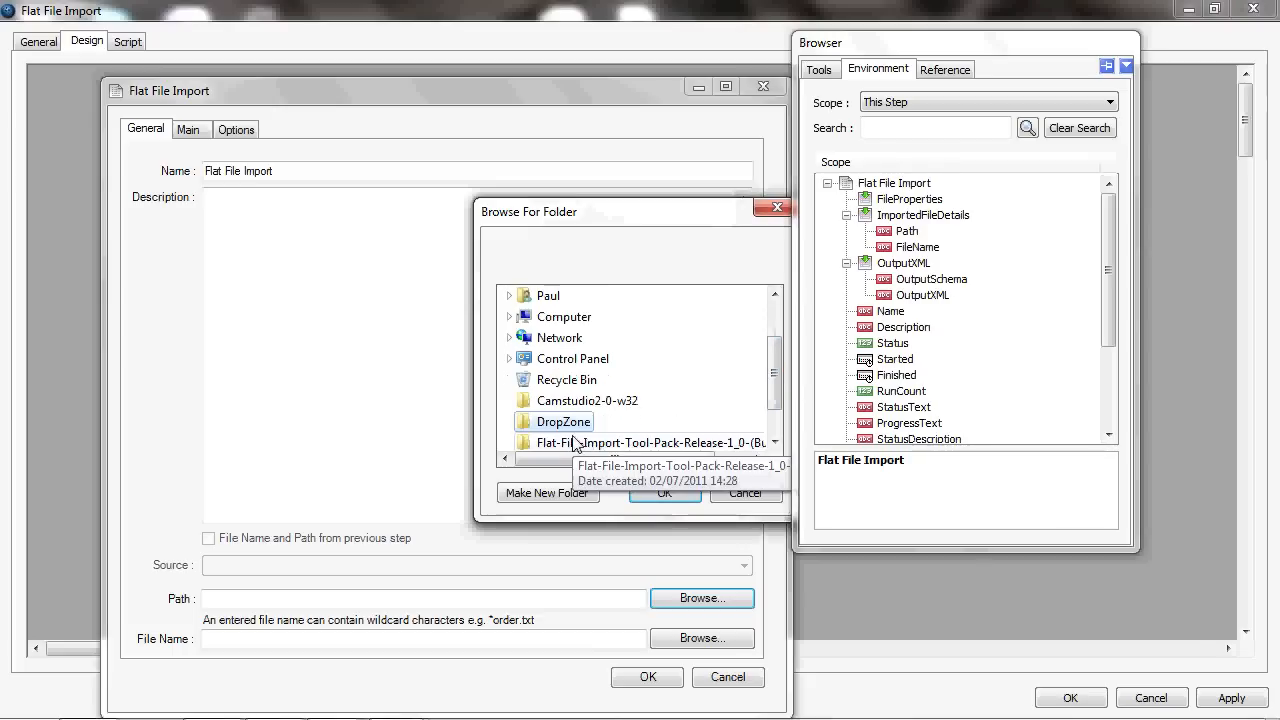
click(664, 492)
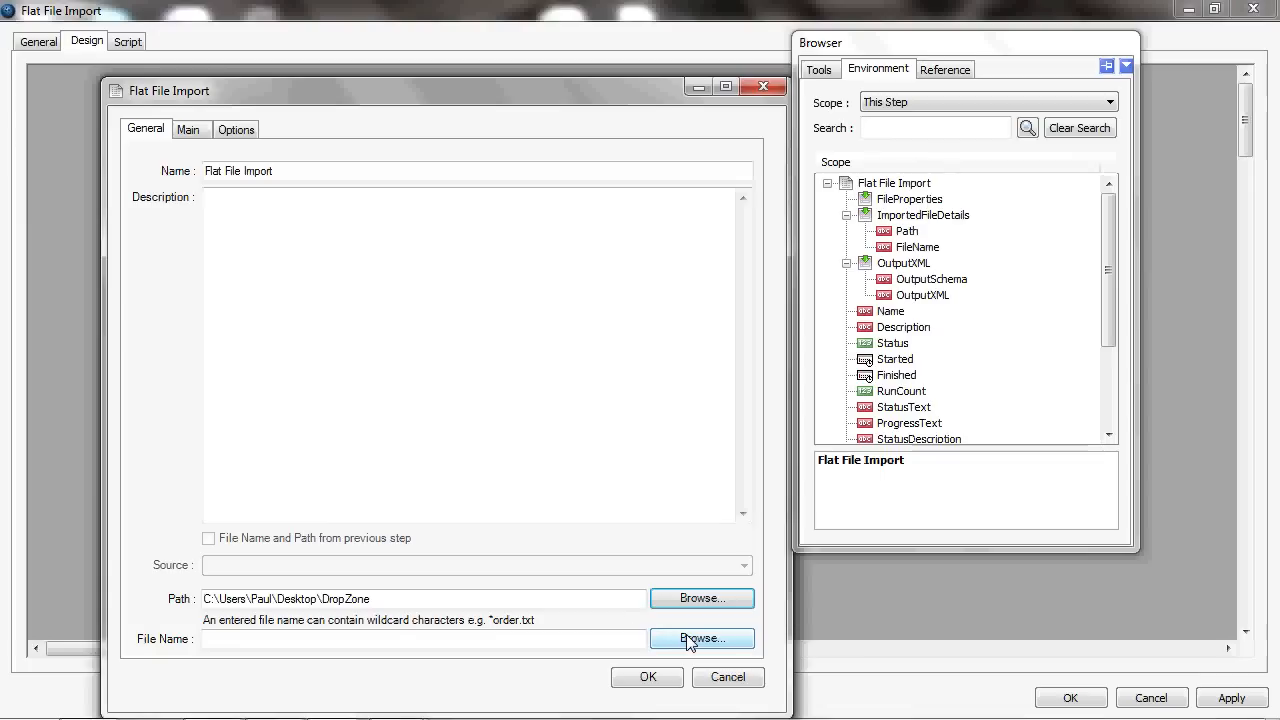
click(700, 638)
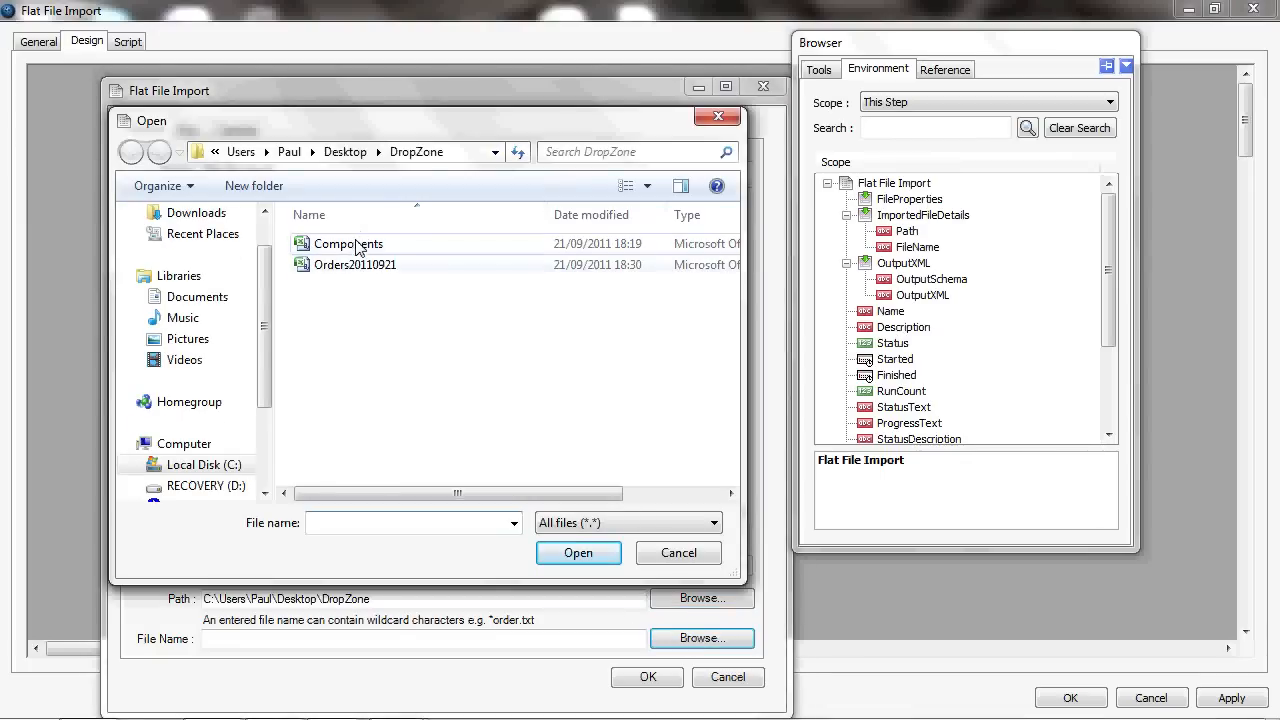
click(348, 244)
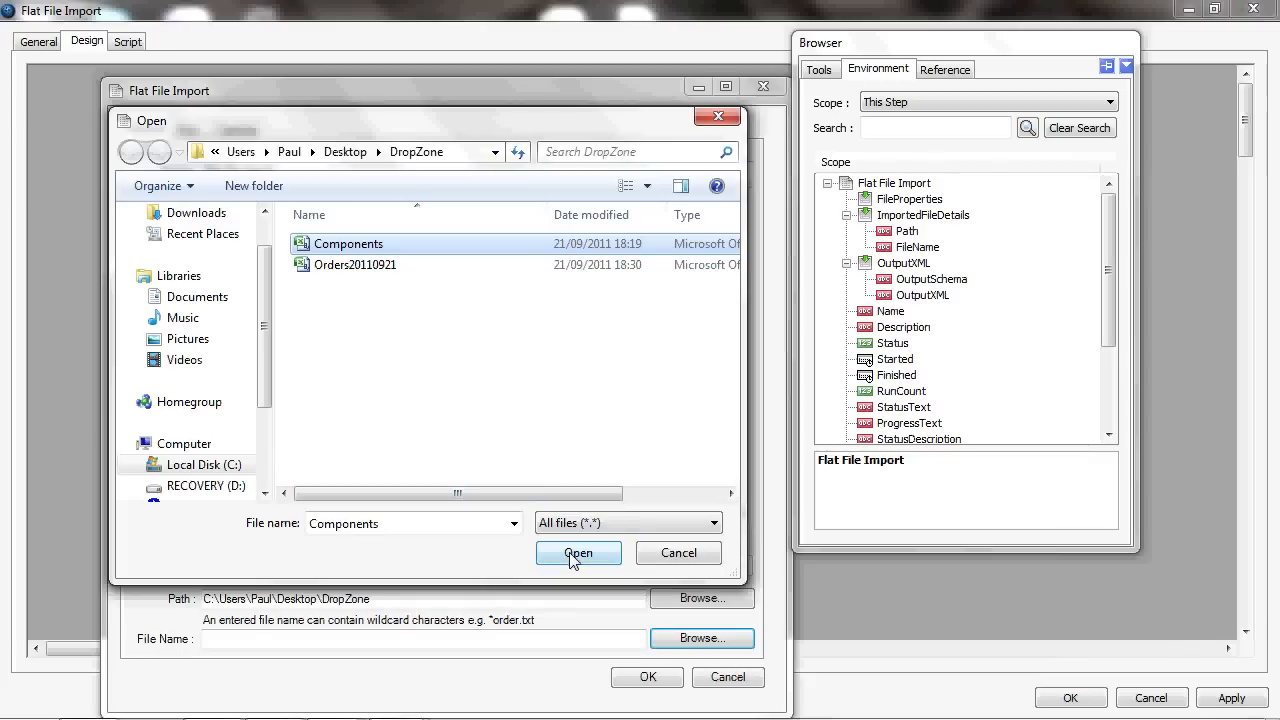
click(576, 552)
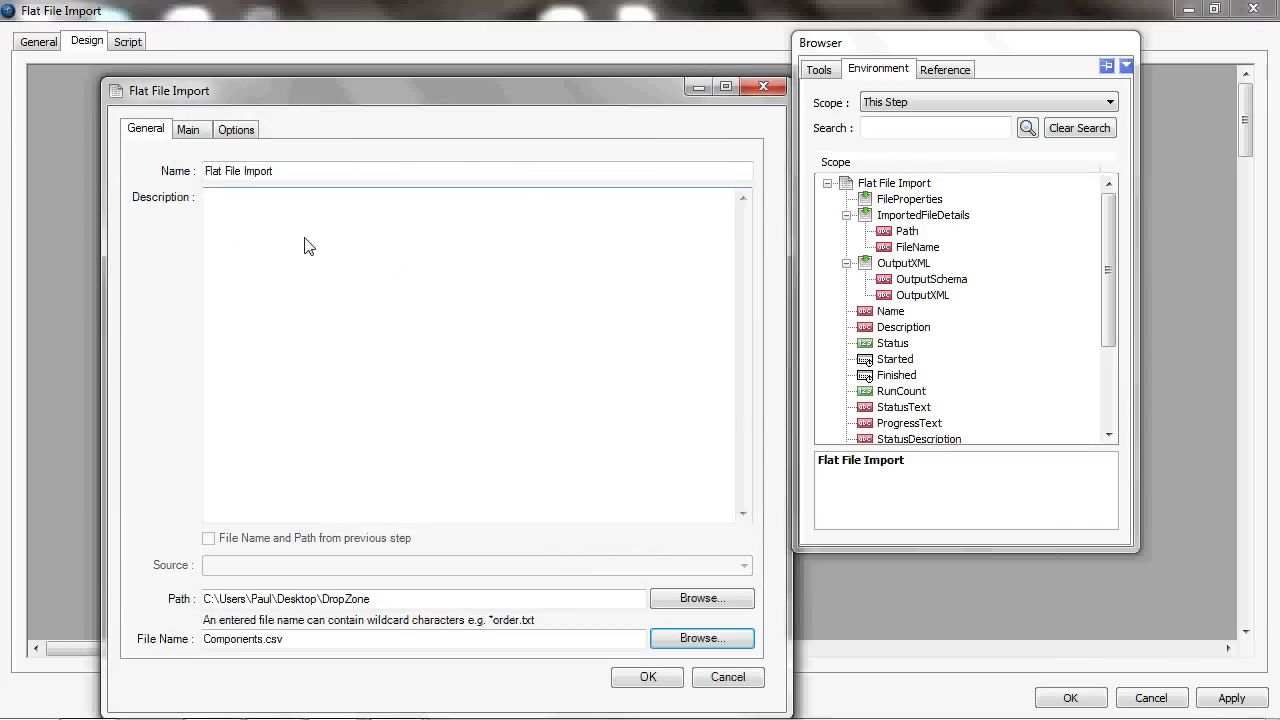
- Set the root node name to Root and mark the file as having a header row
click(188, 128)
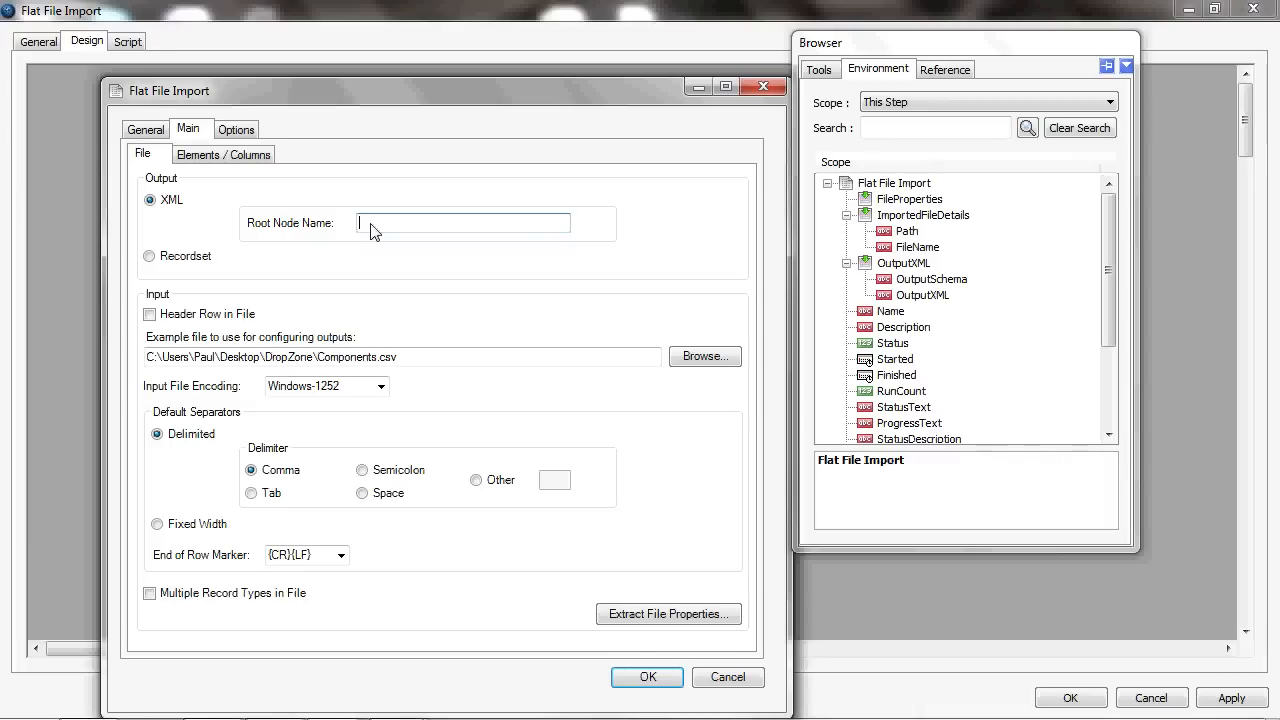
text(Root)
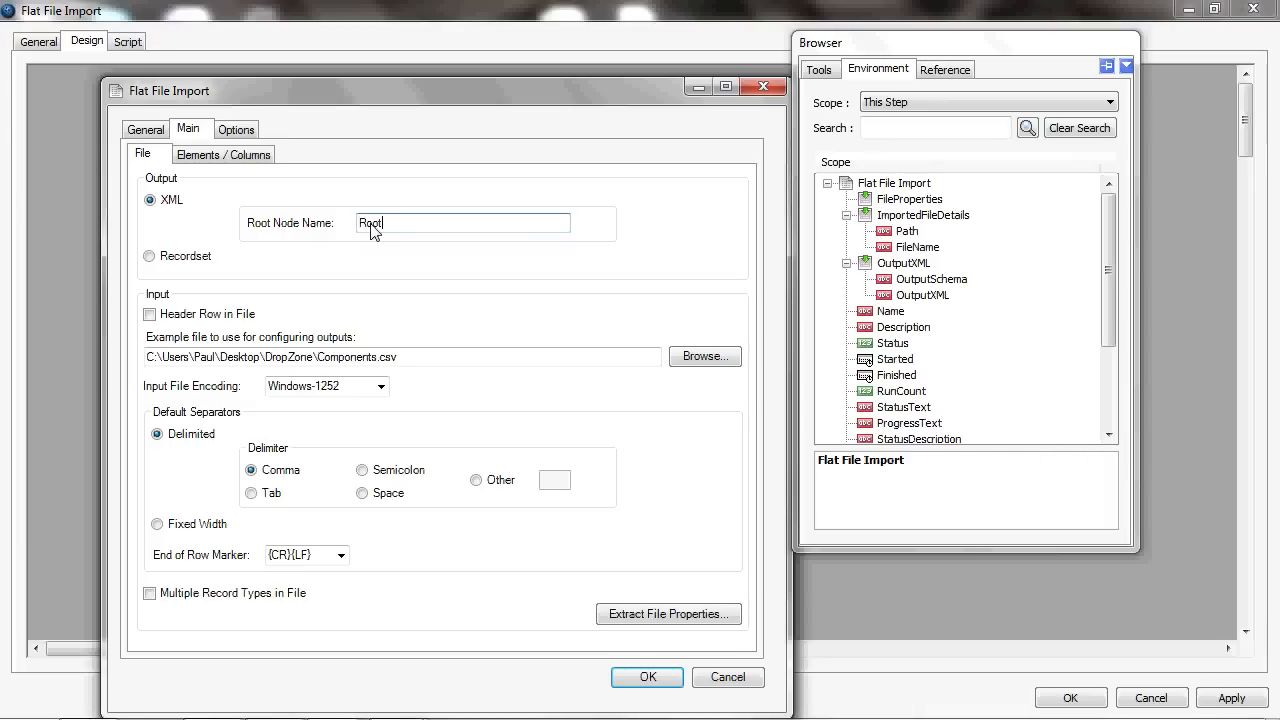
mouse_move(336, 280)
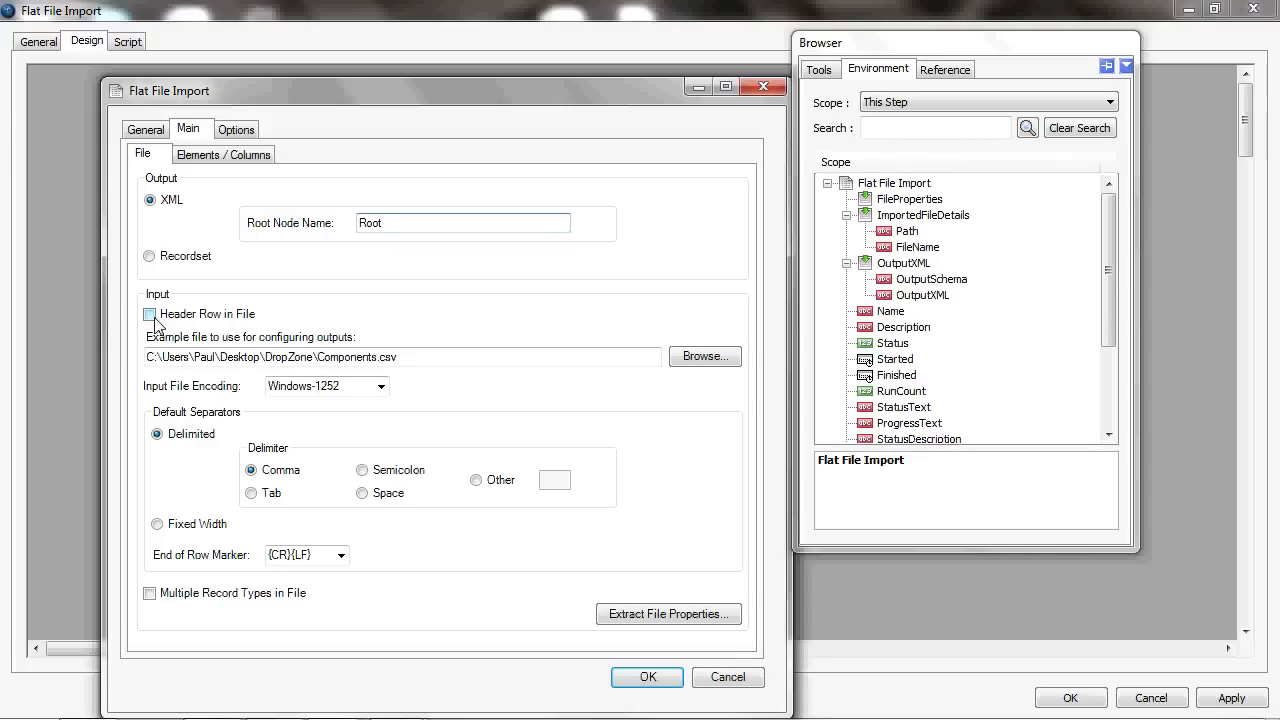
click(150, 314)
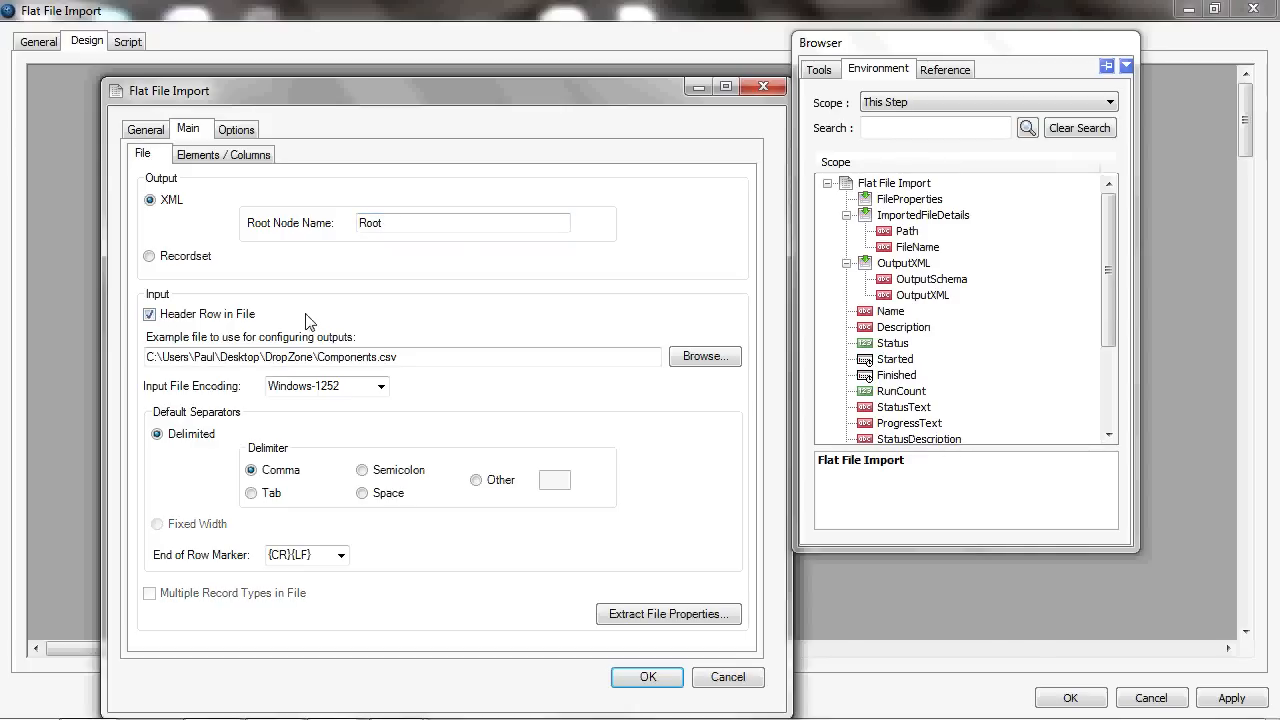
mouse_move(438, 392)
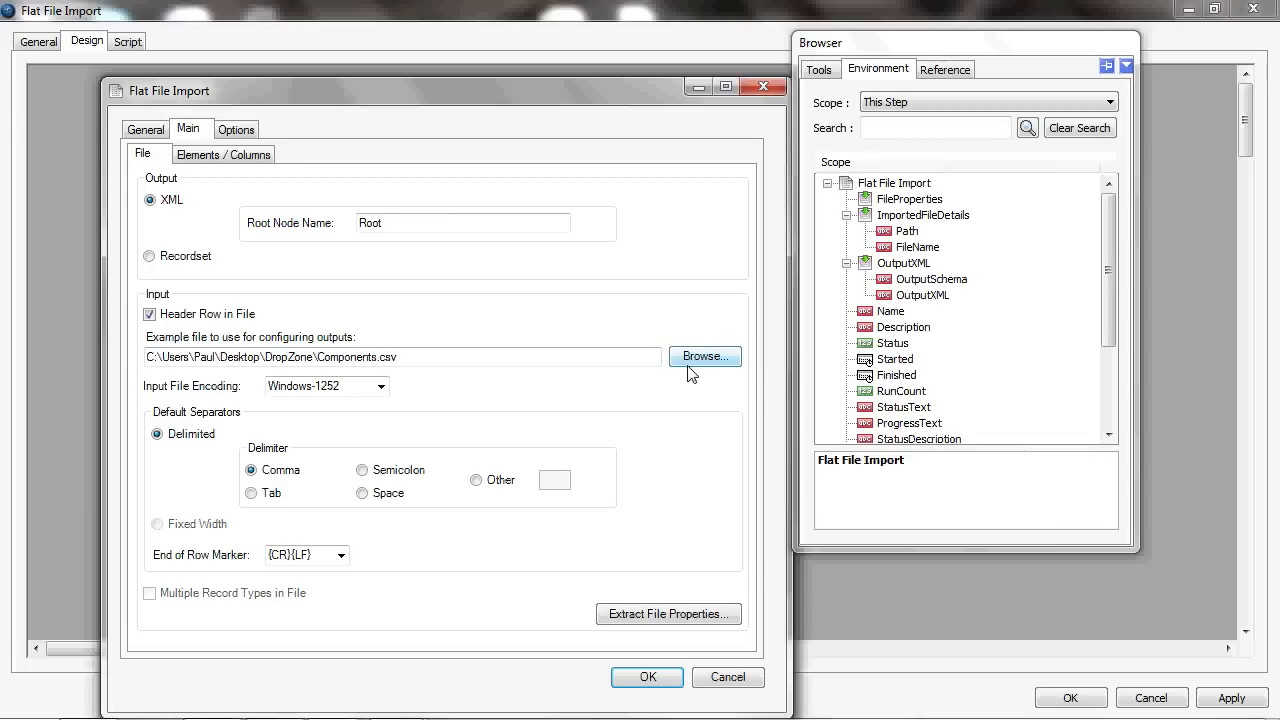
mouse_move(438, 394)
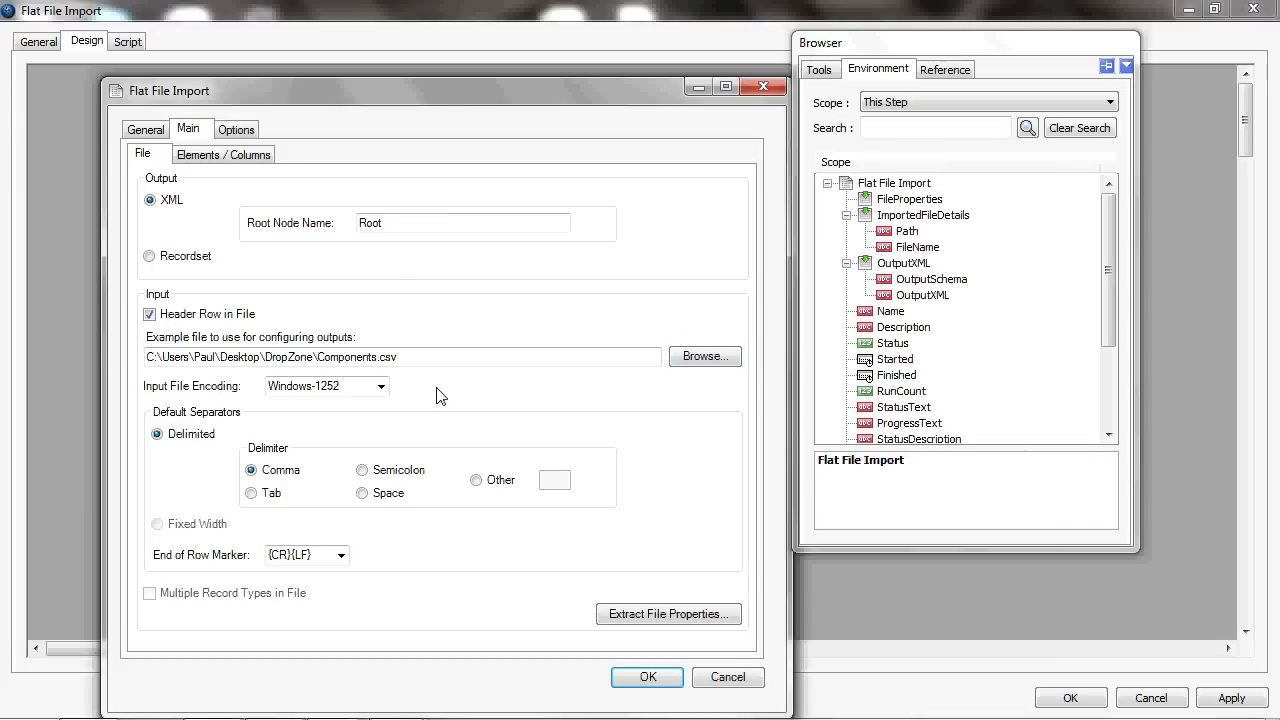
mouse_move(342, 412)
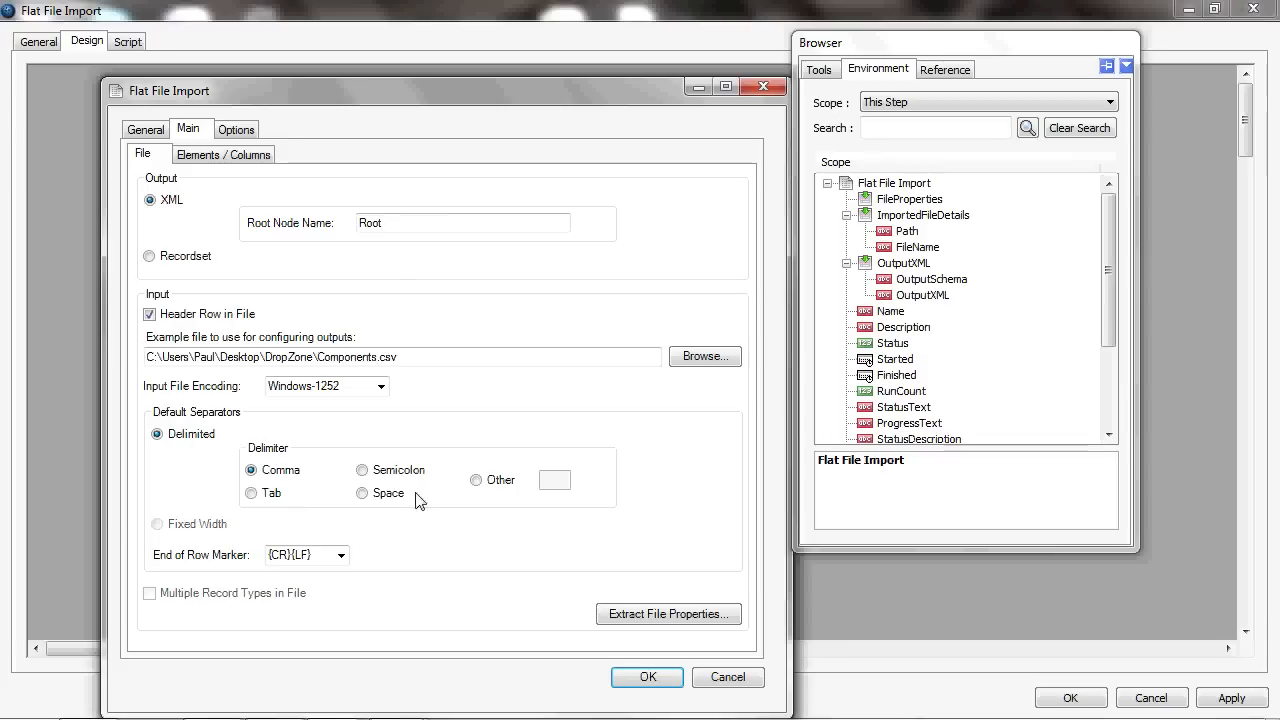
mouse_move(392, 538)
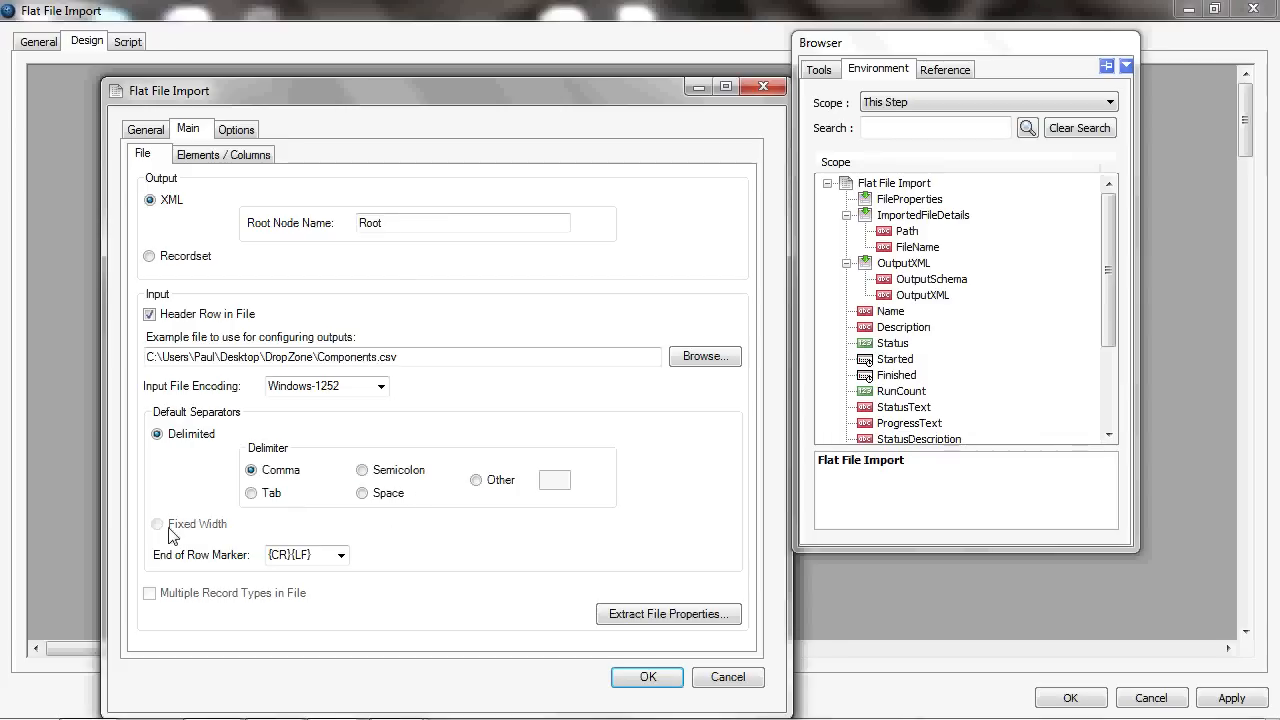
mouse_move(184, 564)
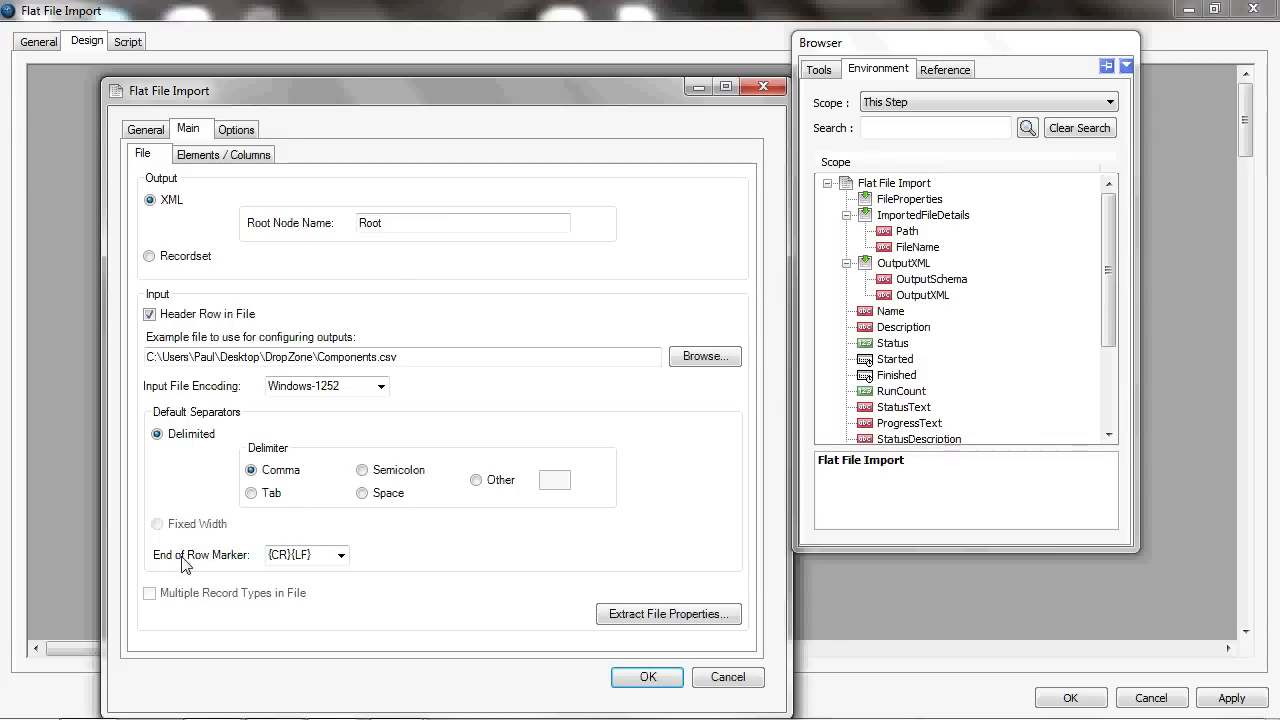
mouse_move(380, 548)
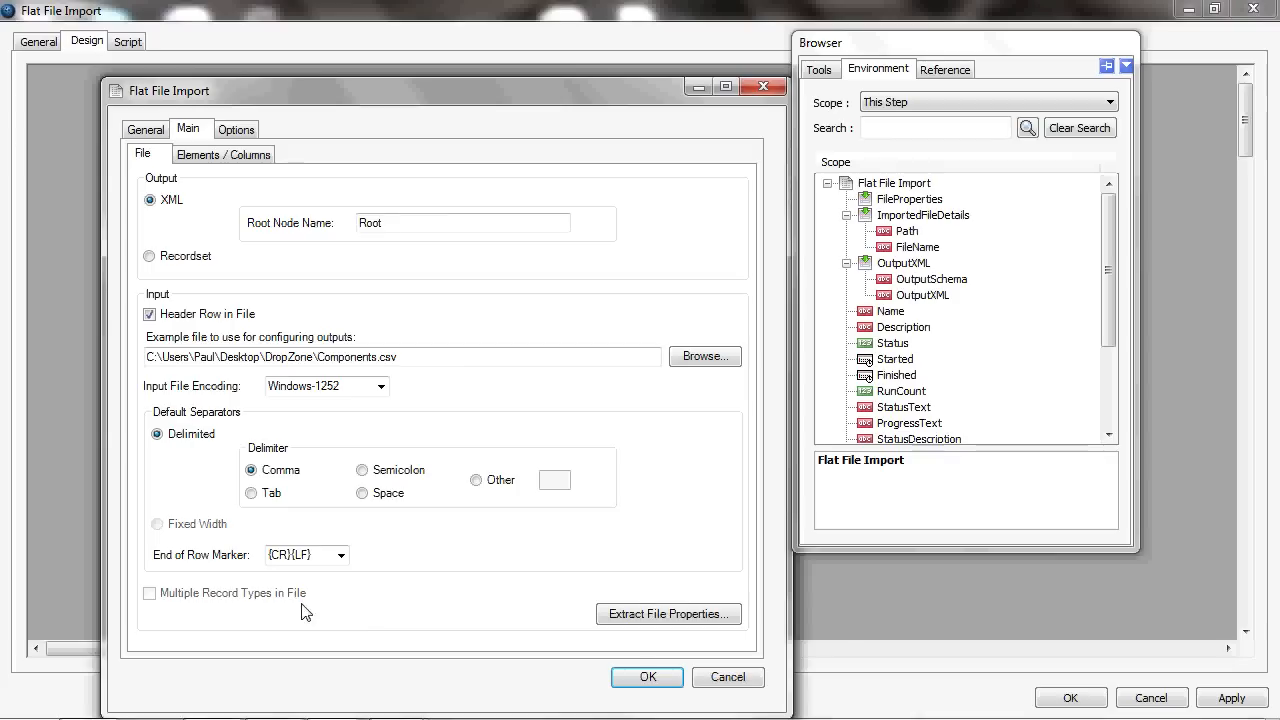
mouse_move(352, 596)
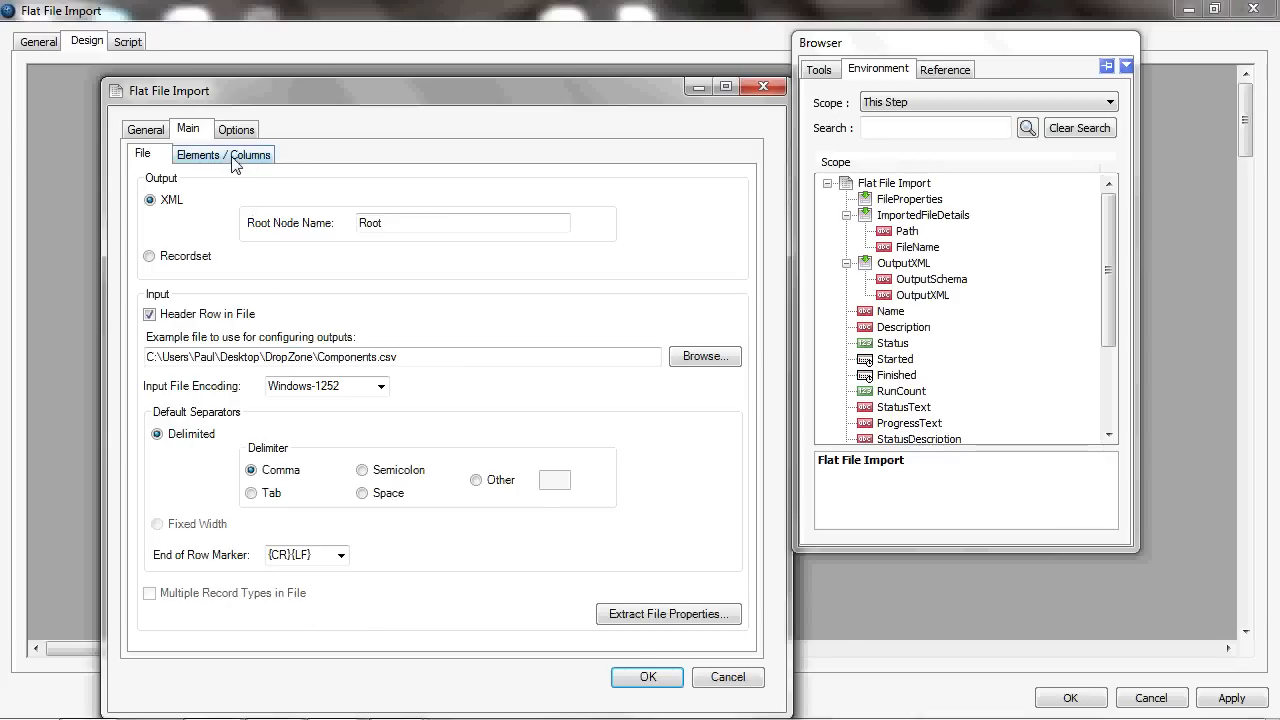
- Show the Elements / Columns layout with ItemNumber, Description and Unit under Root
click(224, 152)
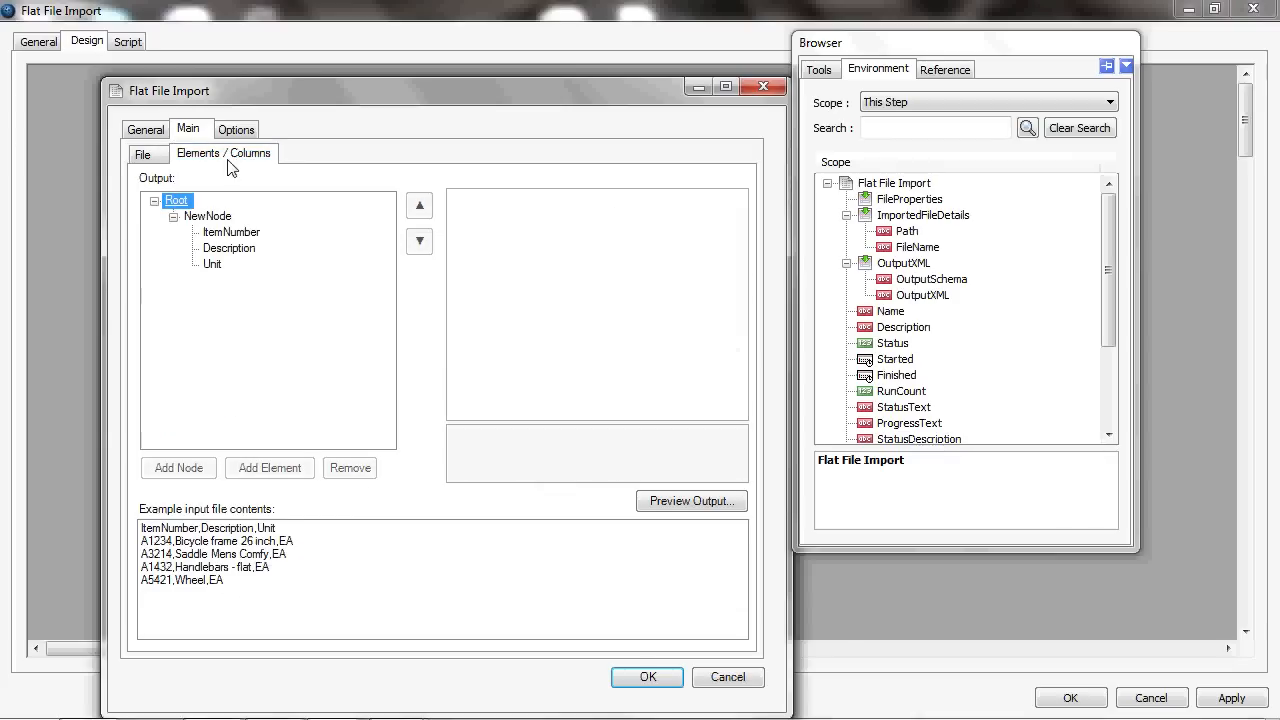
click(212, 264)
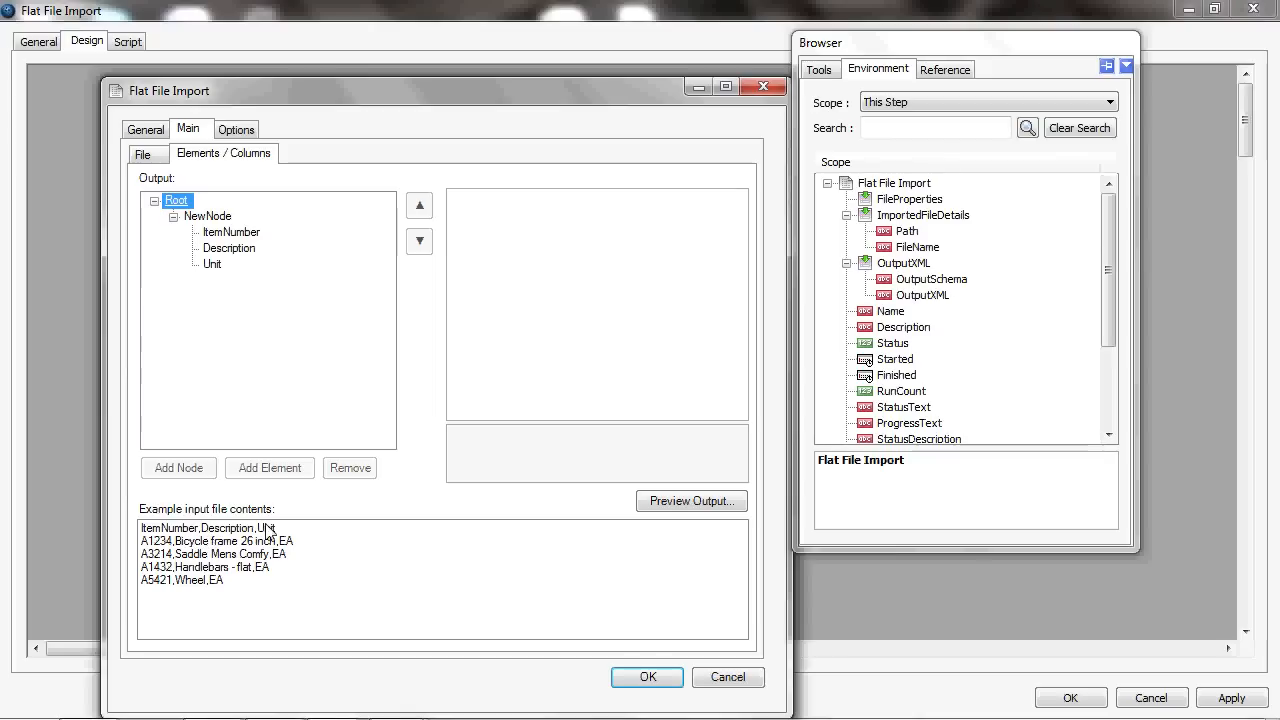
mouse_move(196, 538)
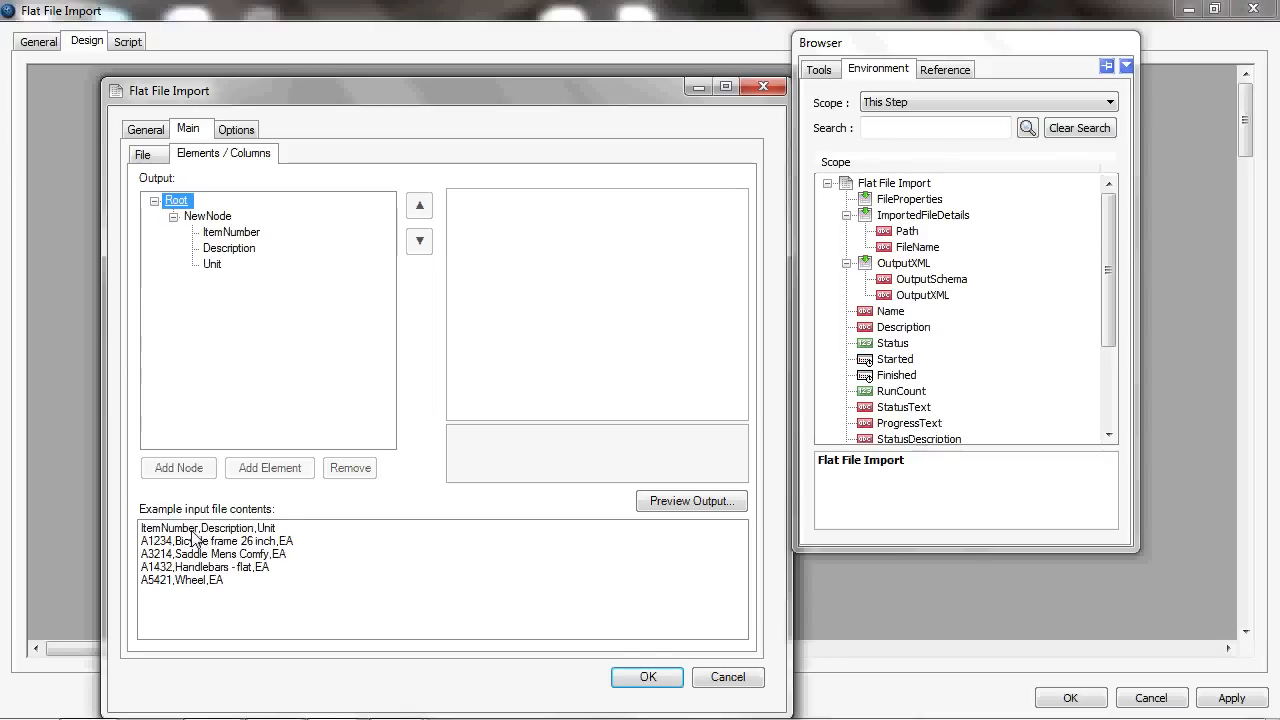
click(232, 232)
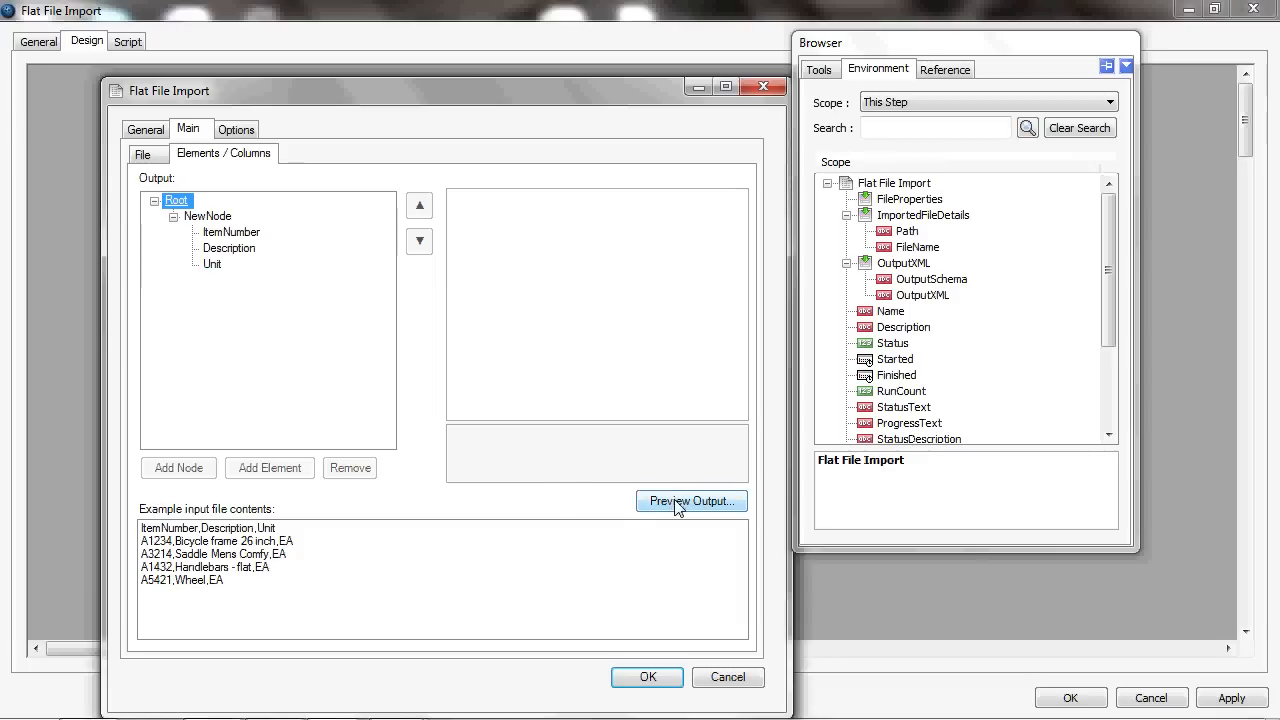
- Preview the XML output of the NewNode item rows, then close the preview
click(692, 500)
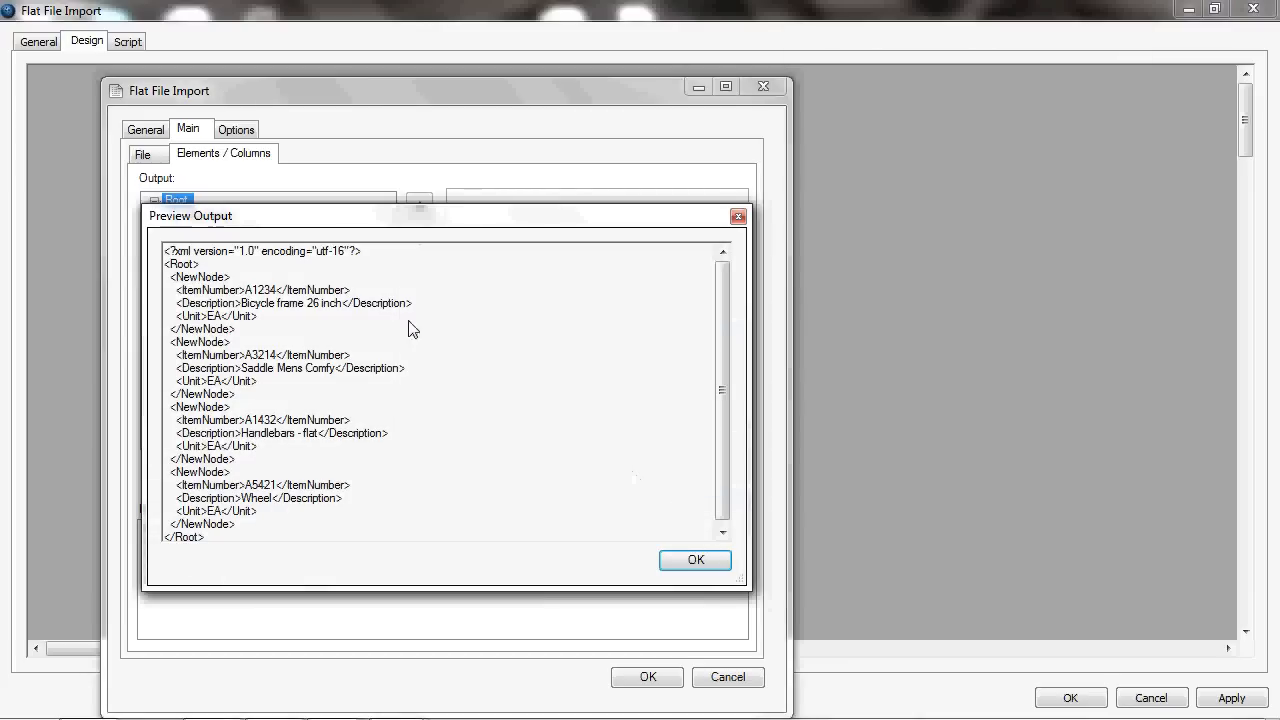
mouse_move(258, 292)
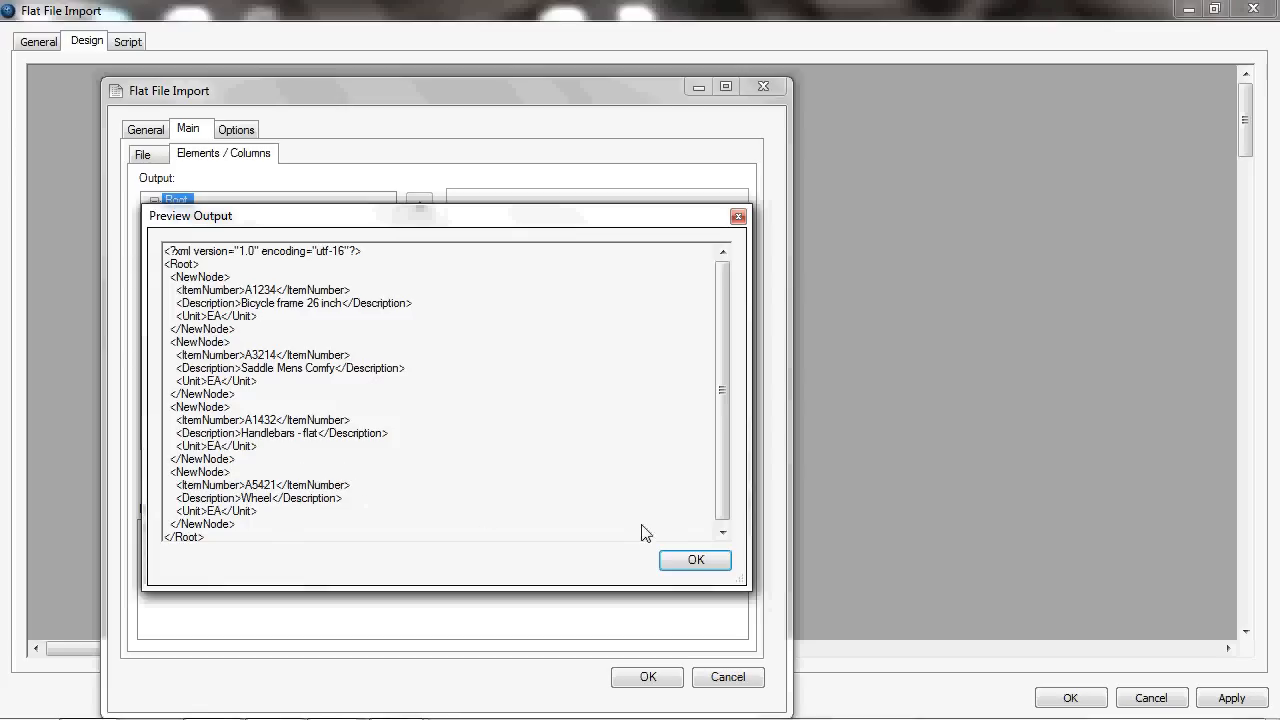
click(696, 560)
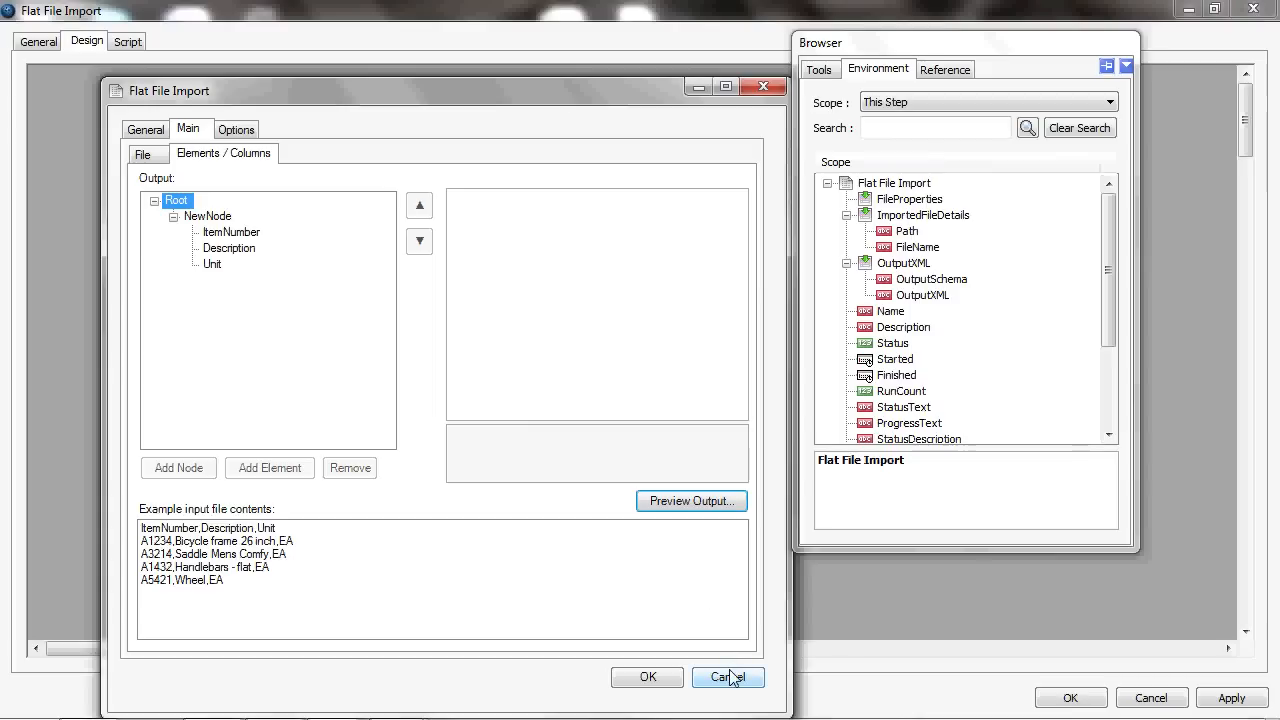
- Cancel the import step without saving and add a fresh Flat File Import step
click(728, 676)
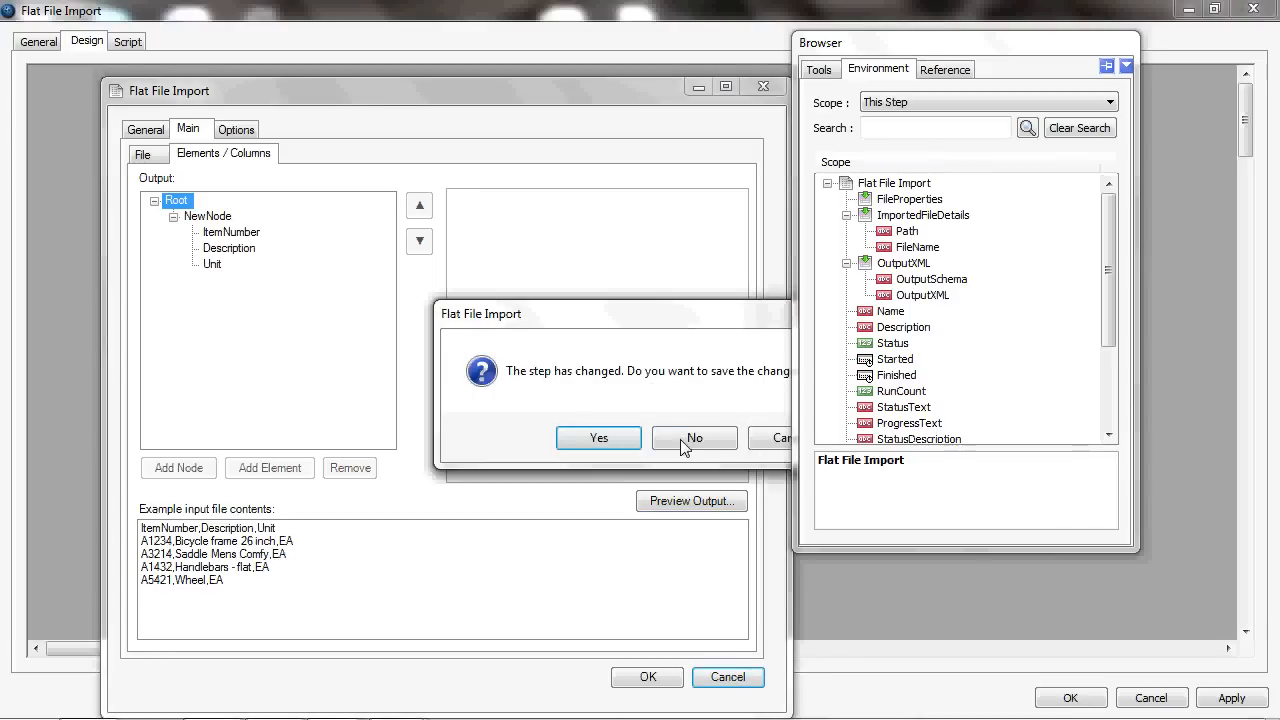
click(694, 438)
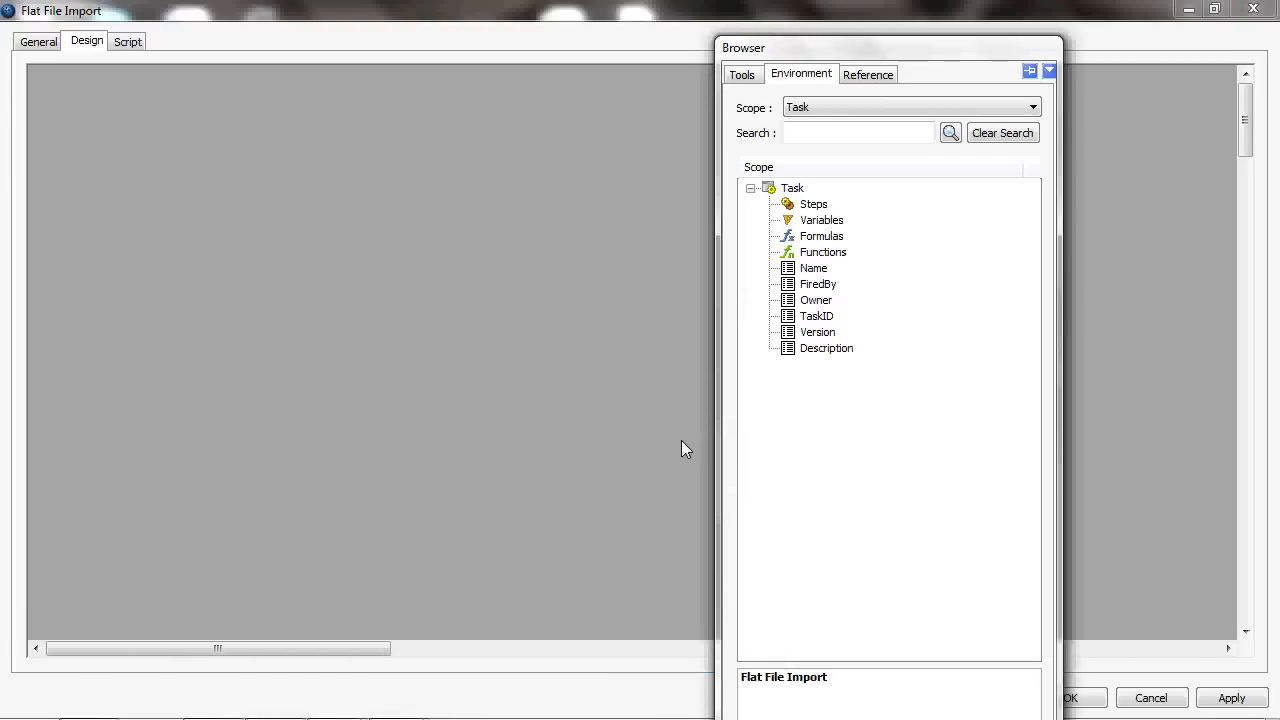
mouse_move(168, 198)
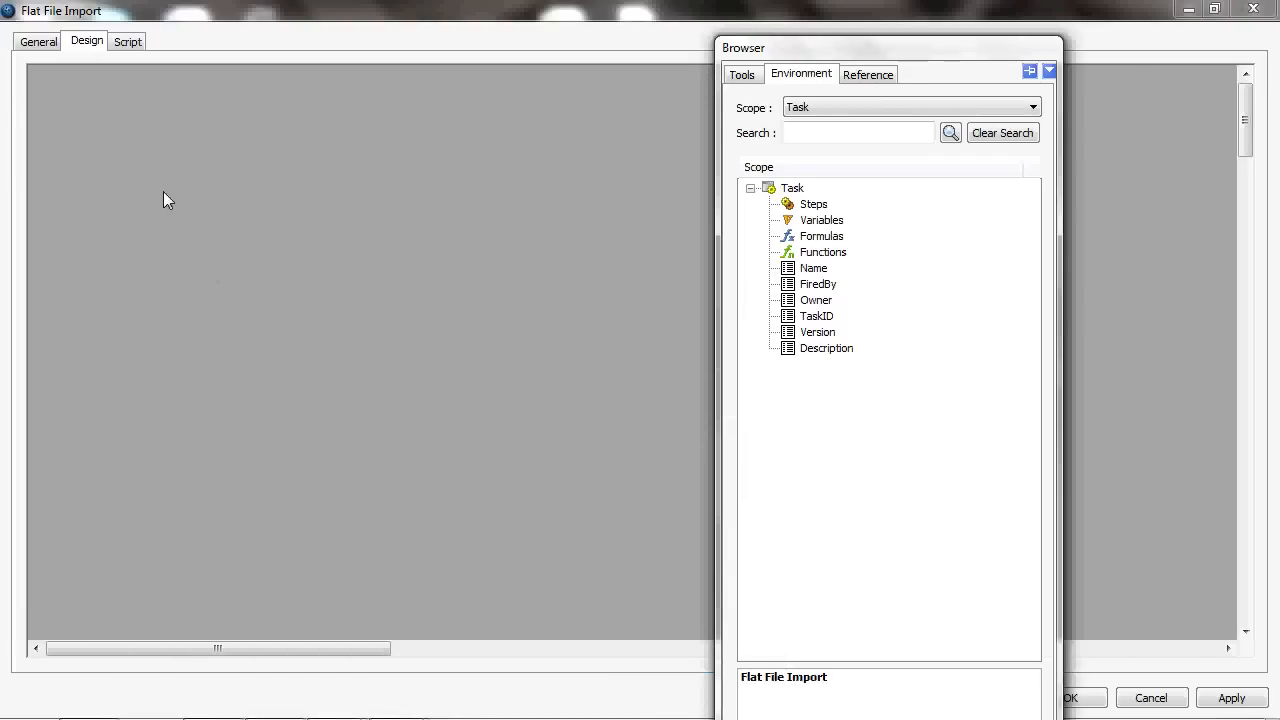
right_click(168, 198)
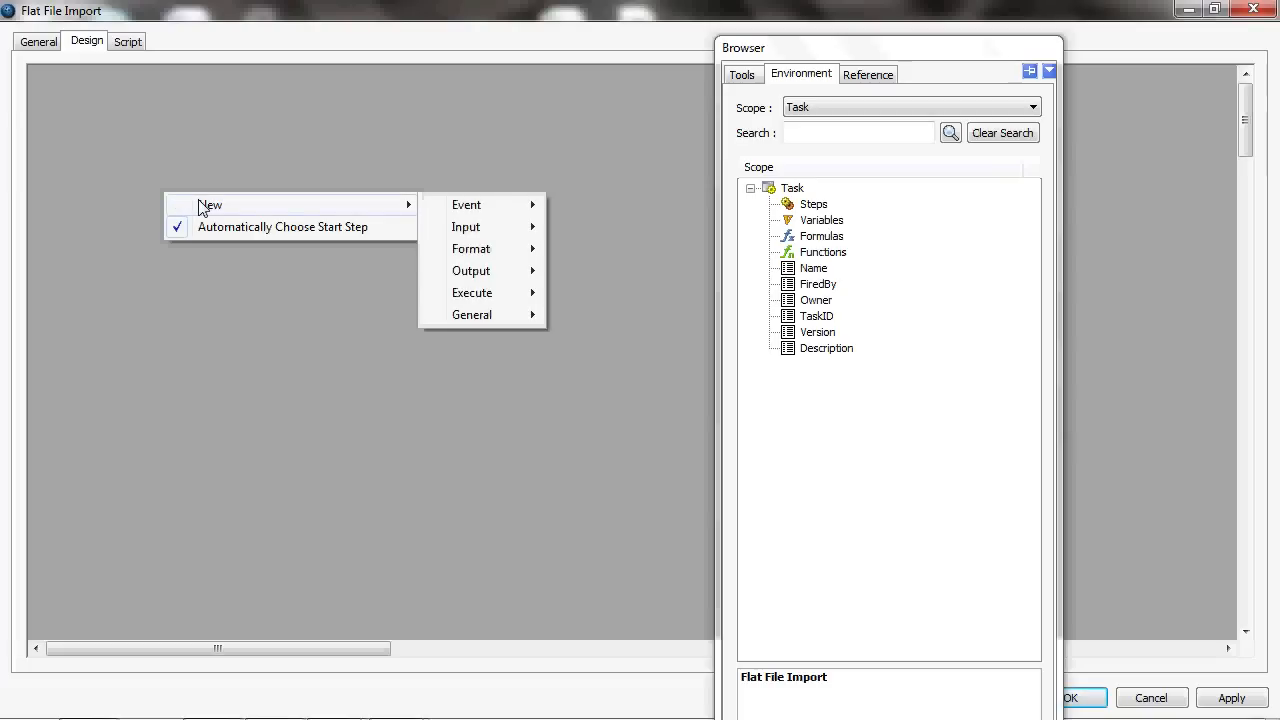
mouse_move(464, 228)
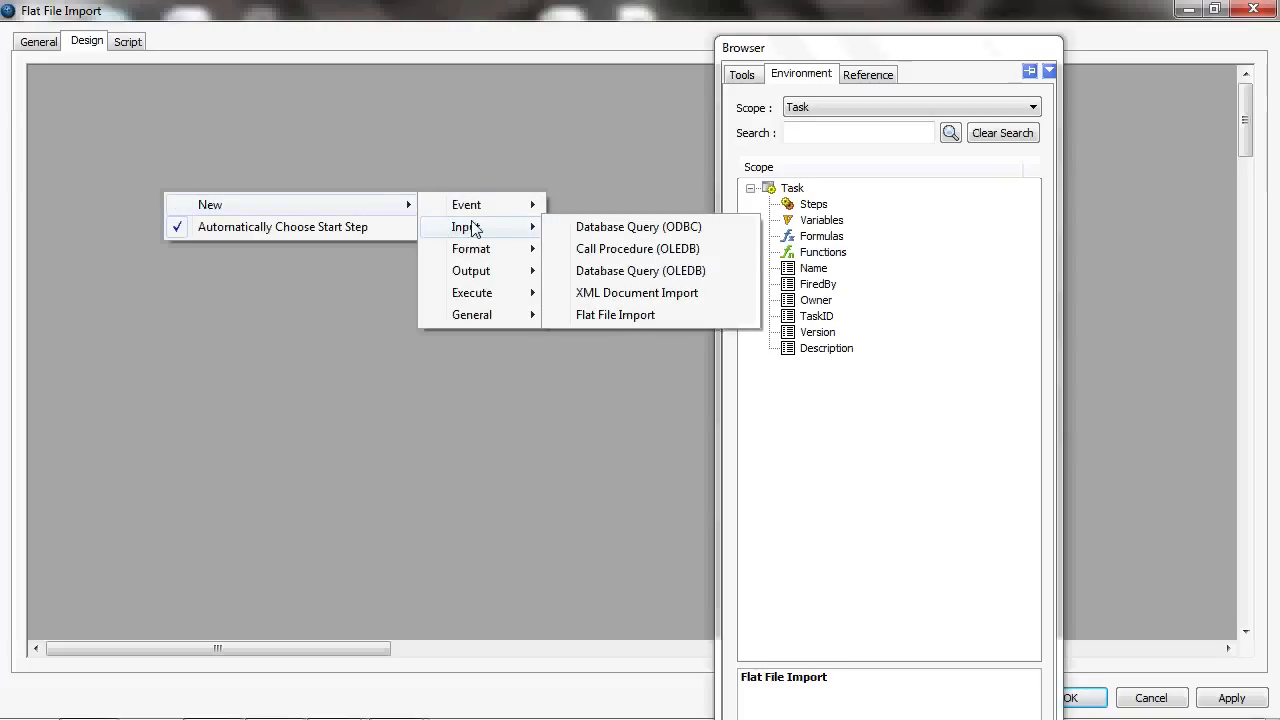
click(616, 314)
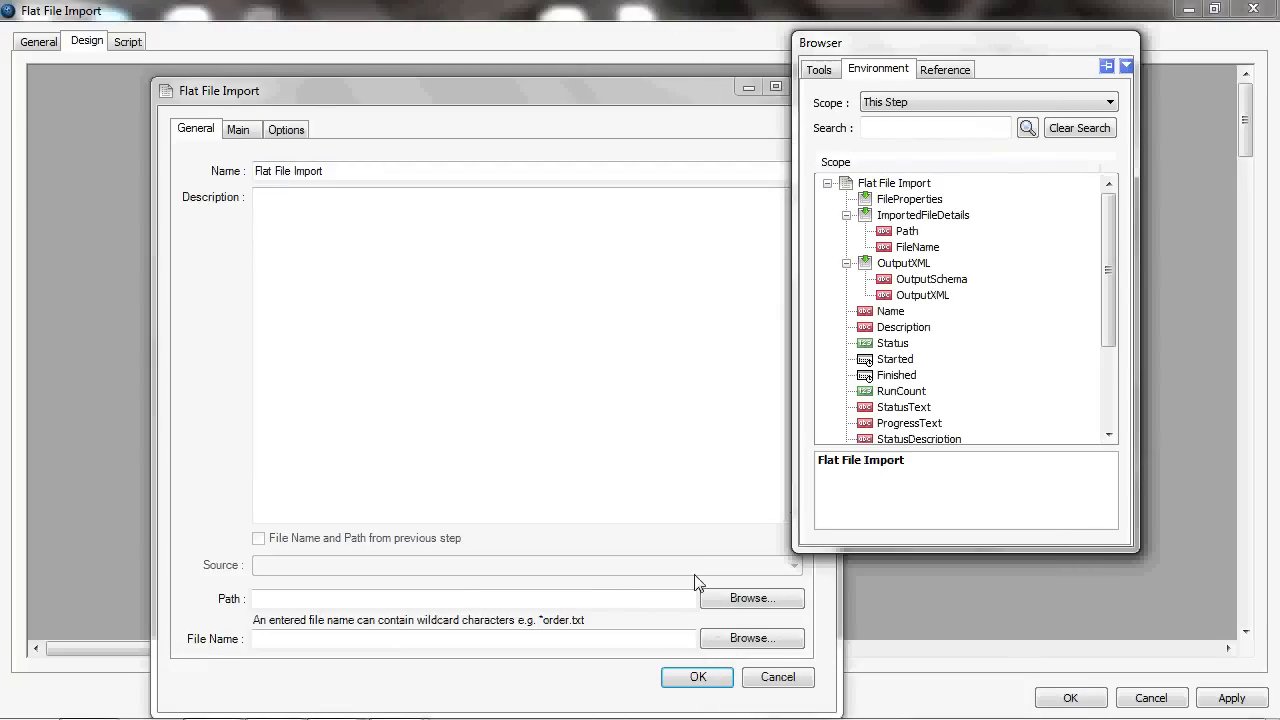
- Point the step at DropZone and edit the picked Orders20110921 file name to Orders*.csv
click(752, 598)
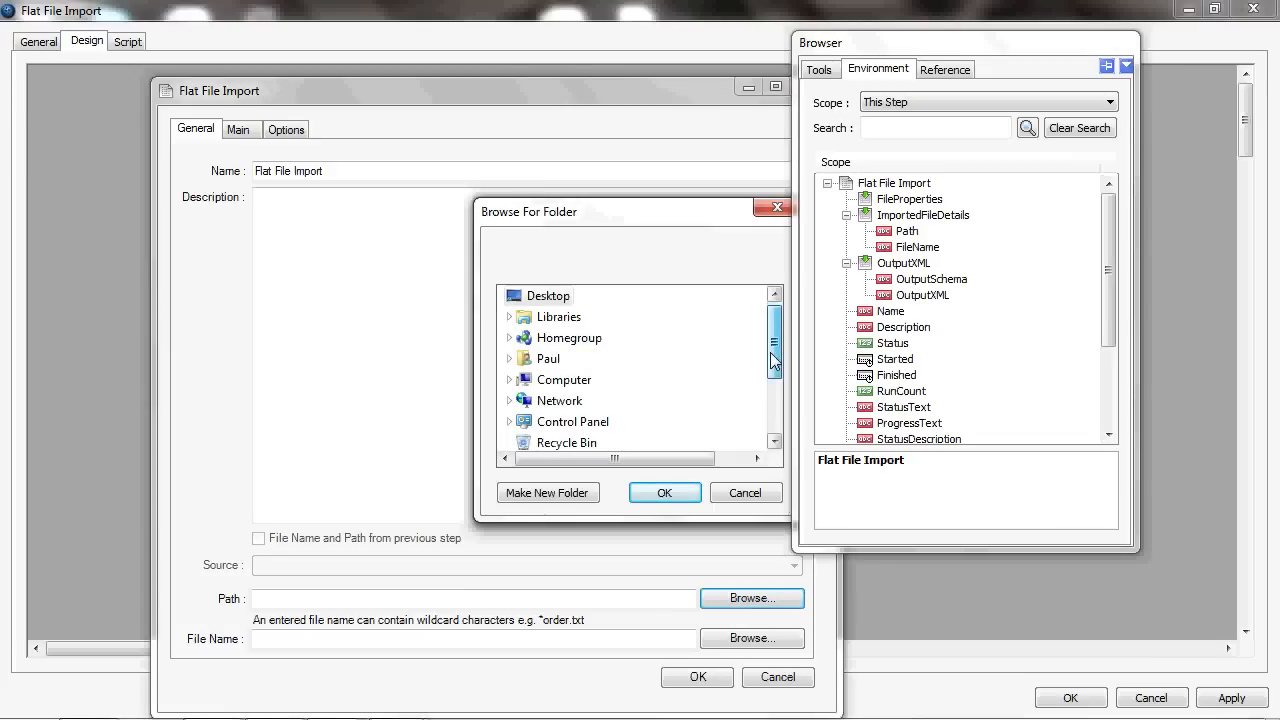
scroll(down, 3)
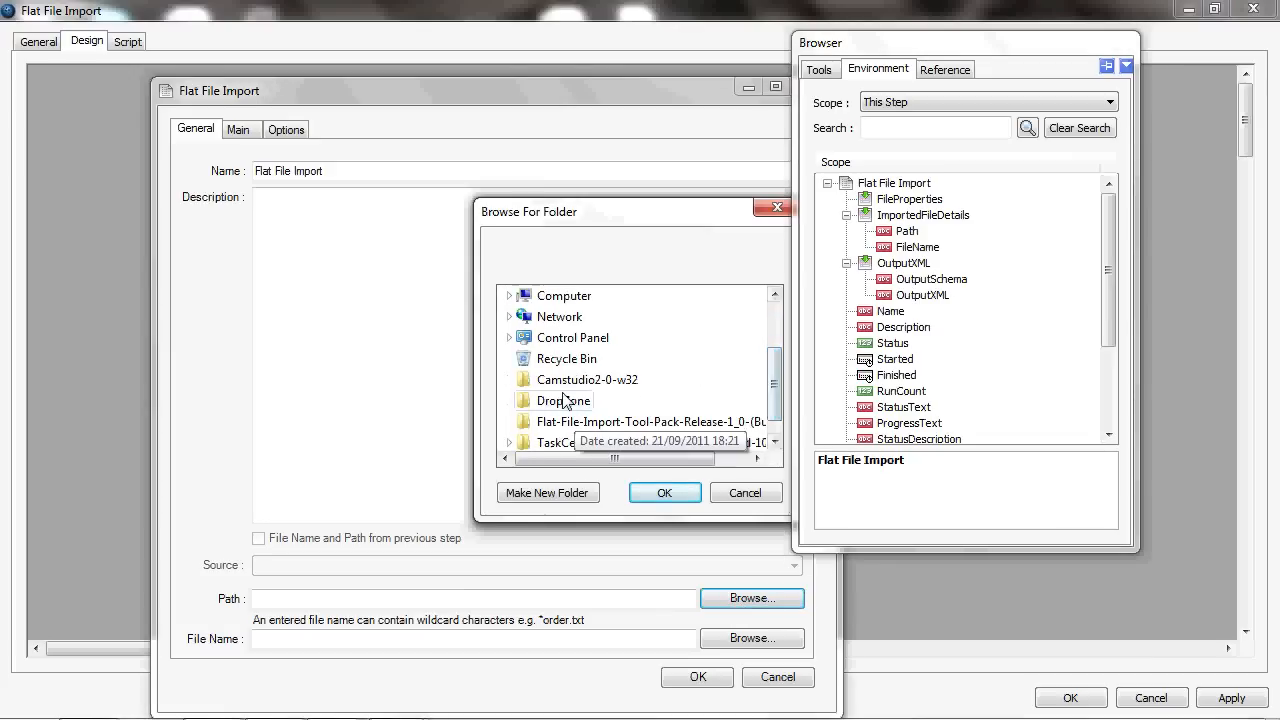
click(564, 400)
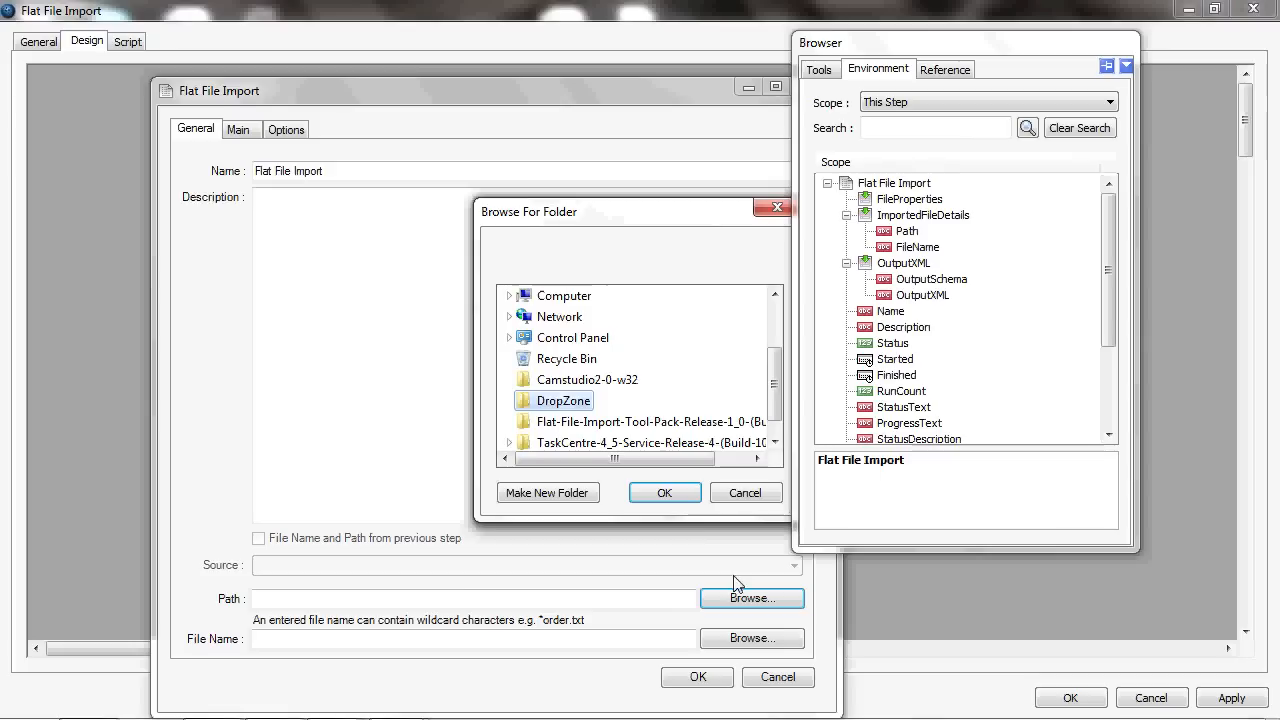
click(664, 492)
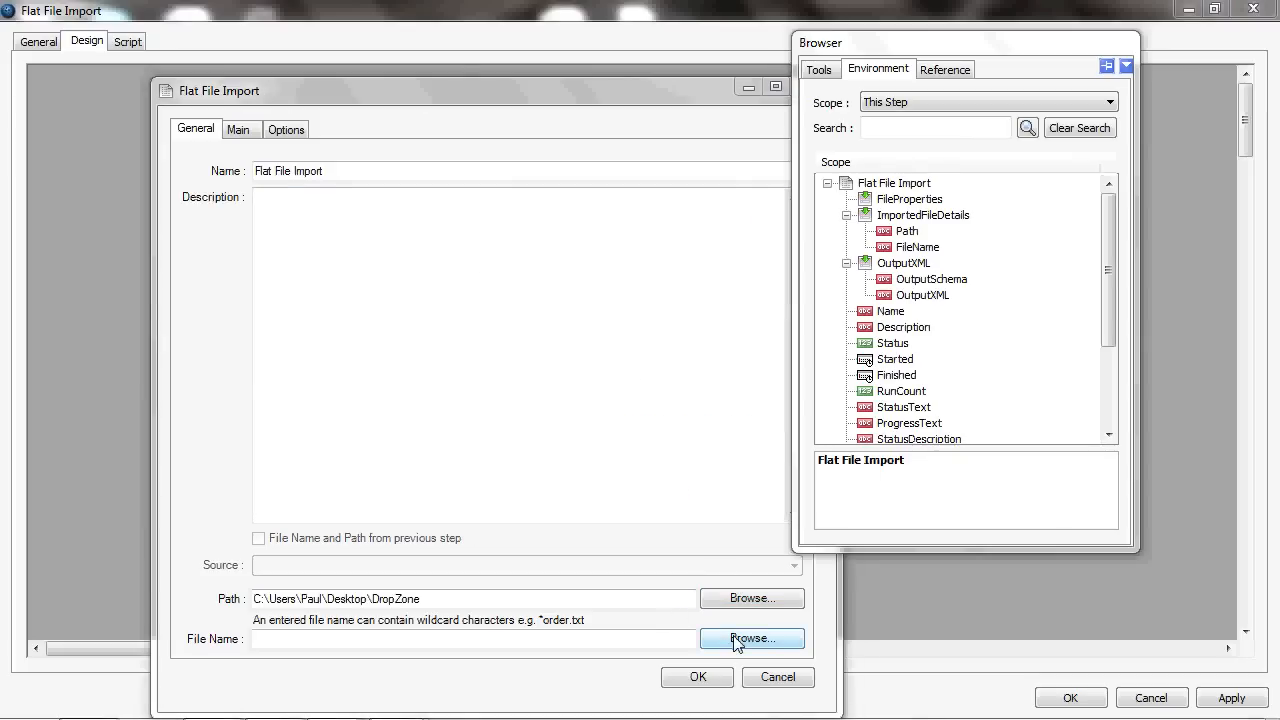
click(752, 638)
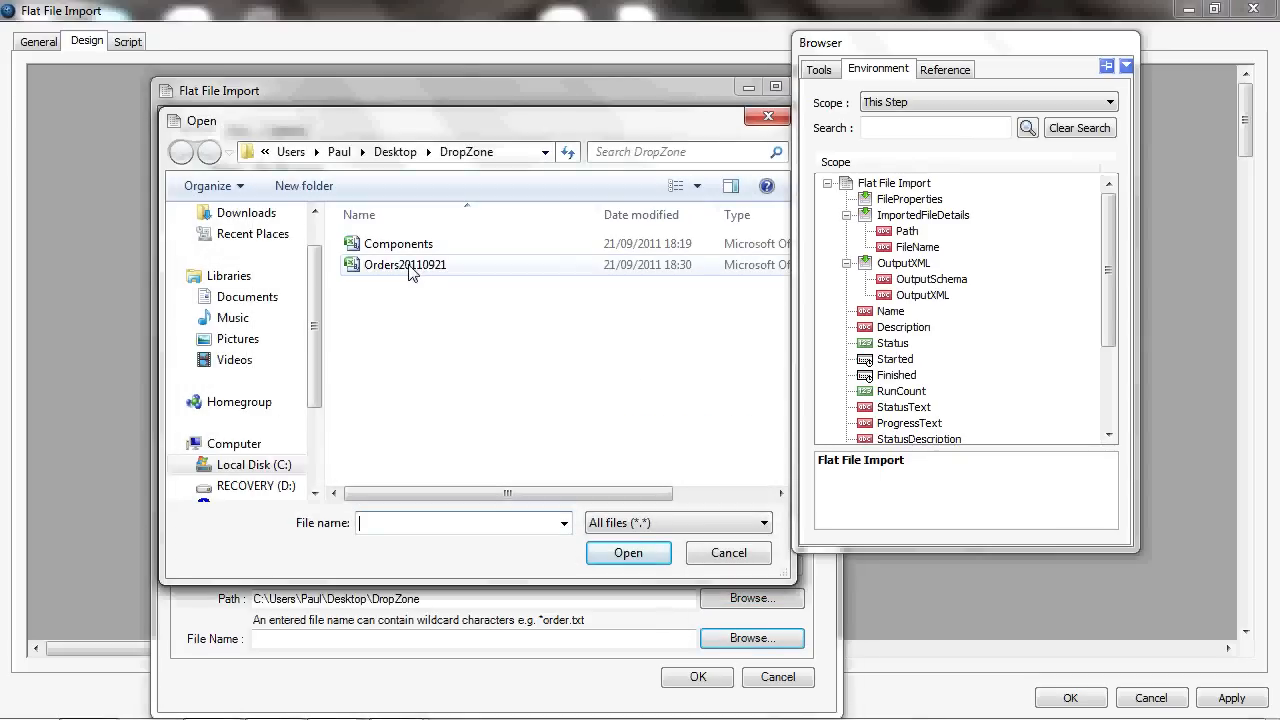
click(404, 264)
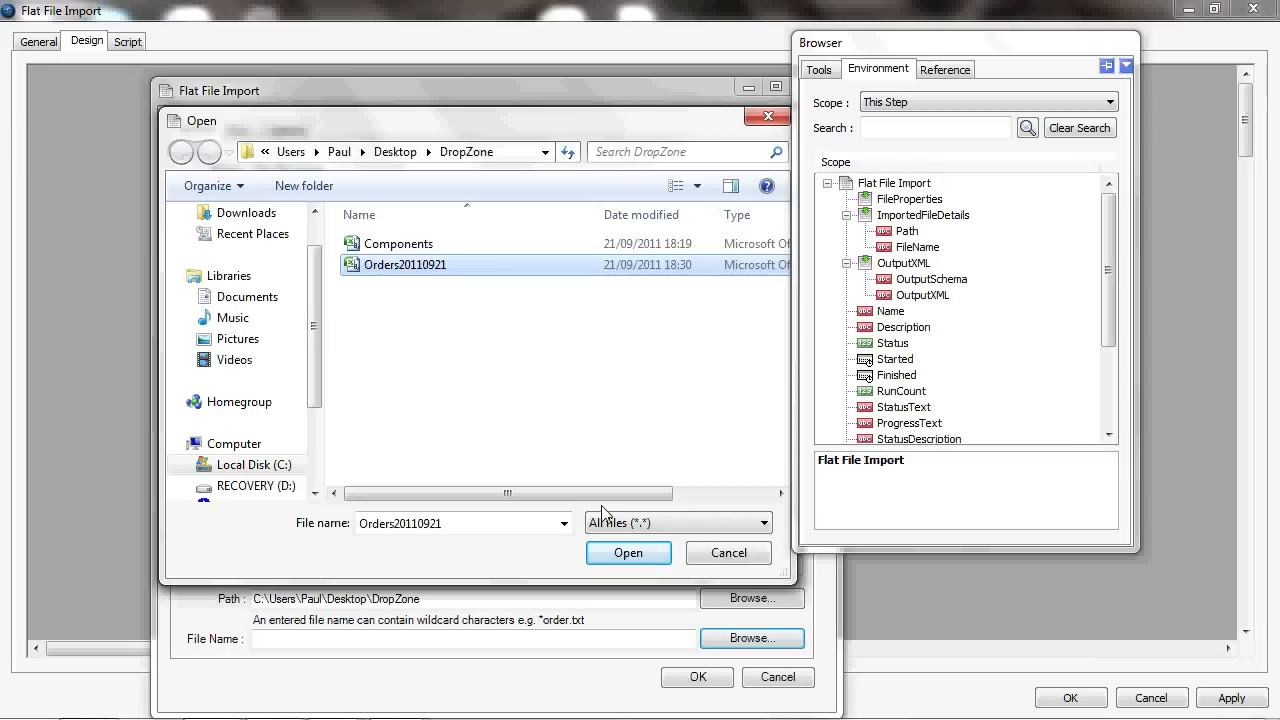
click(628, 552)
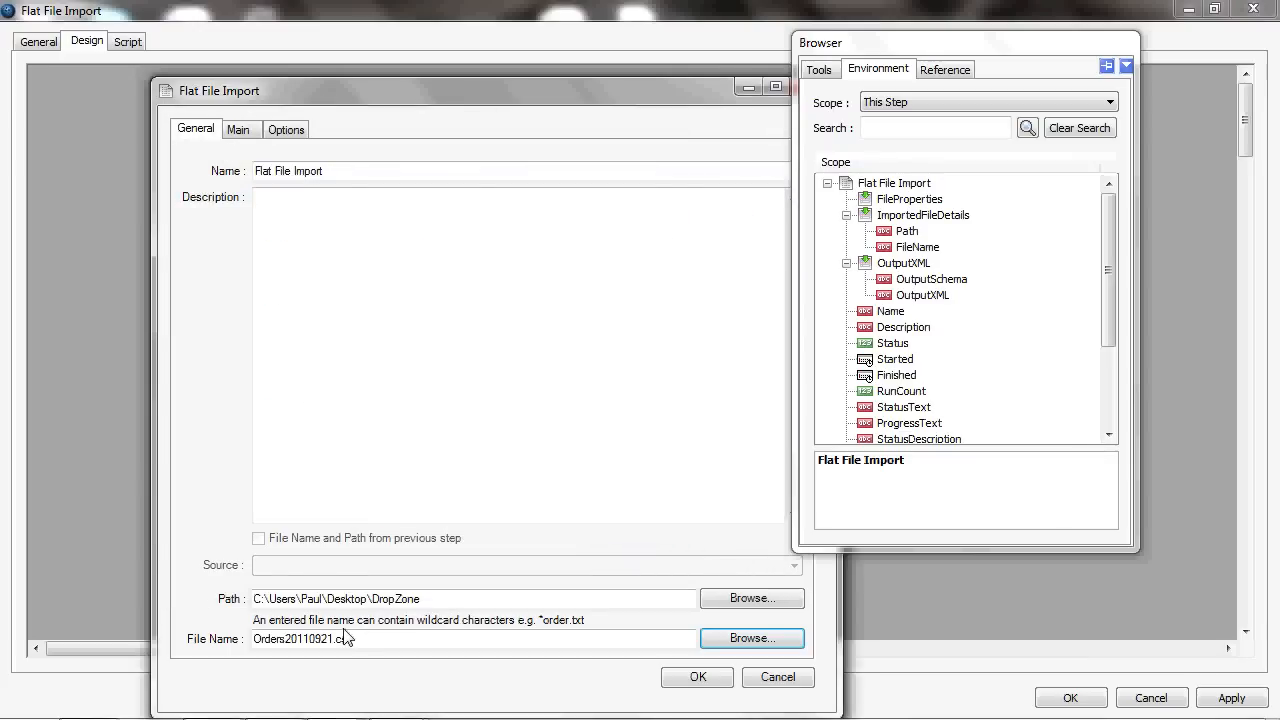
text(sv)
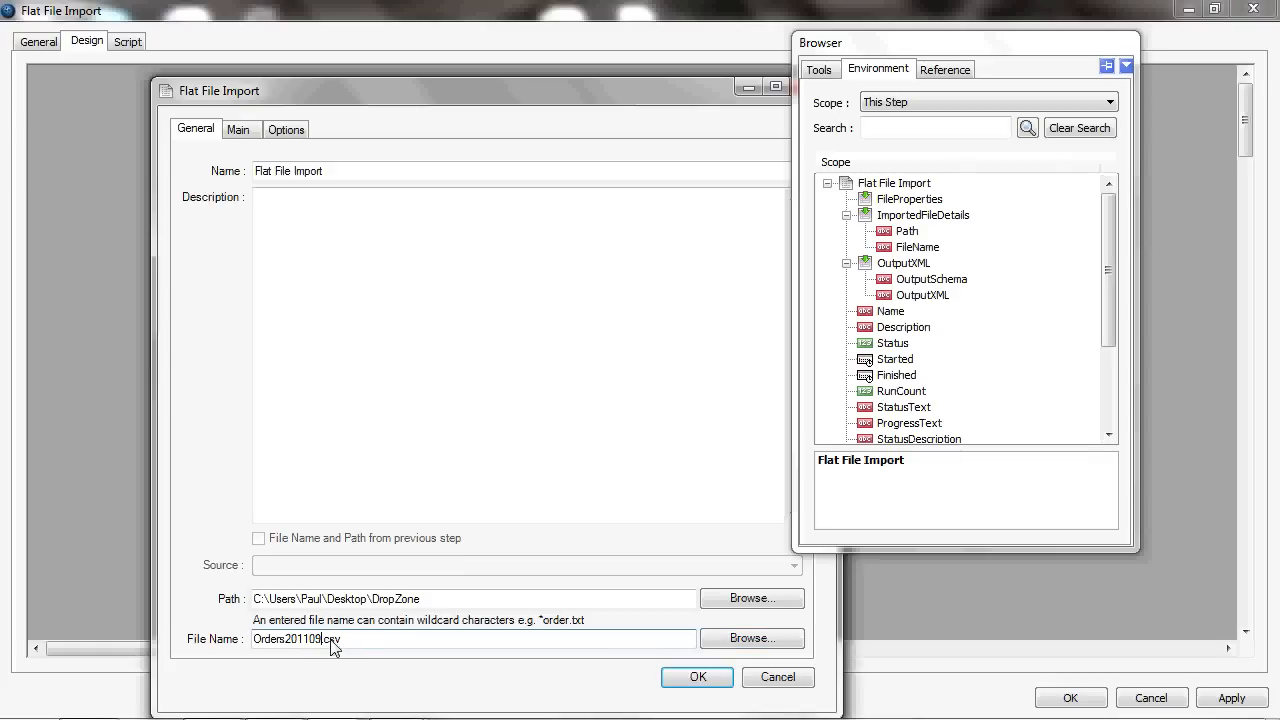
text(Orders.csv)
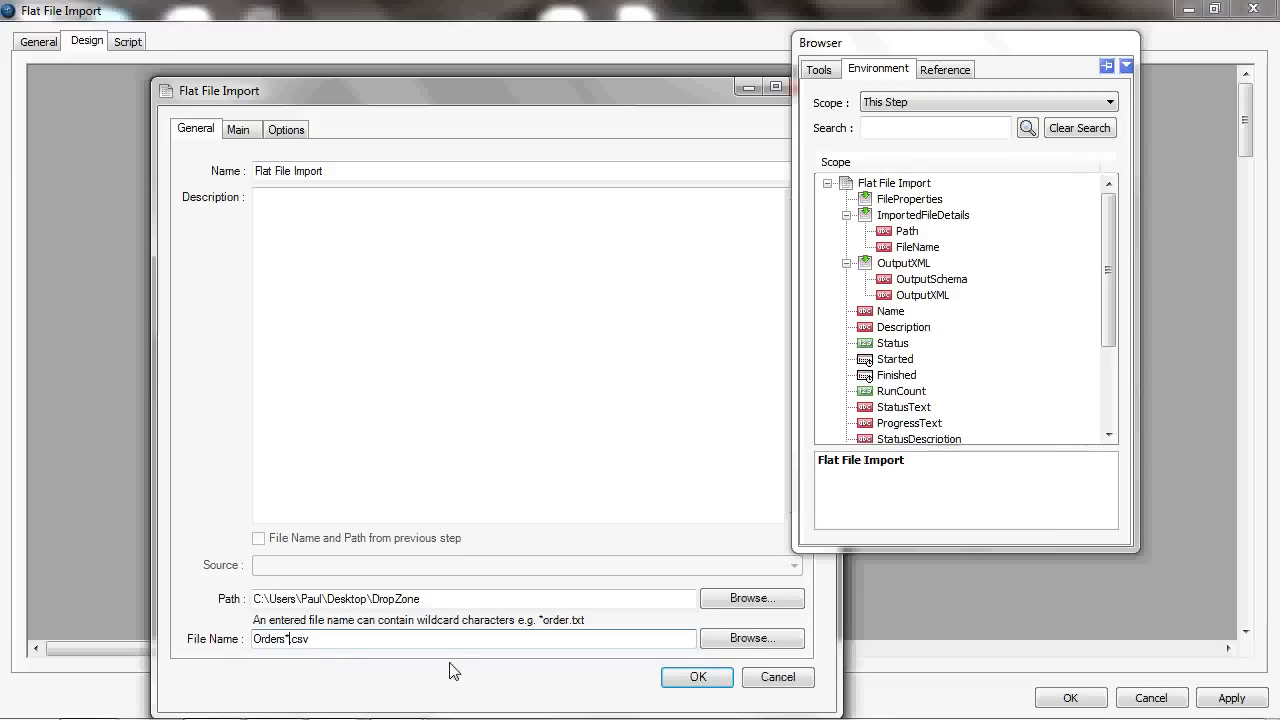
mouse_move(476, 676)
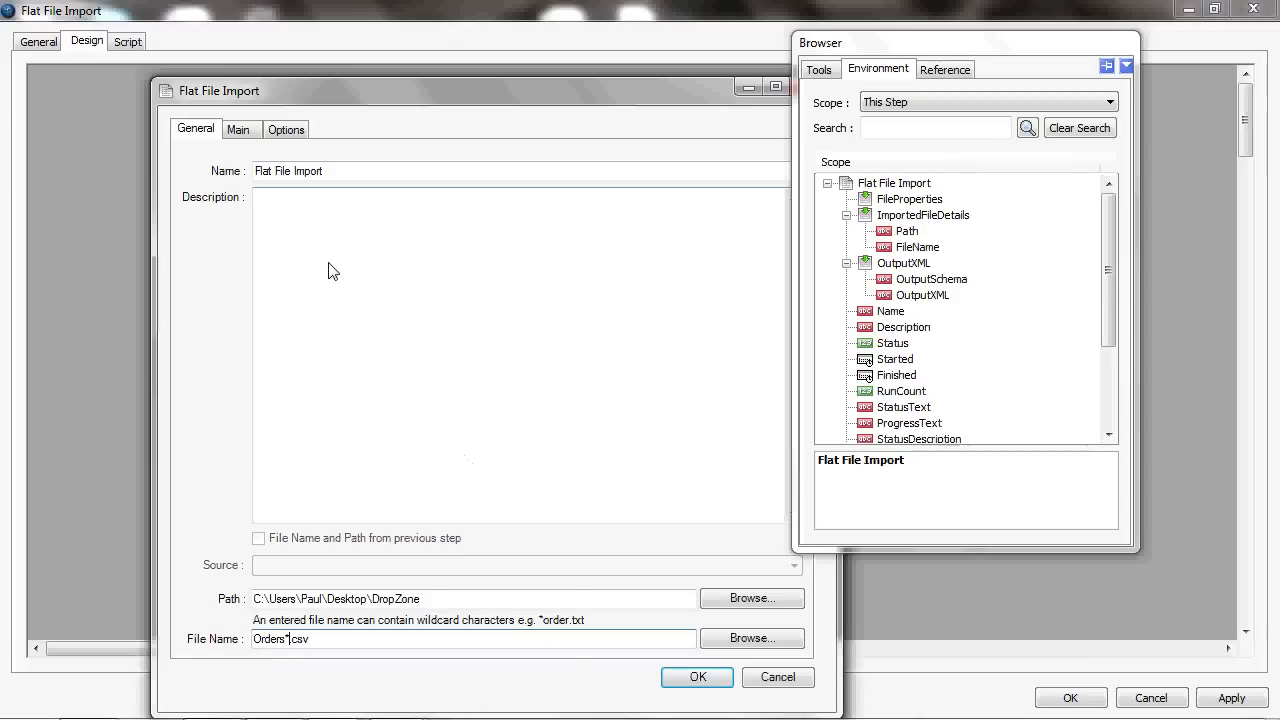
- Set root node name Root and choose Orders20110921.csv as the example file
click(238, 128)
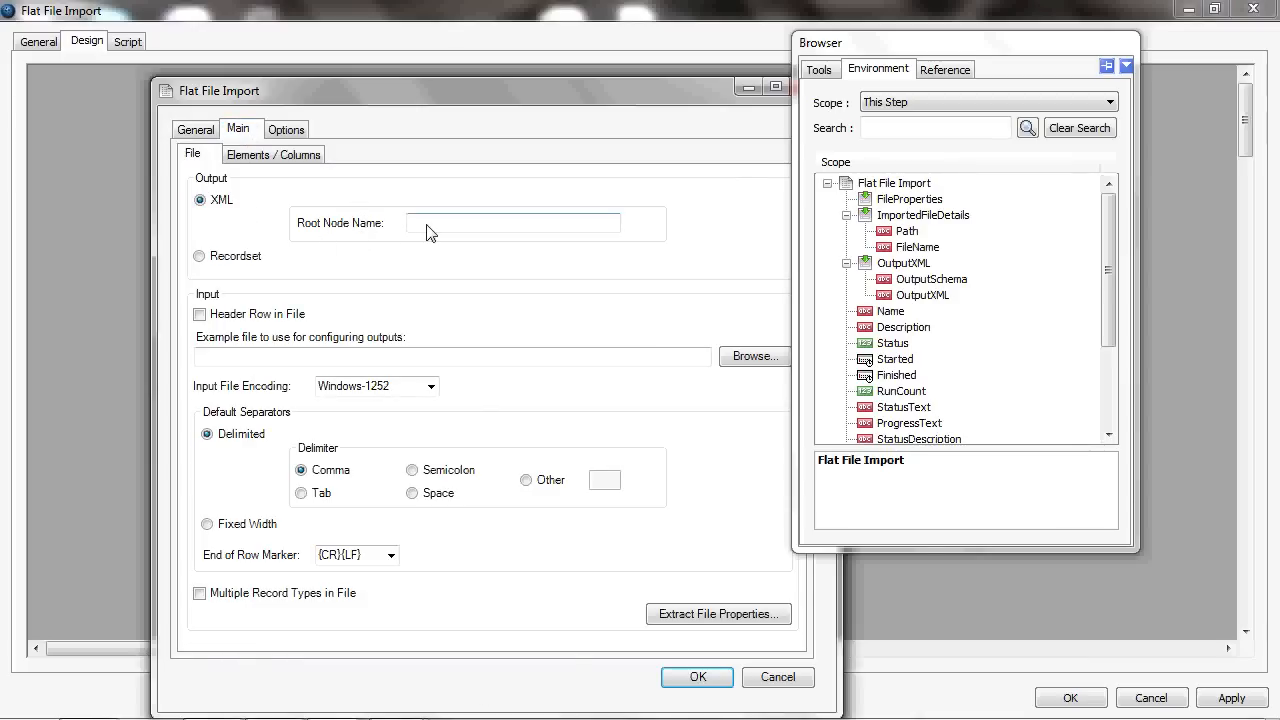
text(R)
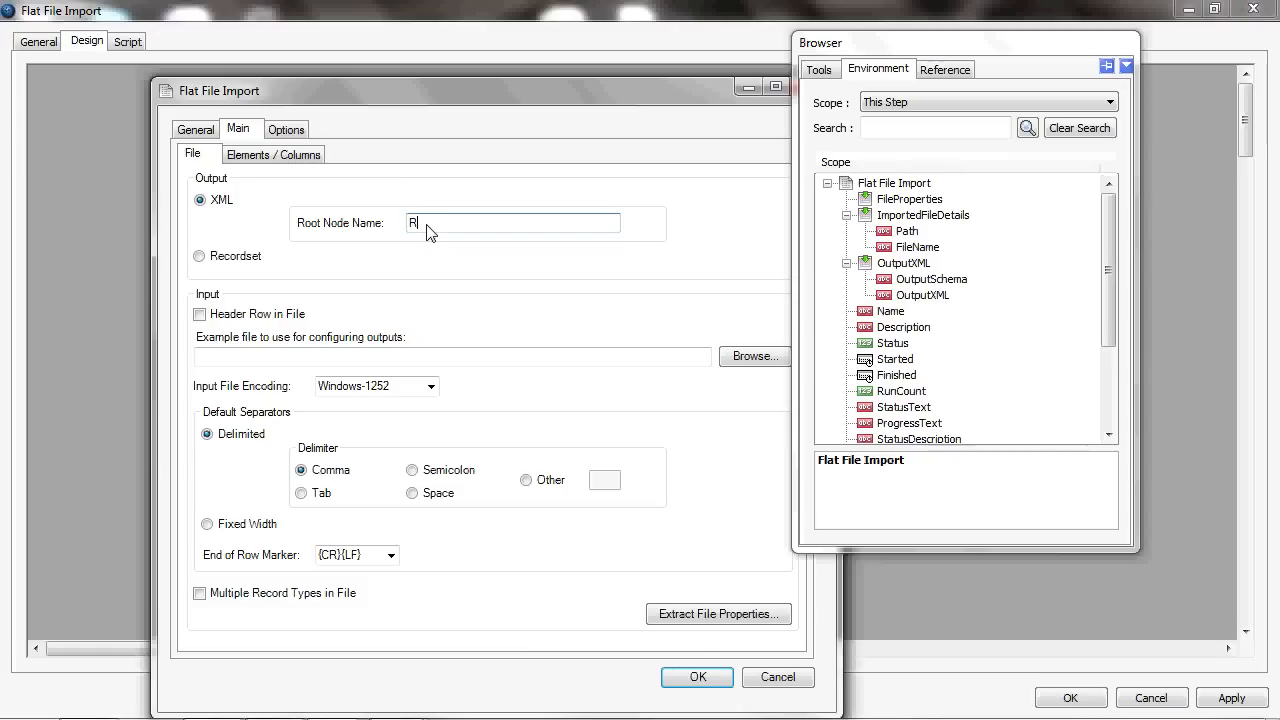
text(oot)
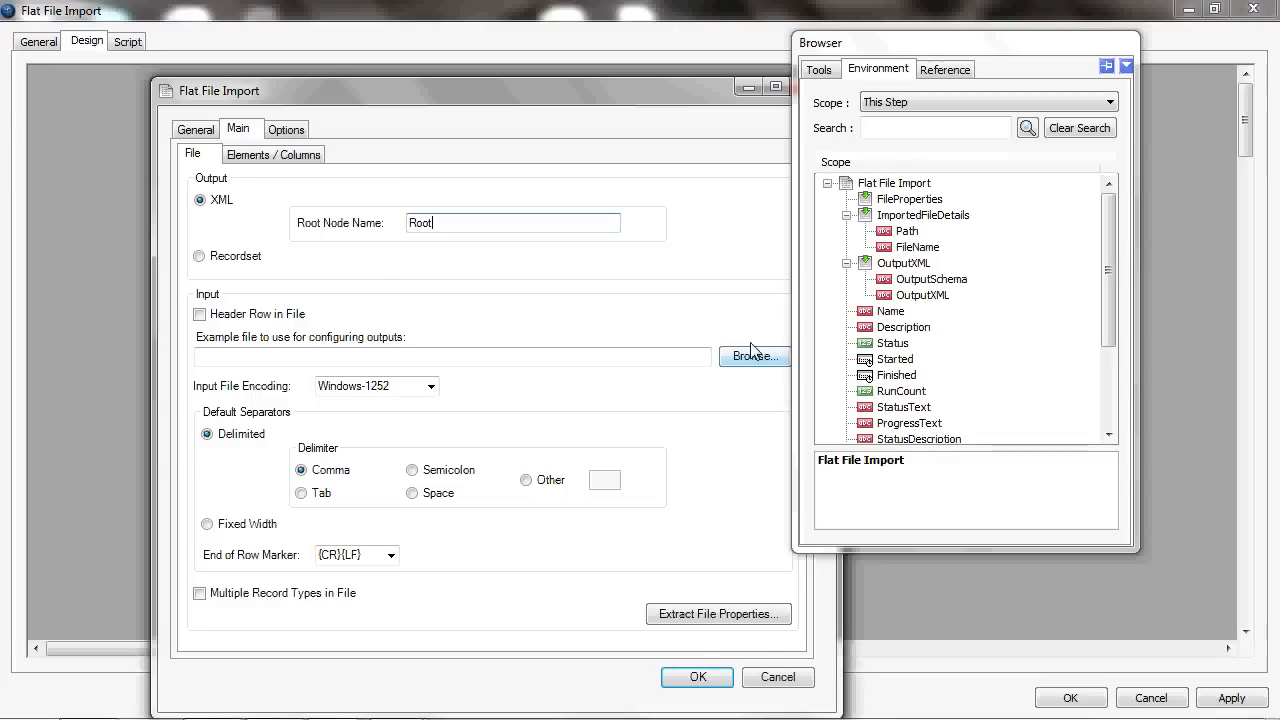
click(752, 356)
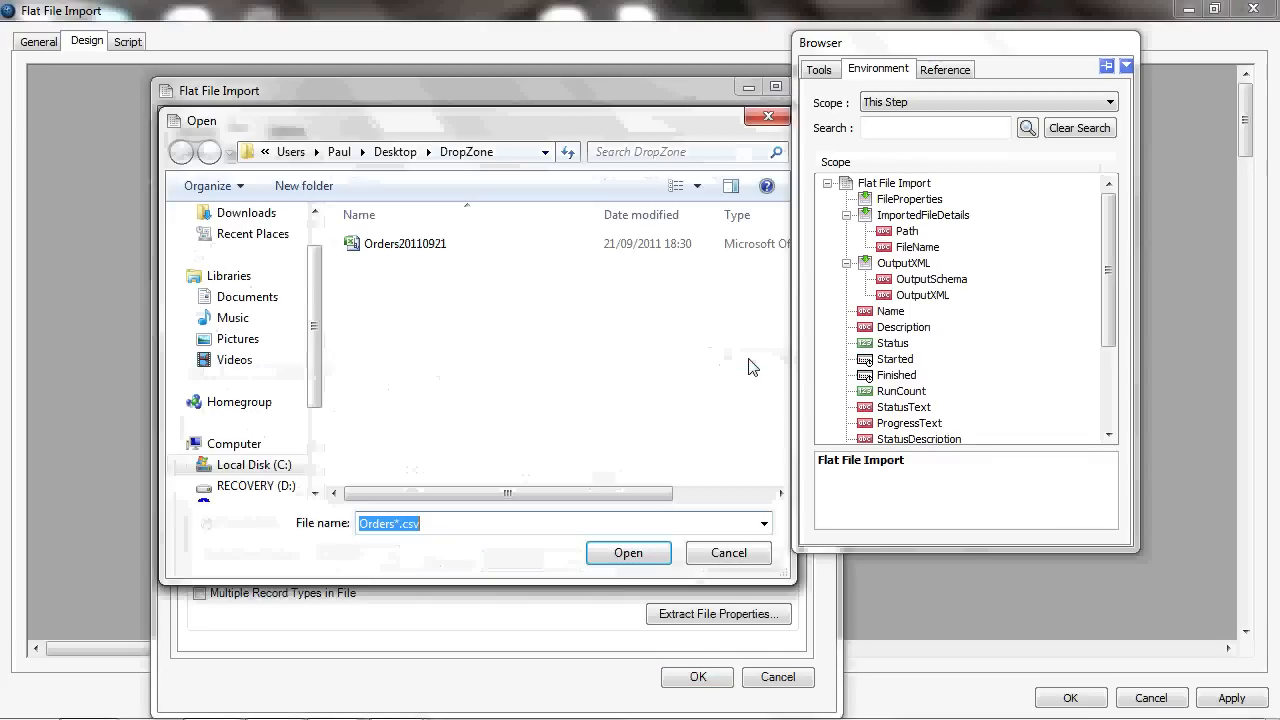
click(404, 244)
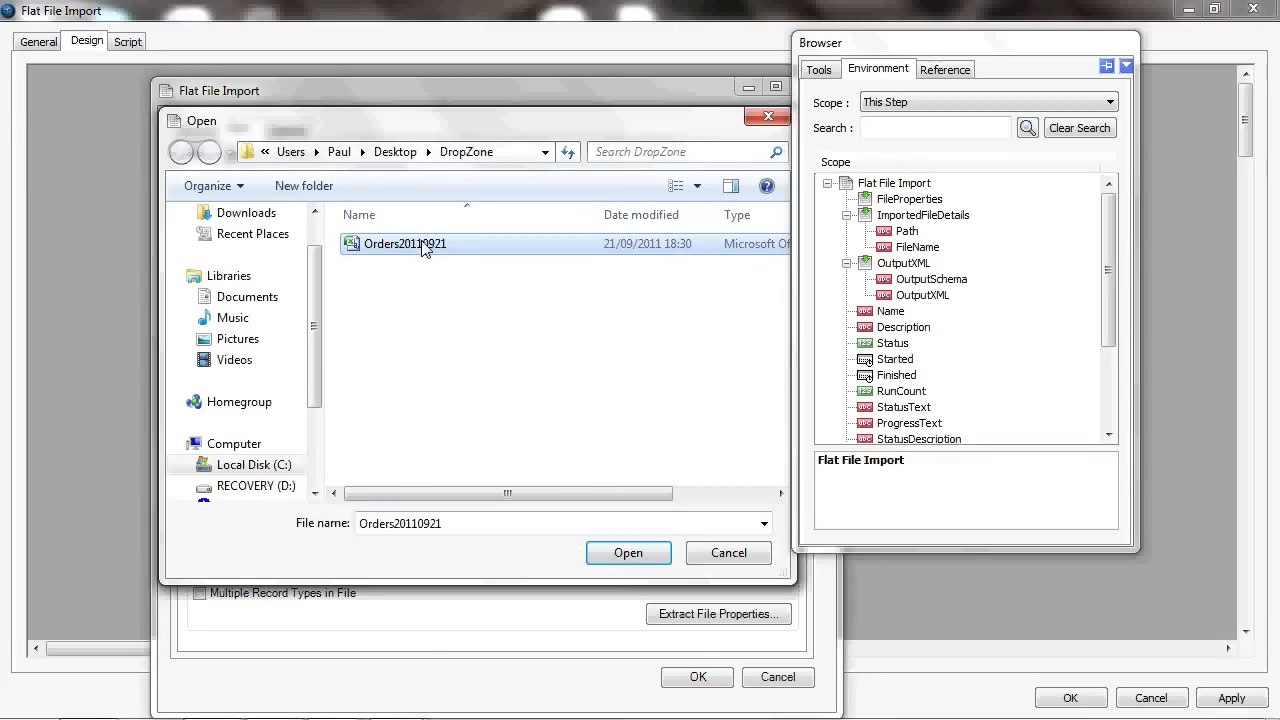
click(628, 552)
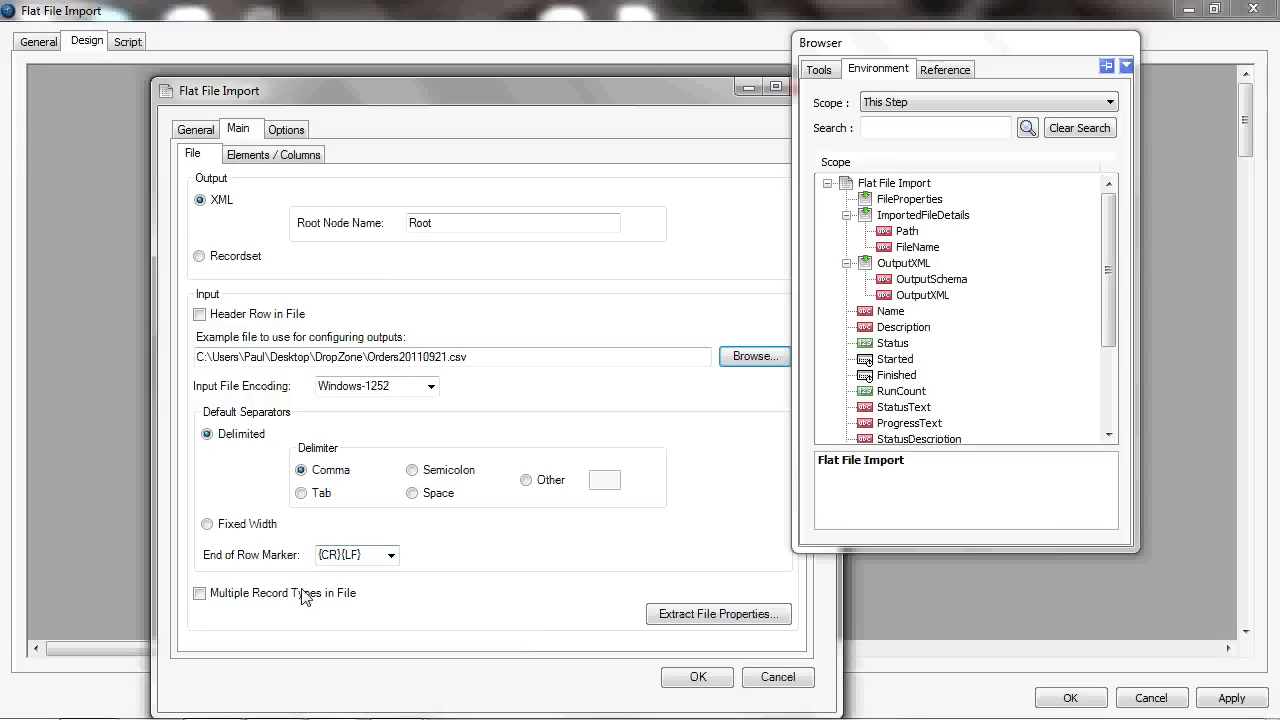
mouse_move(420, 596)
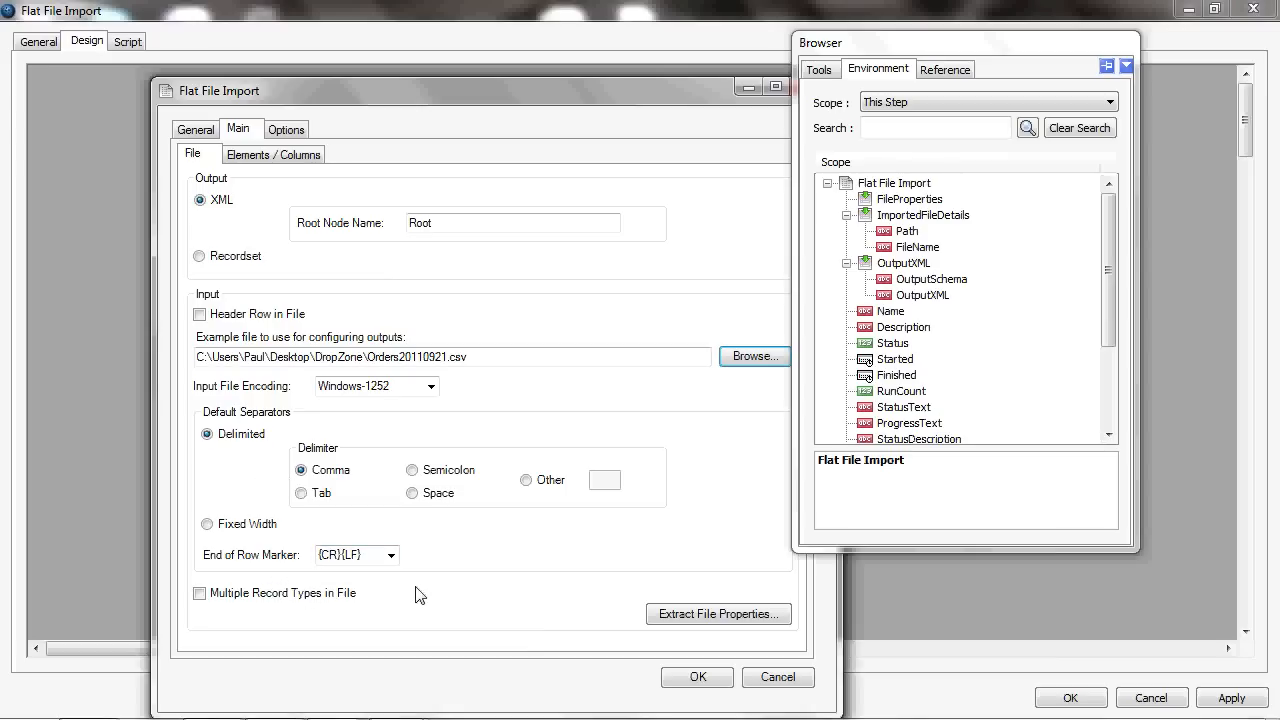
- Enable multiple record types in the file and view the element and column layout
click(200, 592)
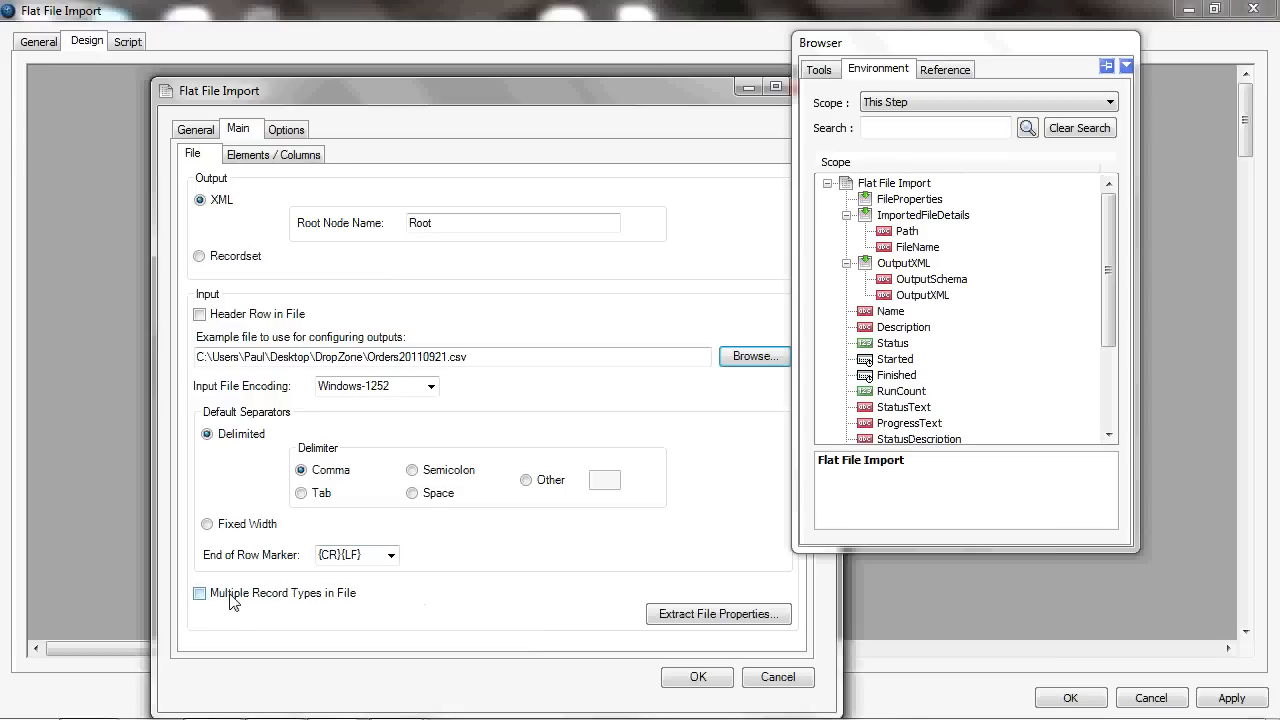
click(200, 592)
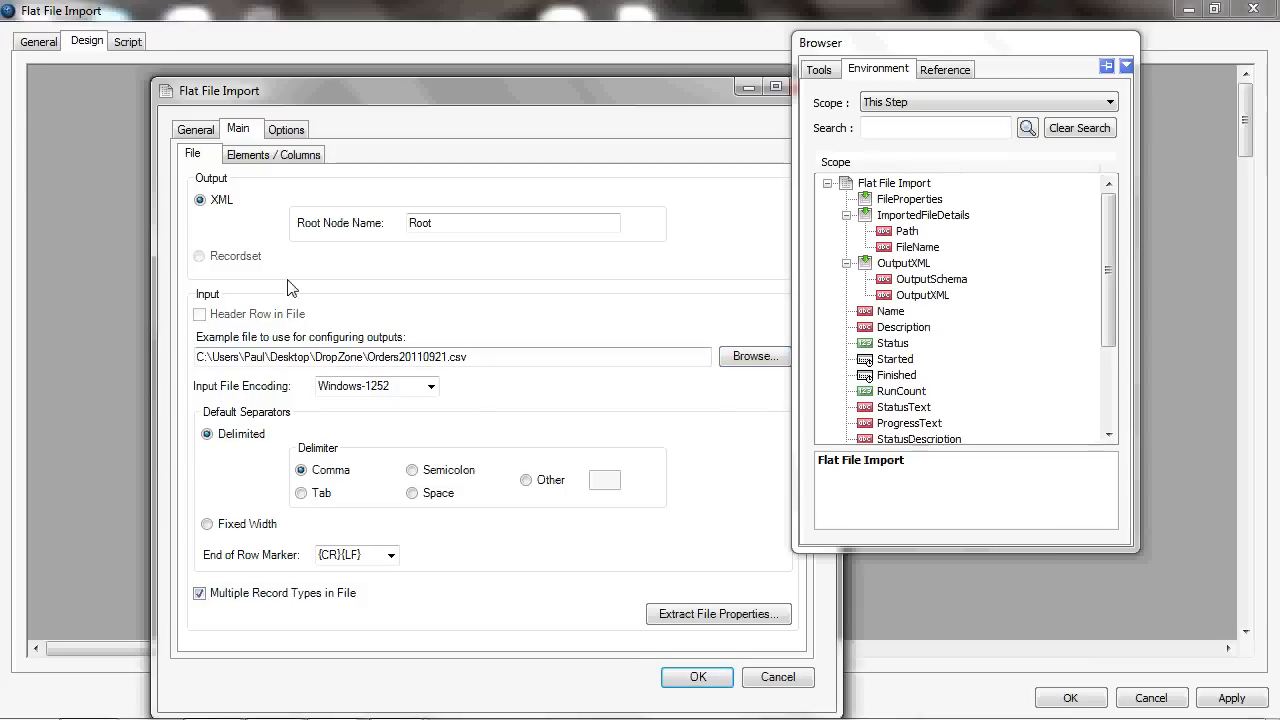
click(272, 152)
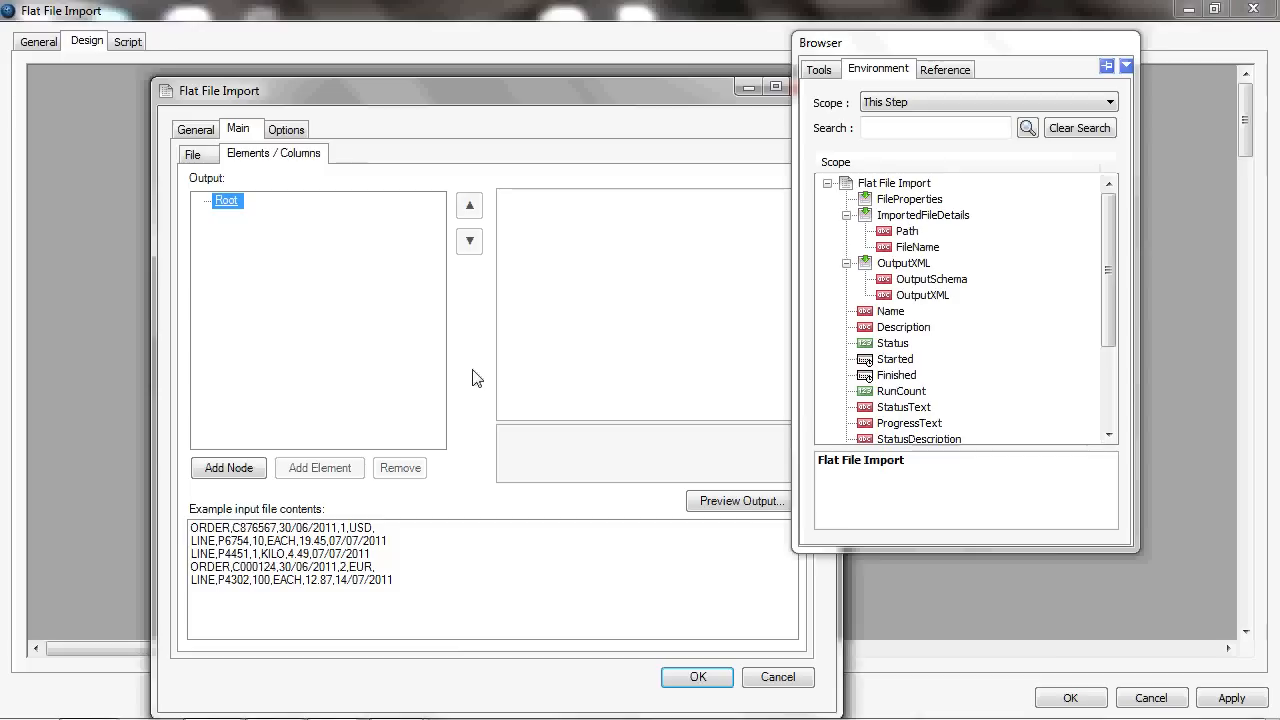
mouse_move(430, 576)
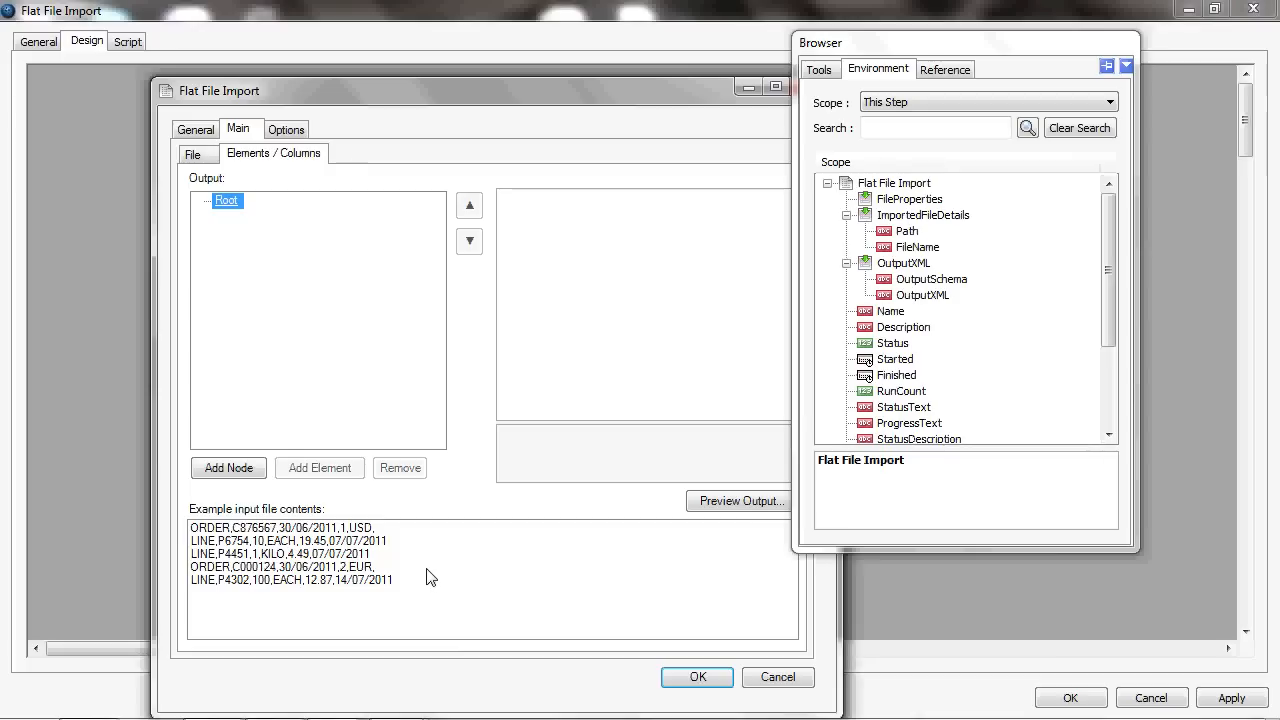
mouse_move(250, 544)
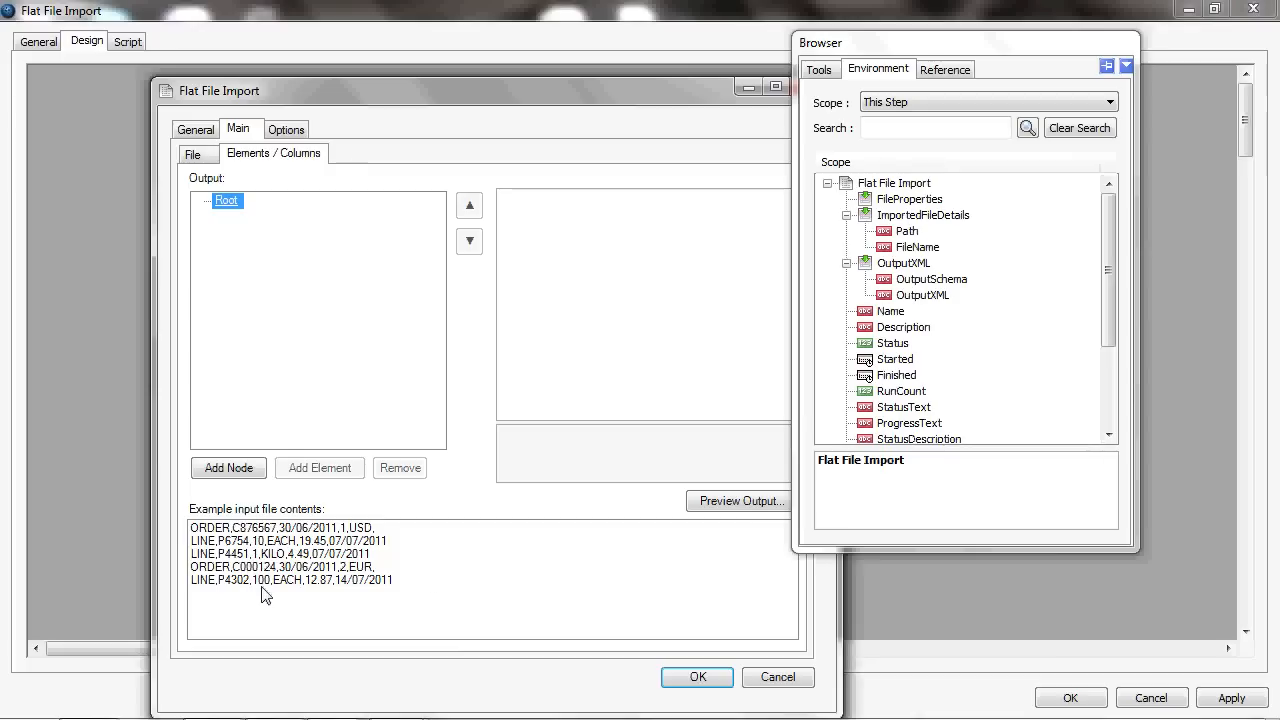
mouse_move(208, 528)
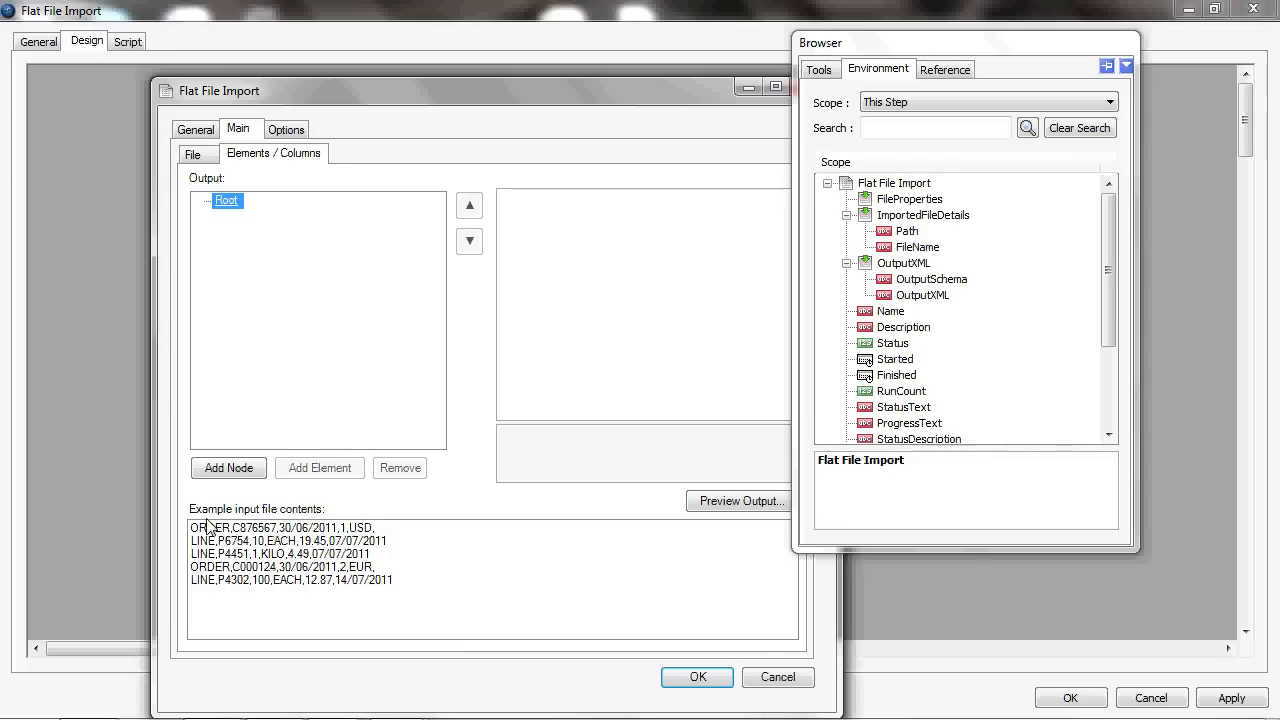
mouse_move(212, 550)
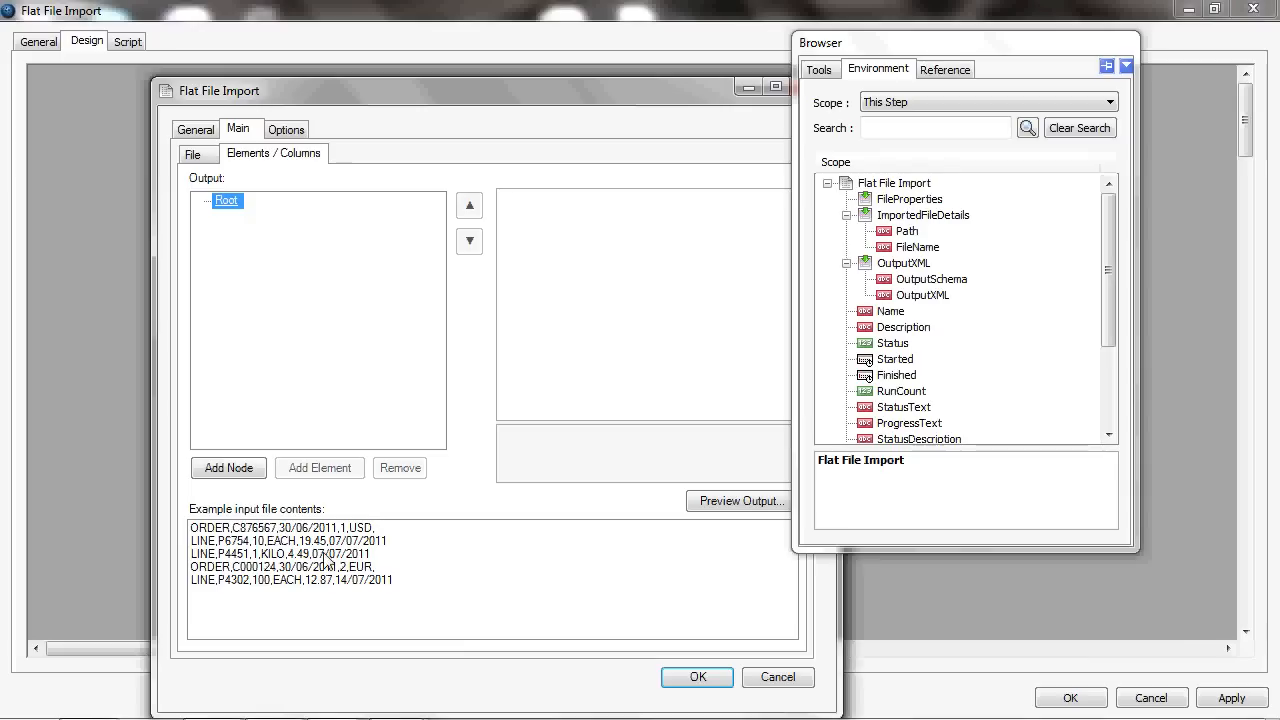
mouse_move(308, 558)
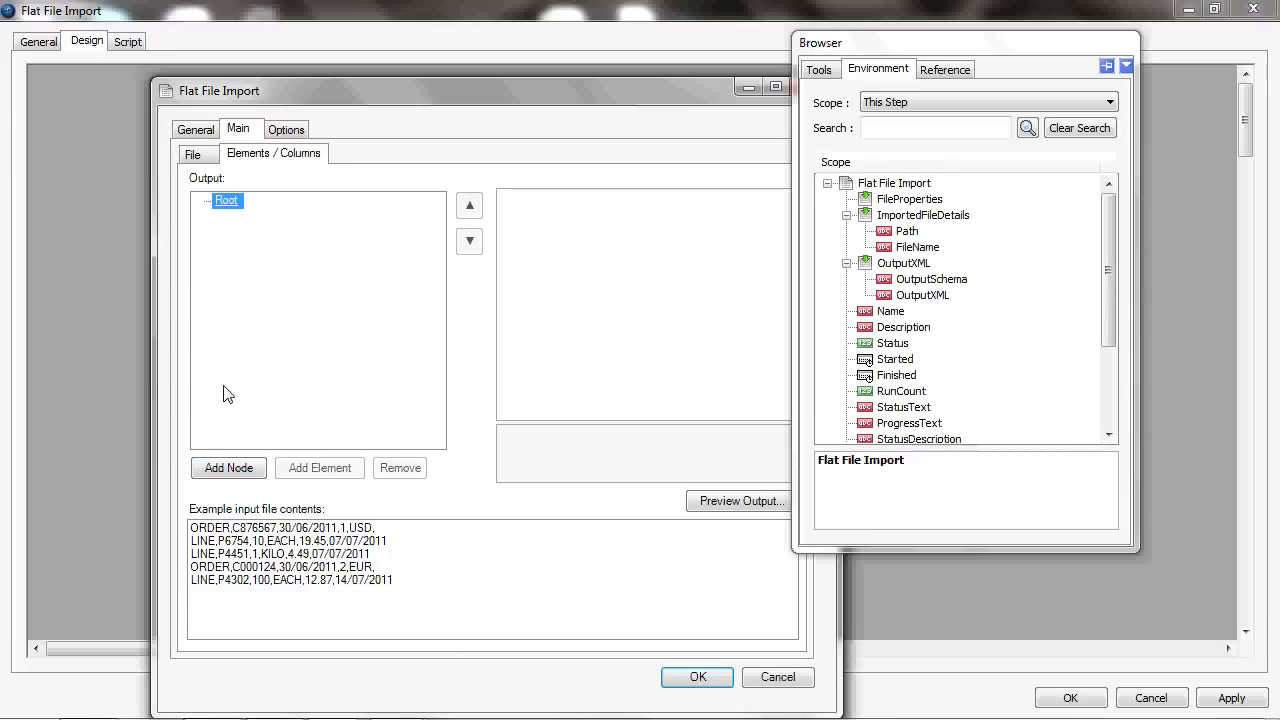
- Add a node under Root named Order with node tag ORDER
click(228, 468)
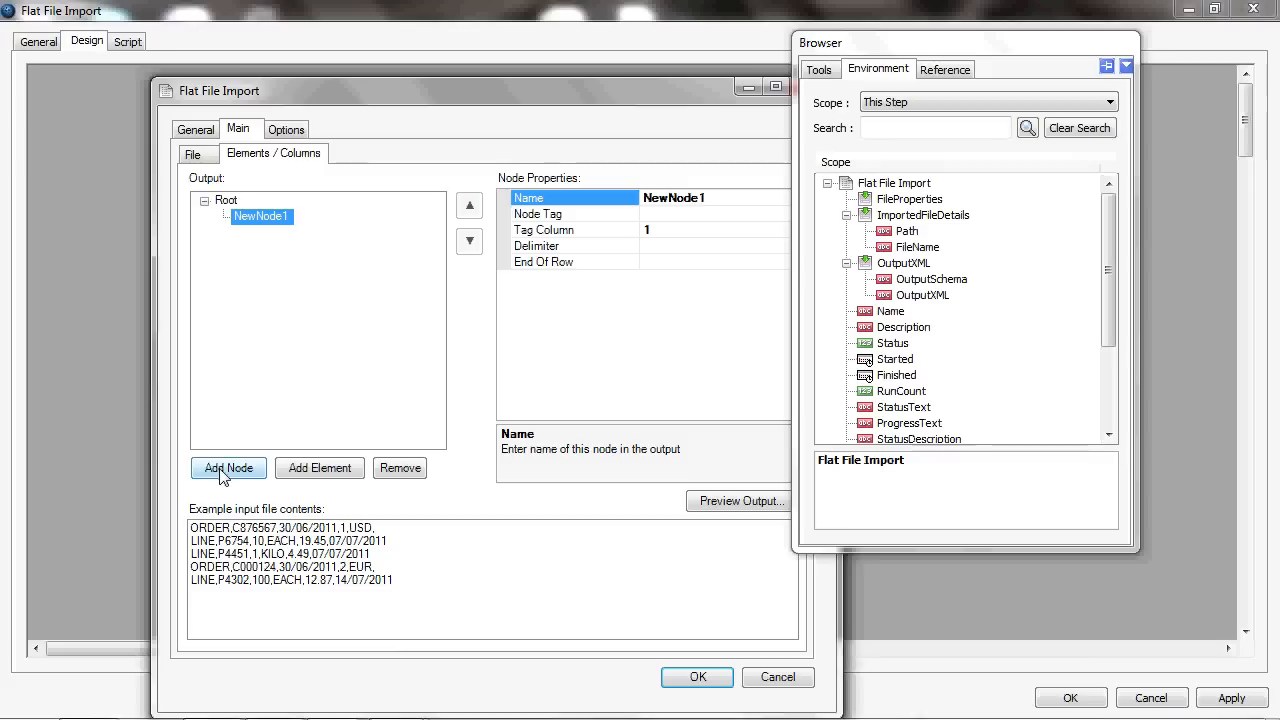
text(Order)
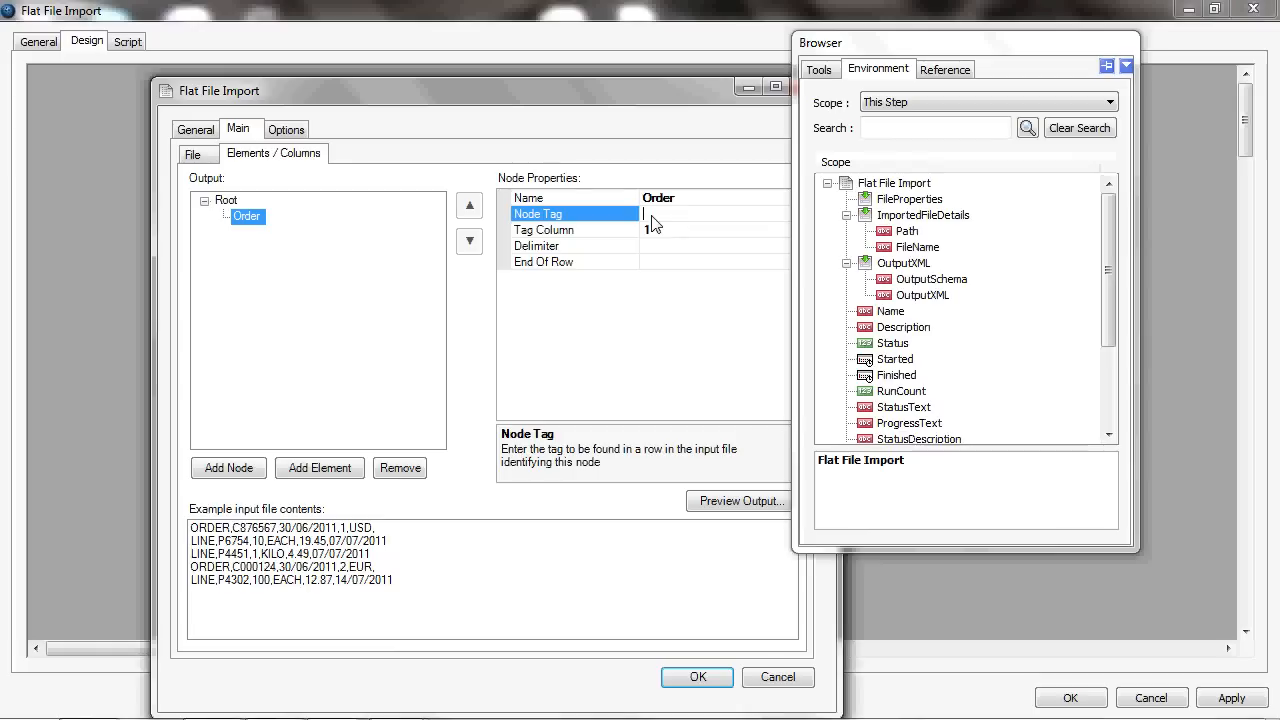
text(ORDER)
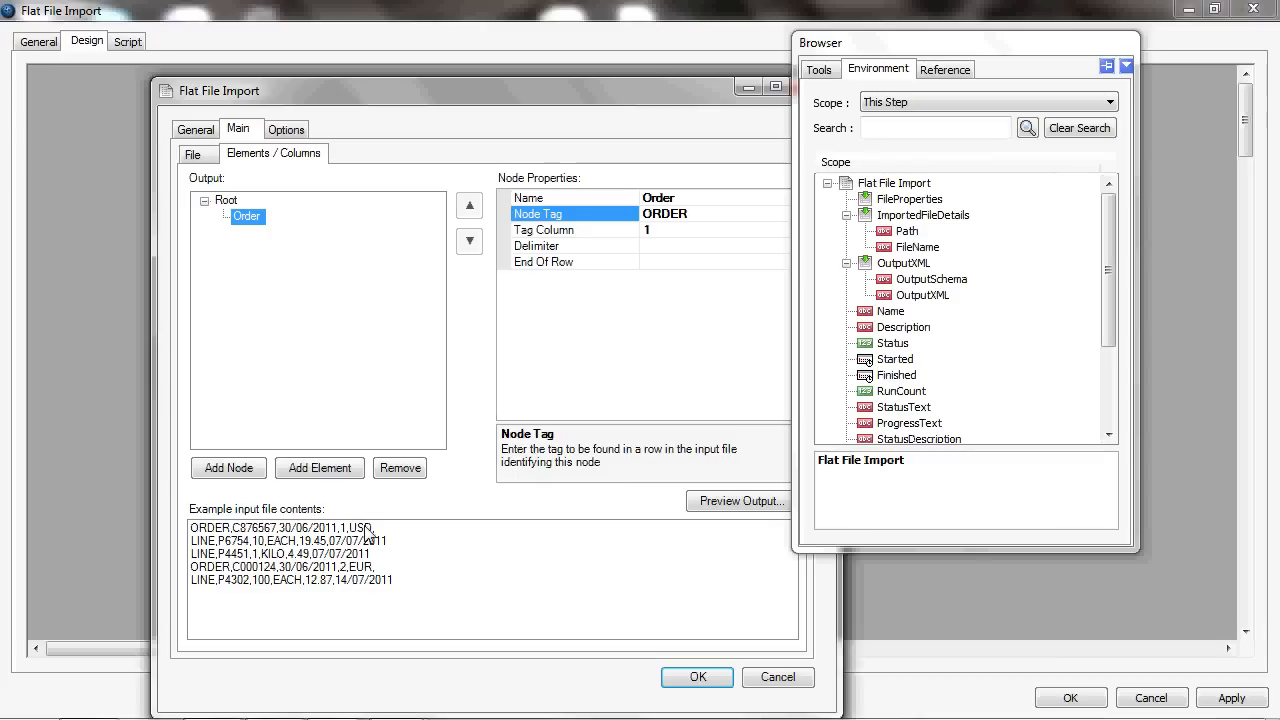
click(680, 212)
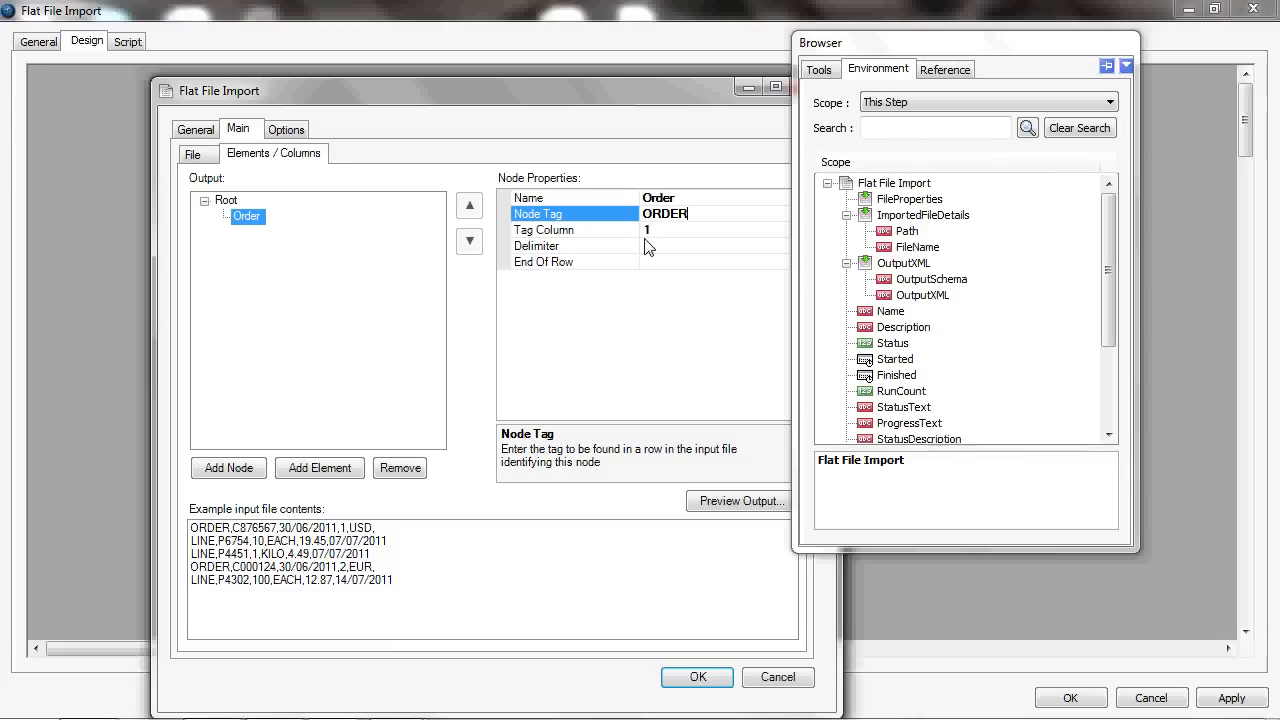
mouse_move(558, 302)
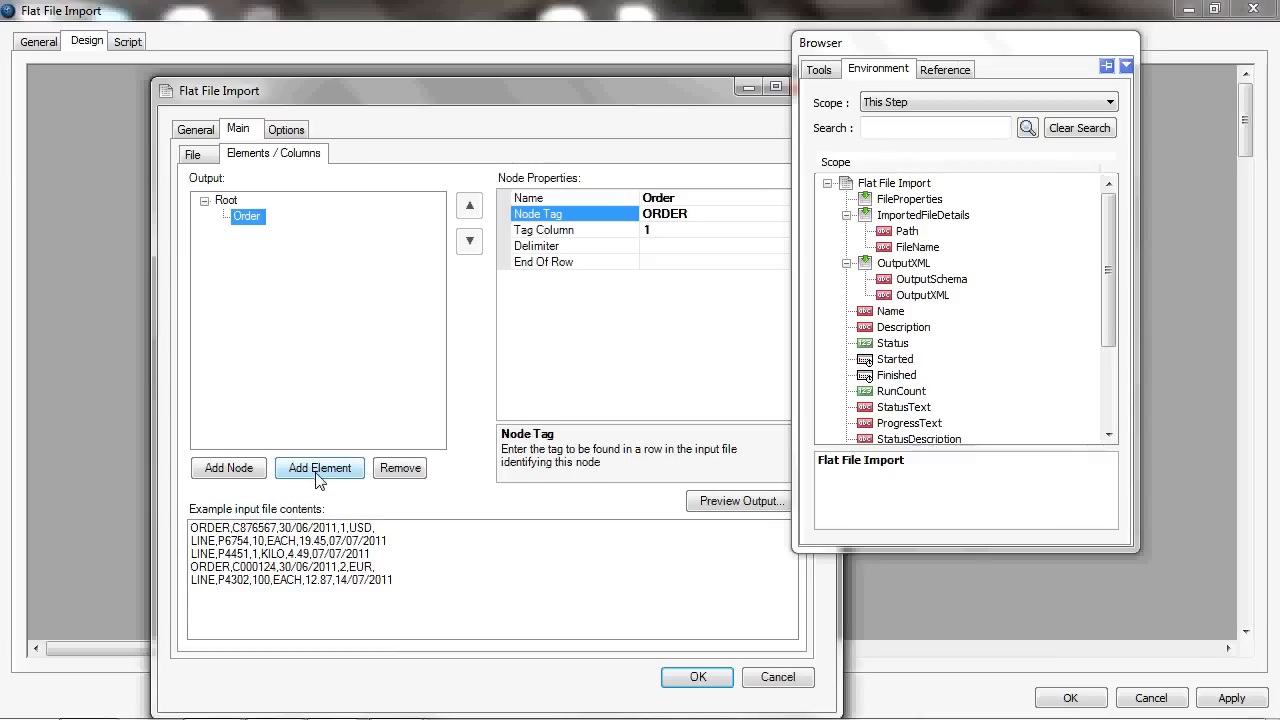
- Add CustomerNo and OrderDate (max 12 characters) elements to the Order node
click(320, 468)
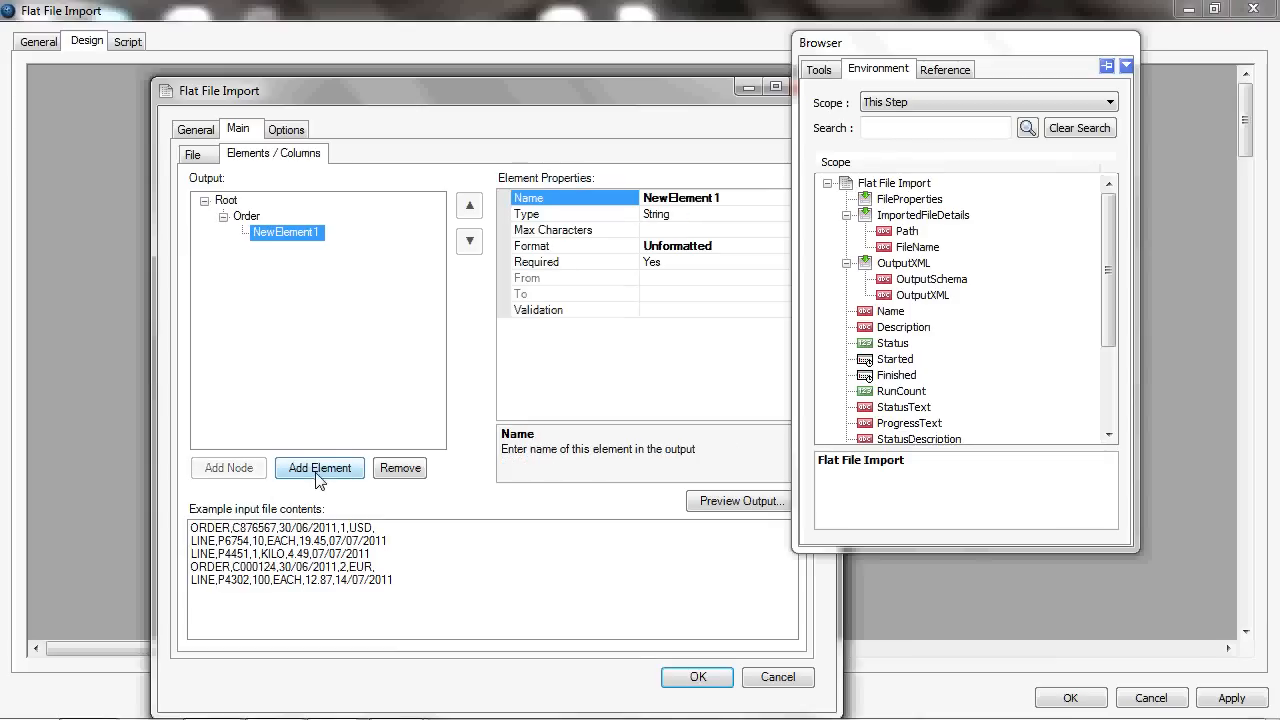
text(Customer)
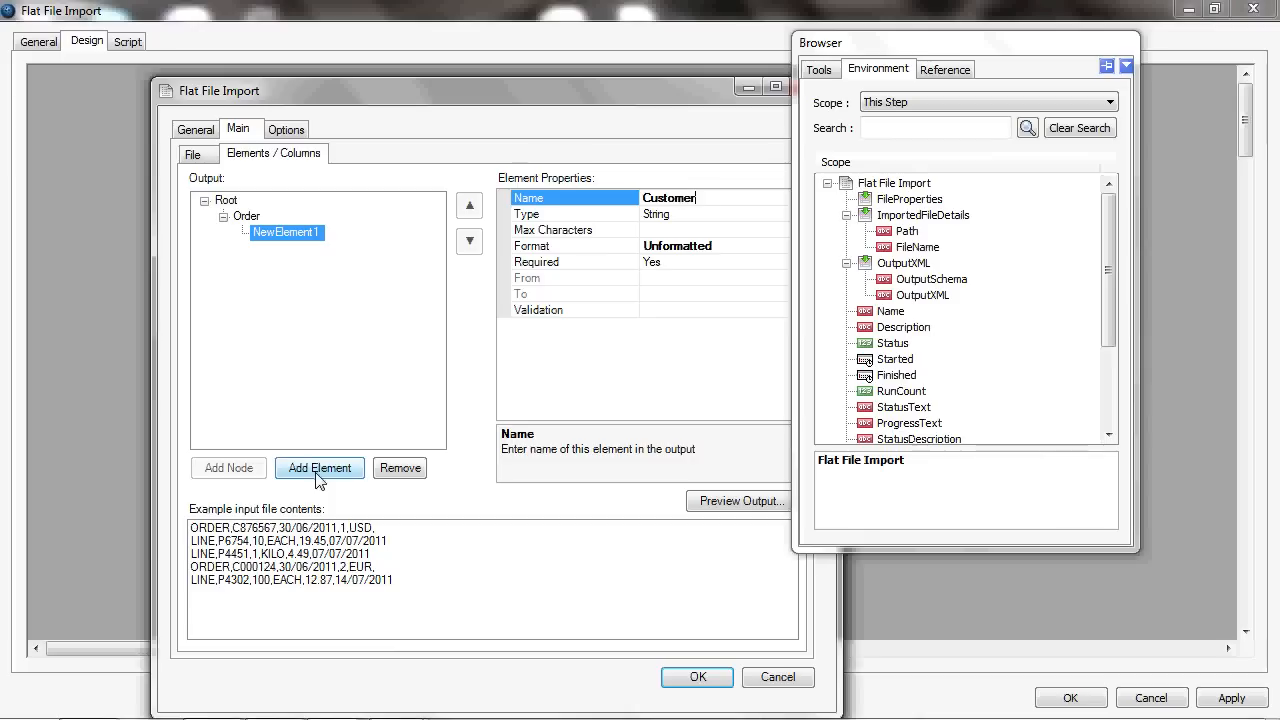
text(No)
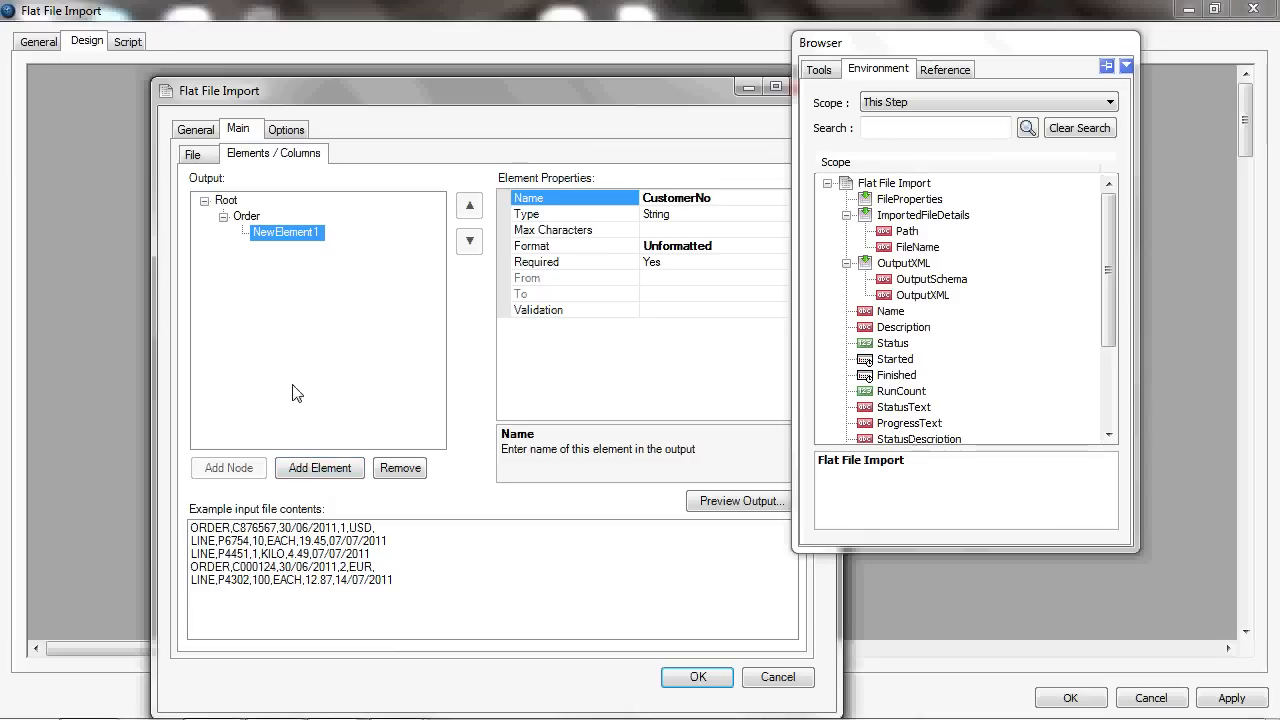
click(320, 468)
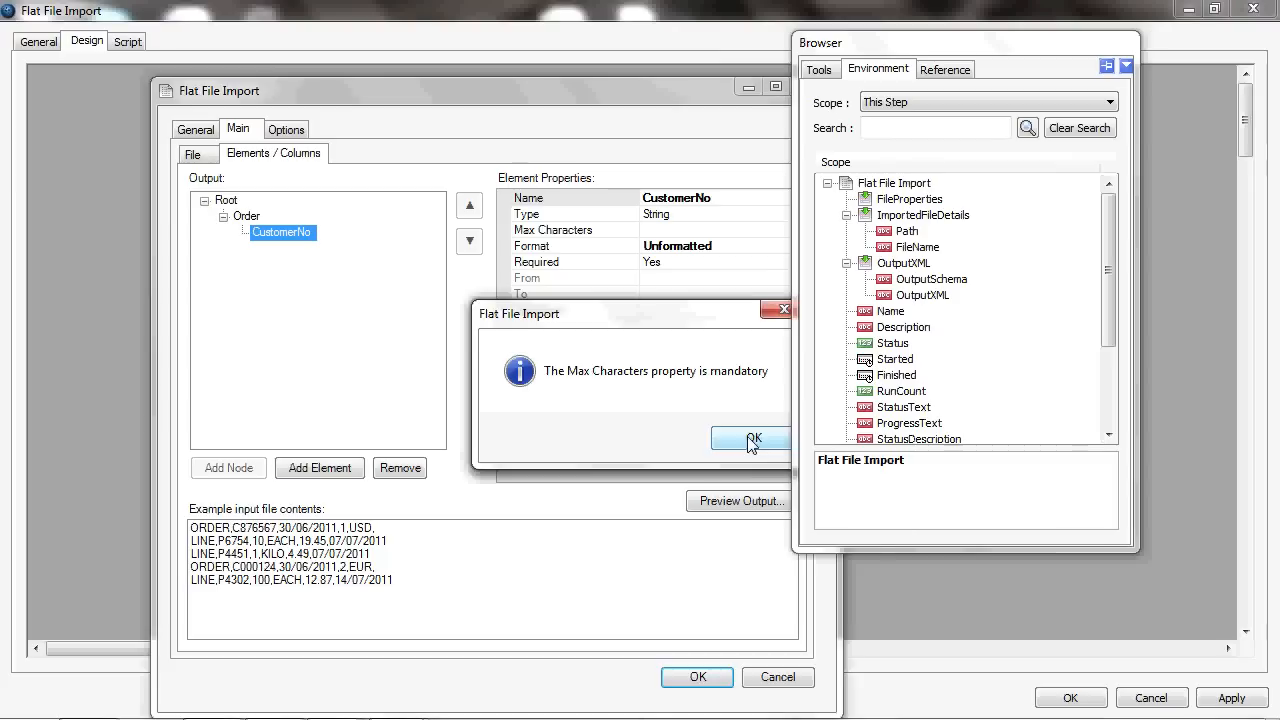
click(752, 440)
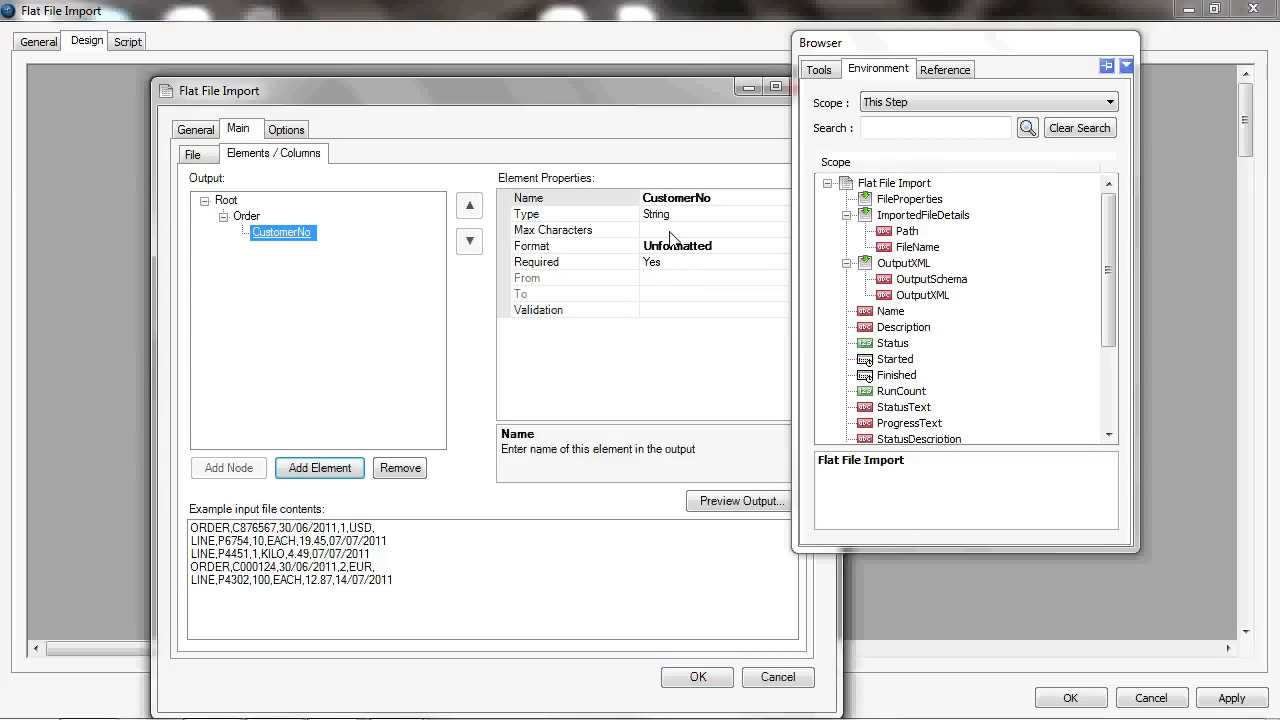
click(552, 230)
text(30)
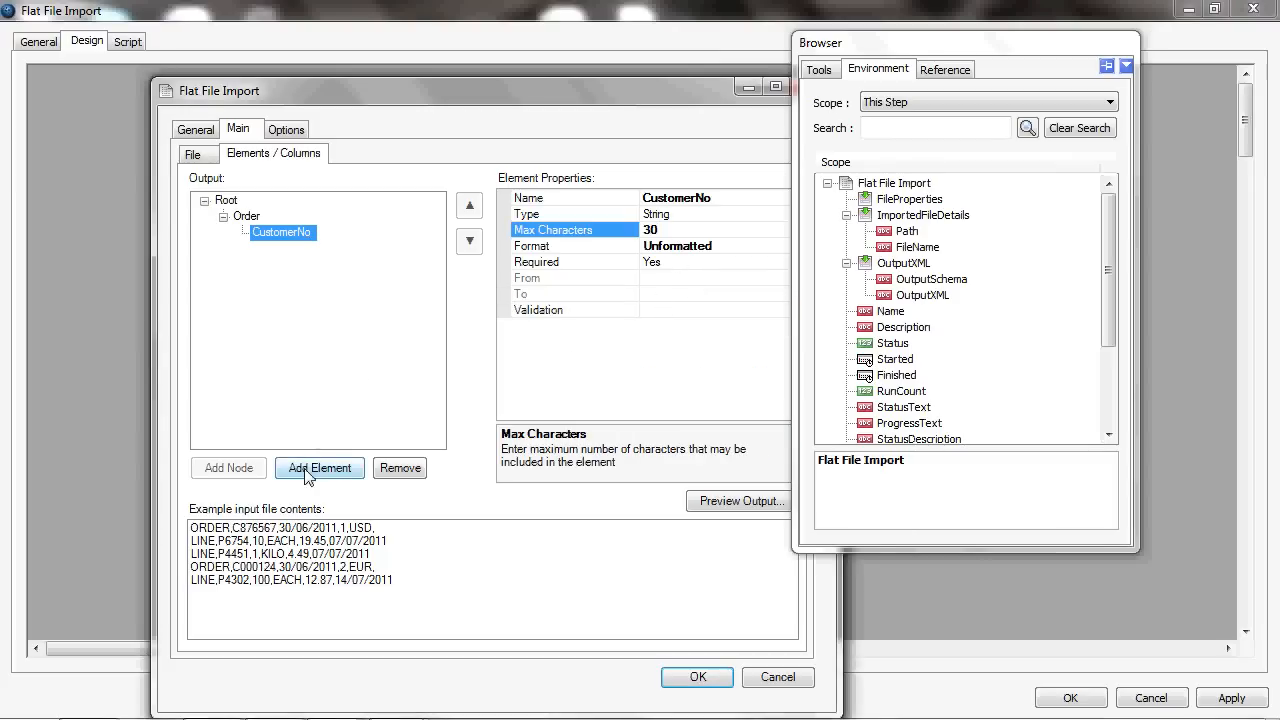
click(320, 468)
text(O)
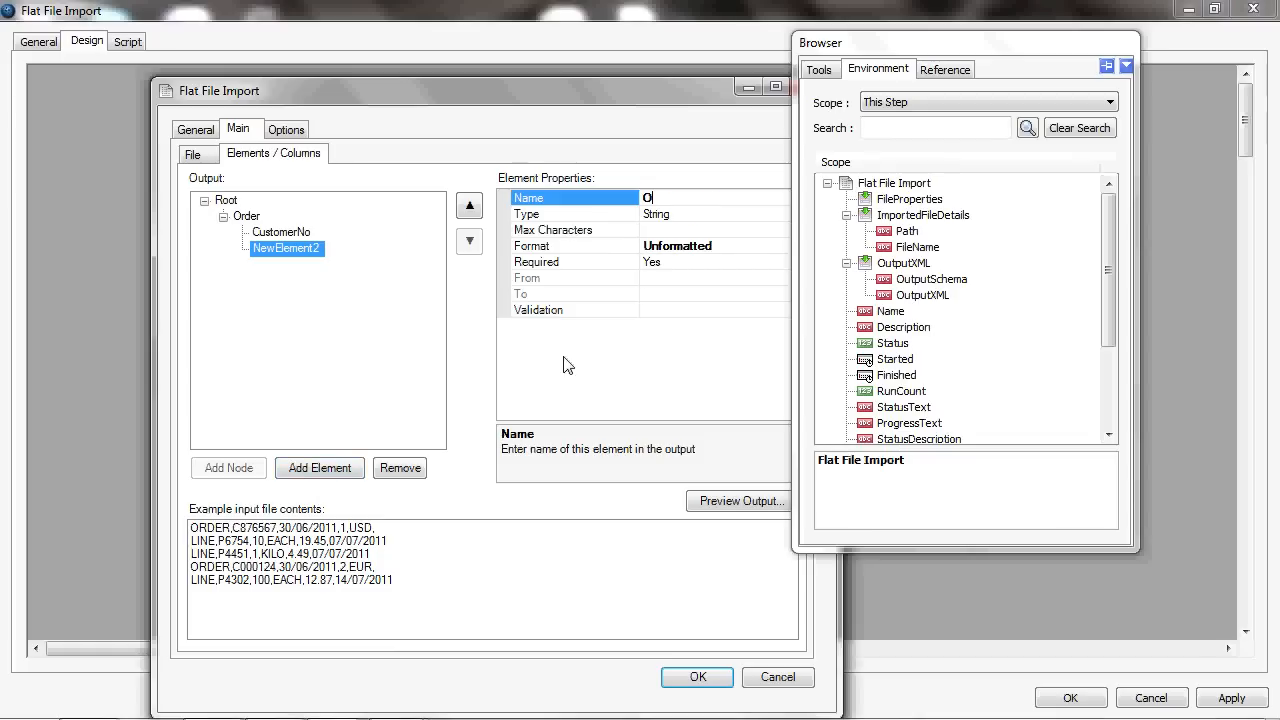
text(rder)
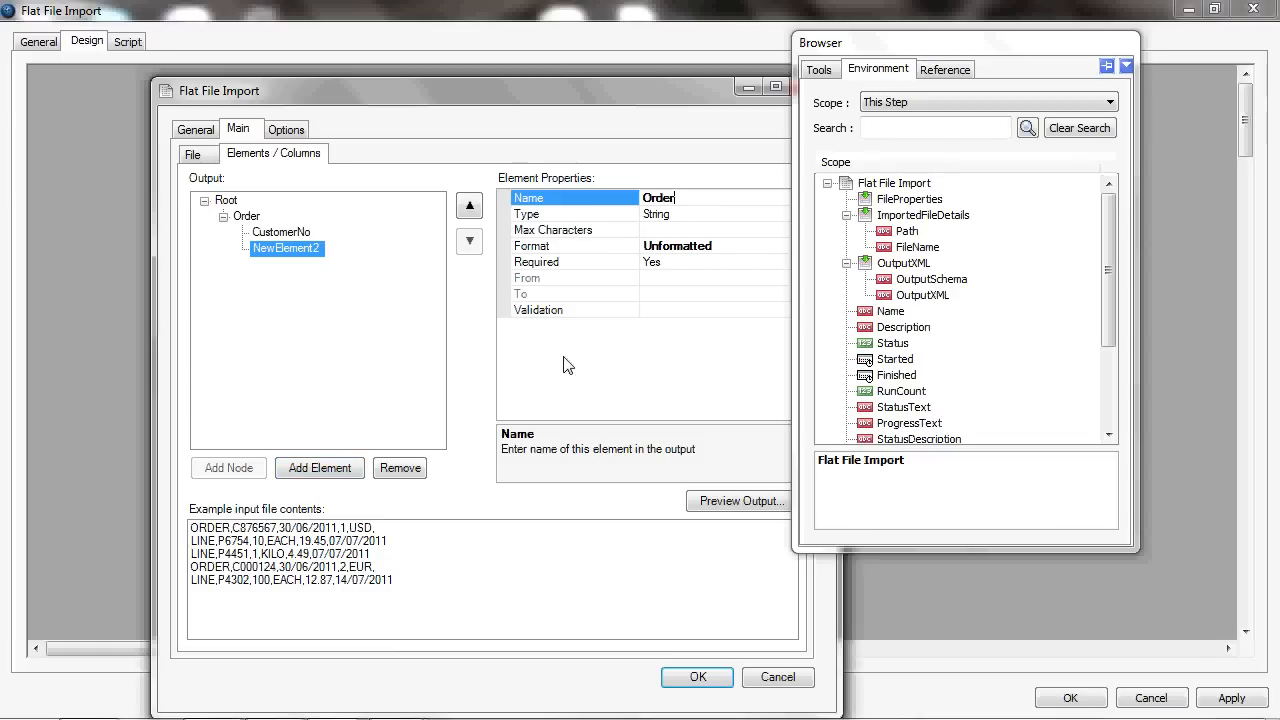
text(Date)
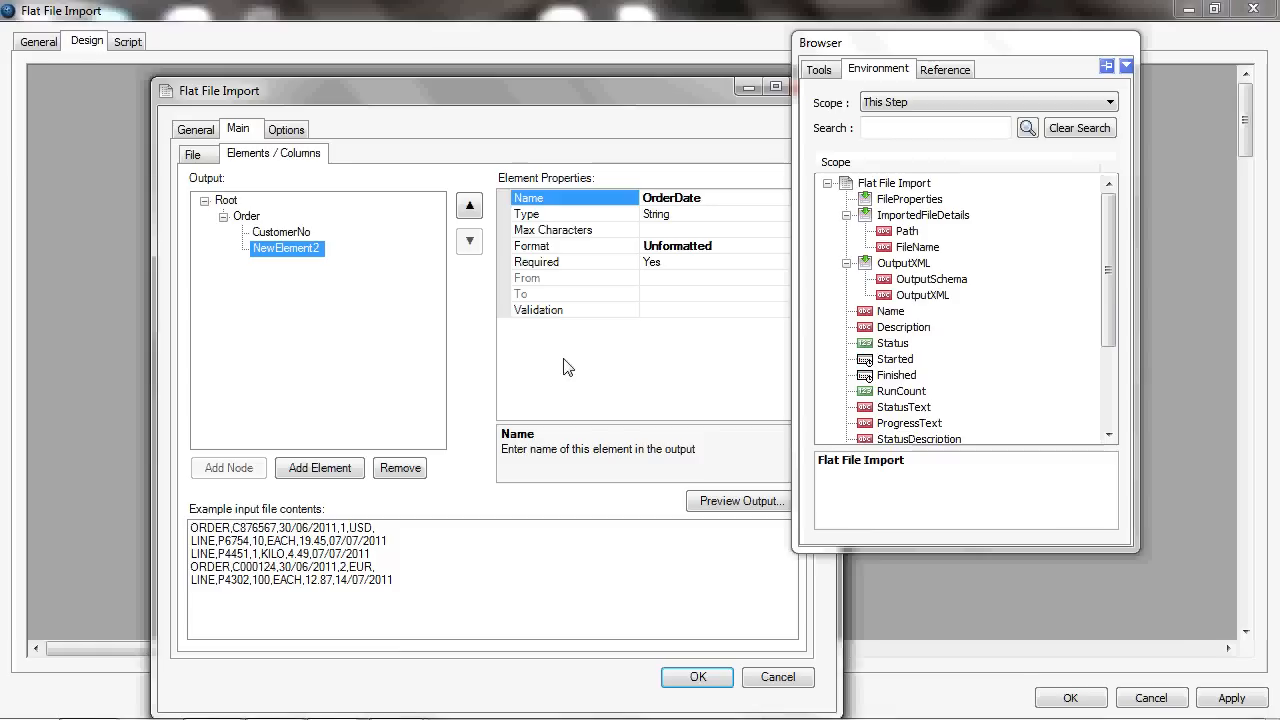
click(552, 228)
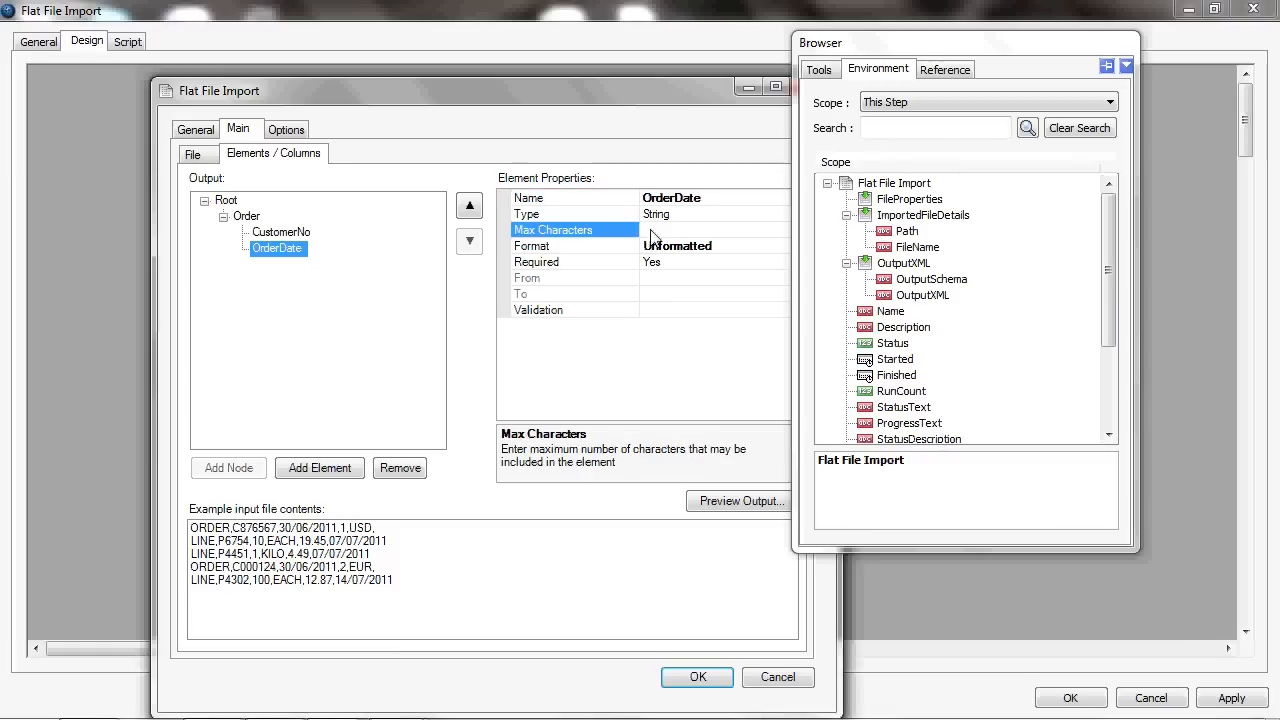
text(12)
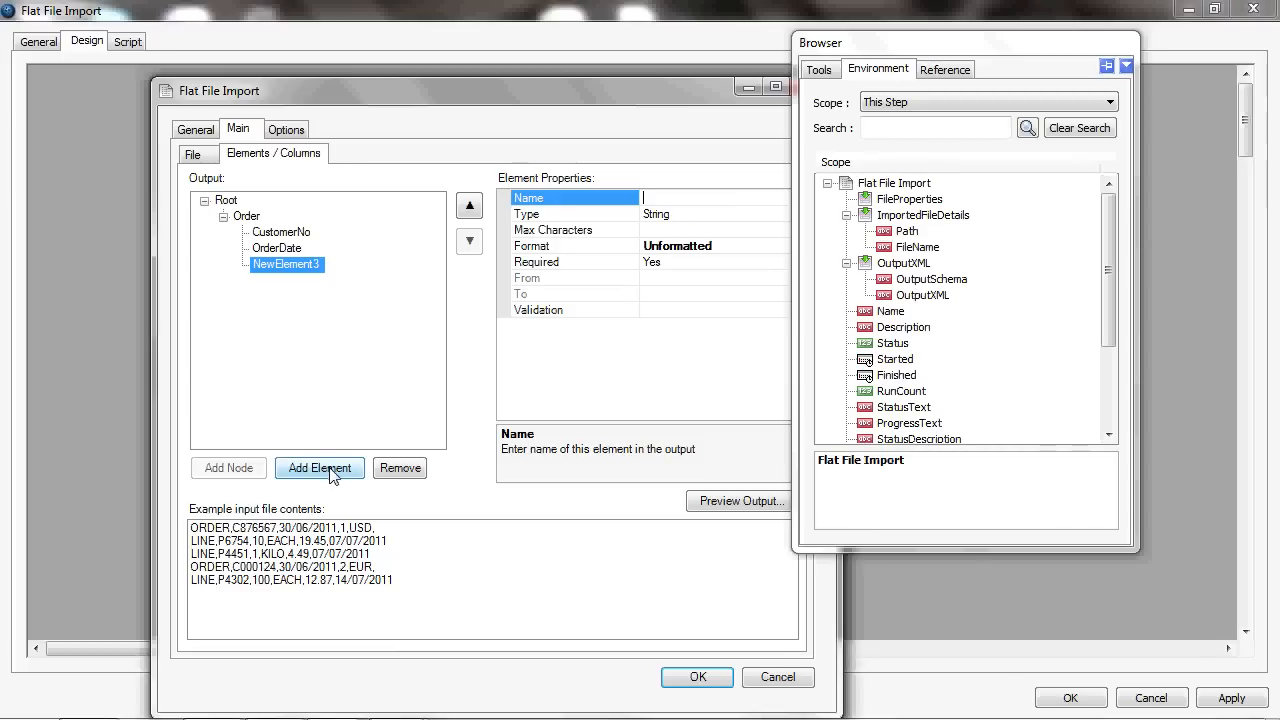
- Add NoofLines (max 1 character) and Currency (max 3 characters) elements to the Order node
text(Noof)
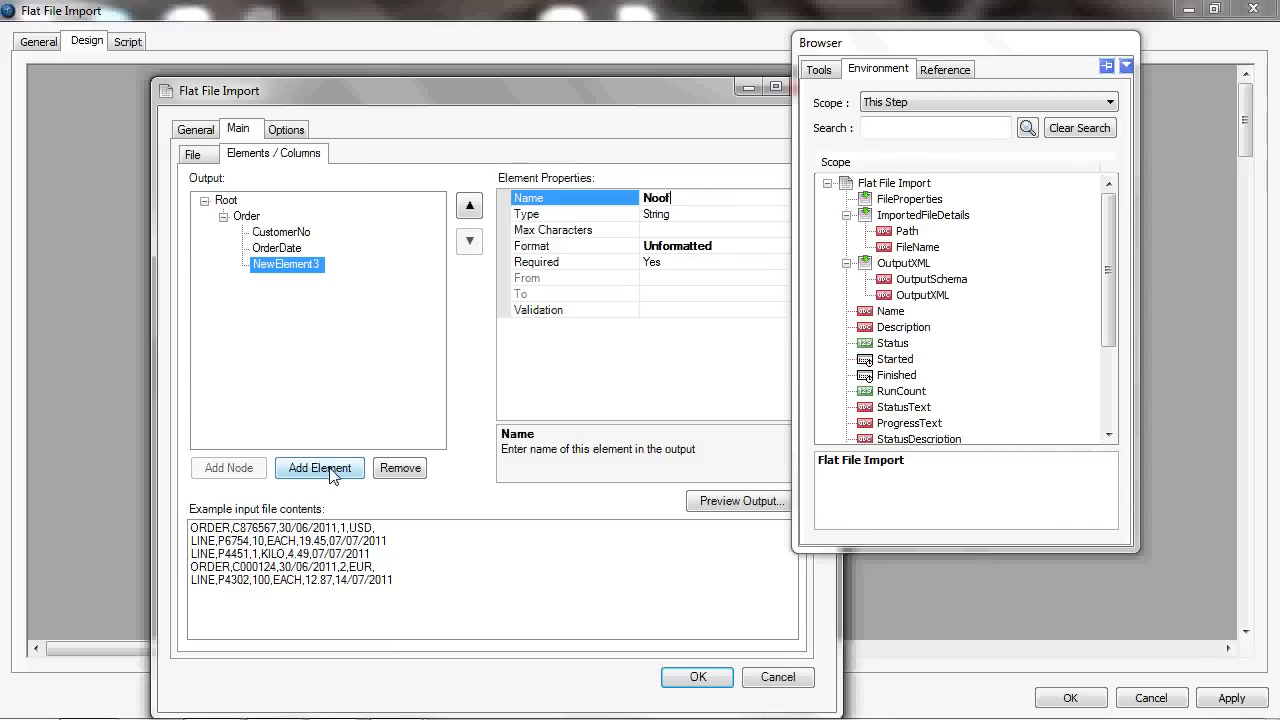
text(Lines)
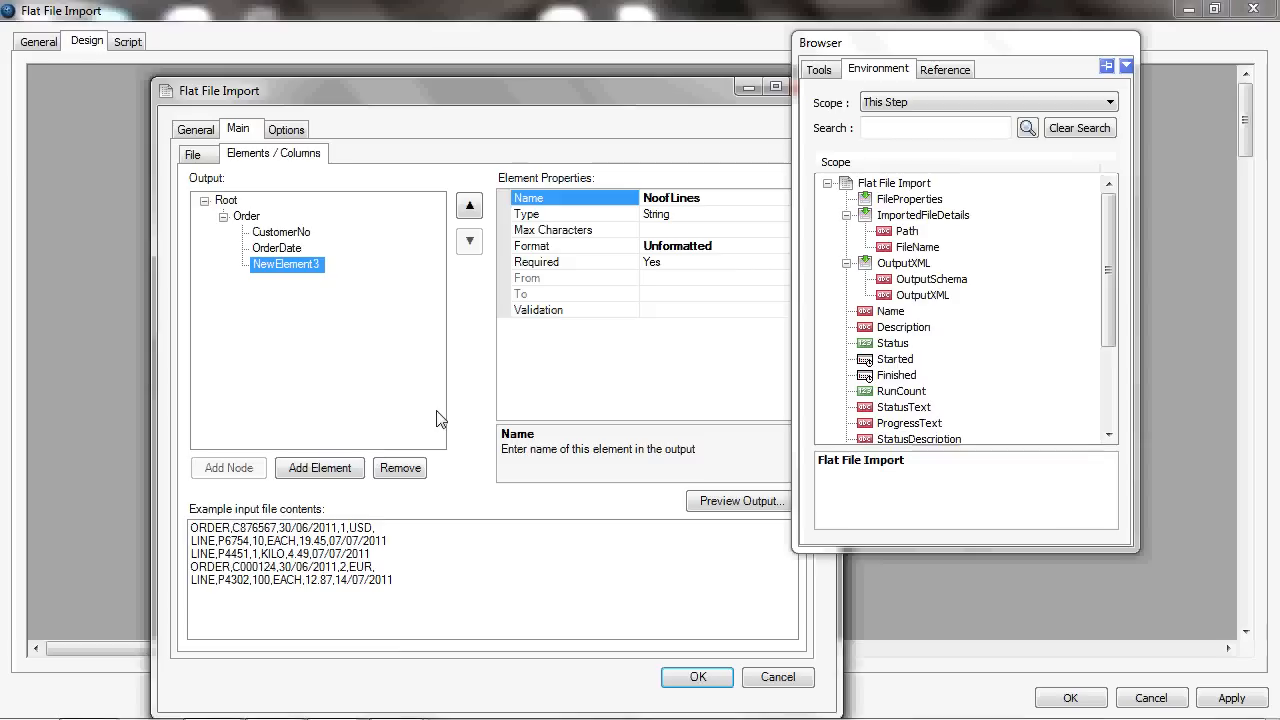
click(552, 230)
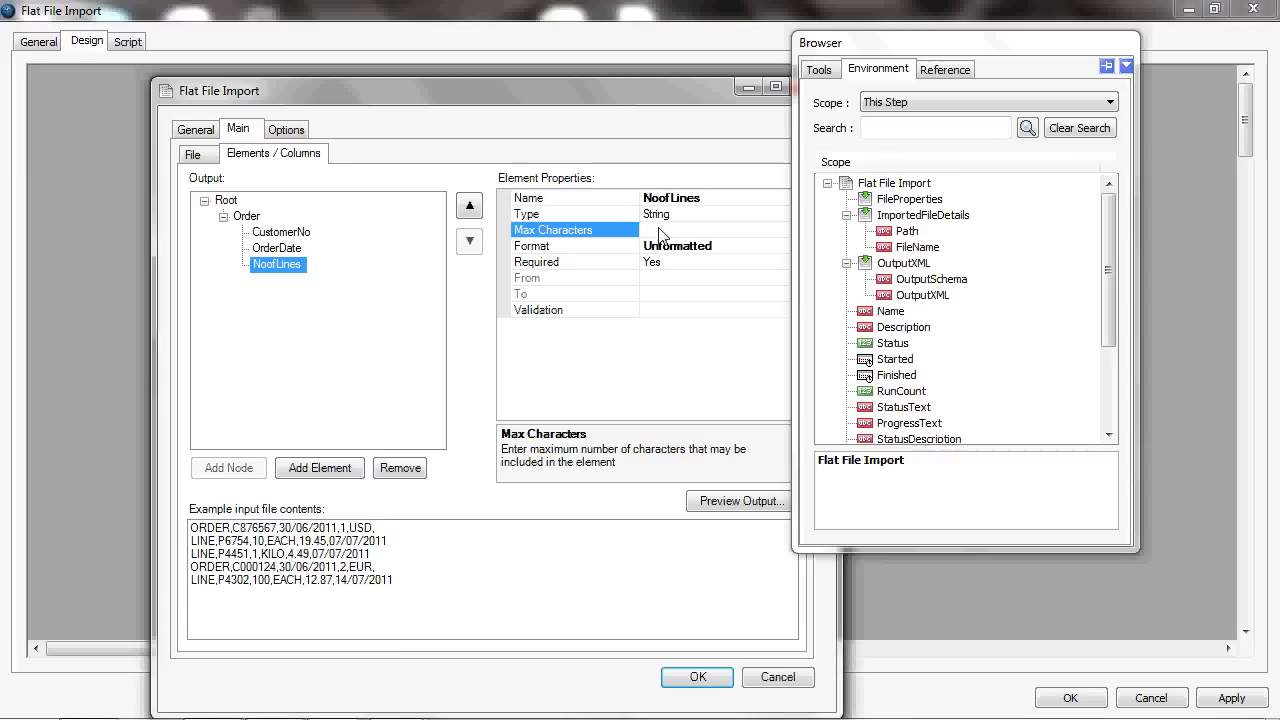
text(1)
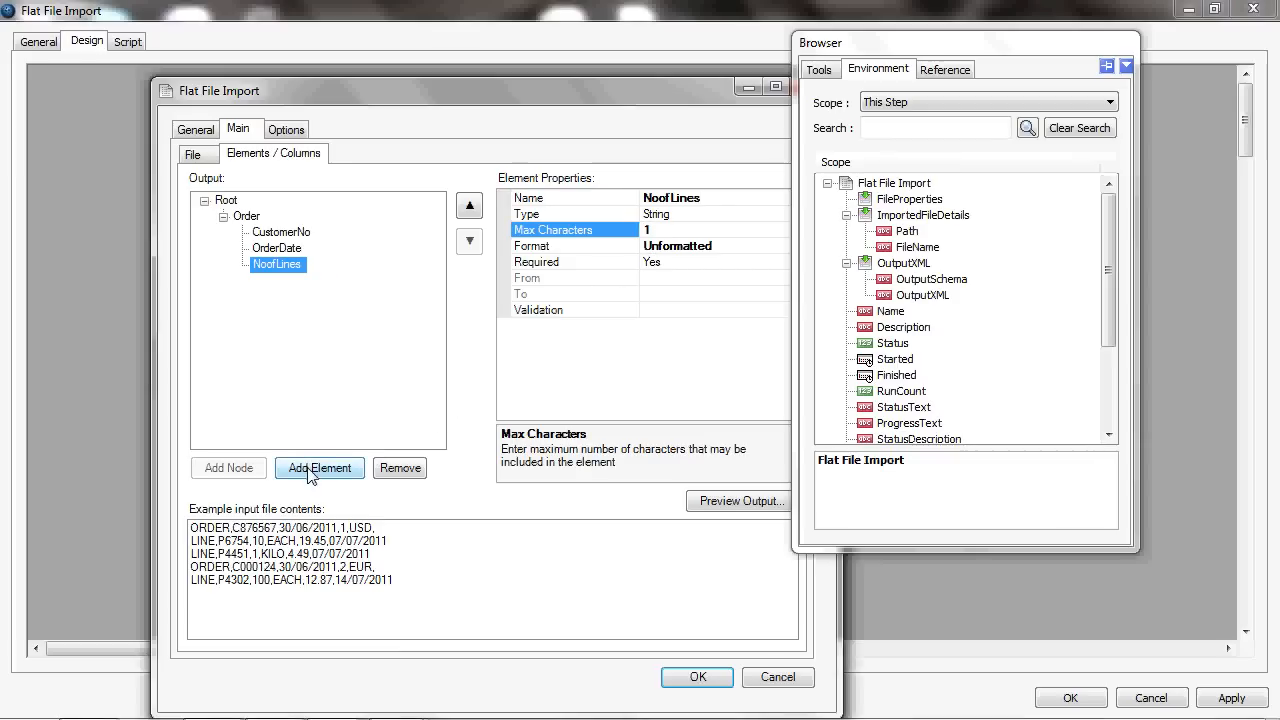
click(320, 468)
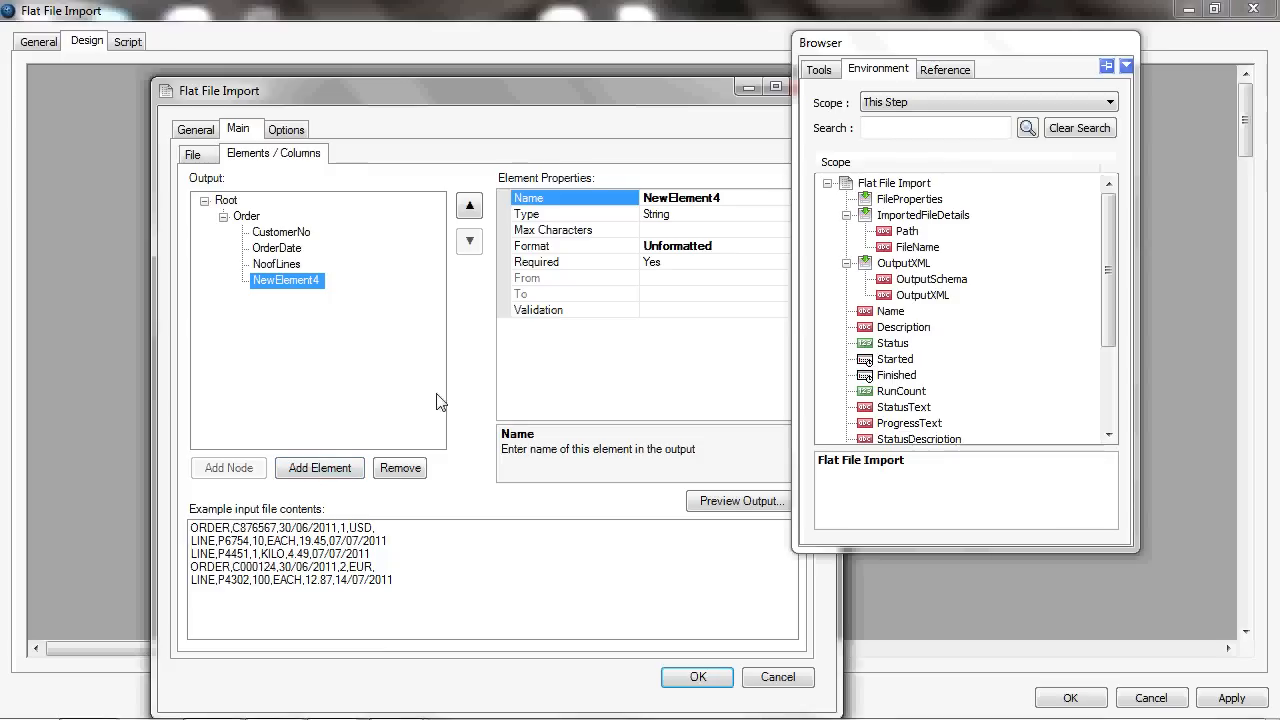
text(C)
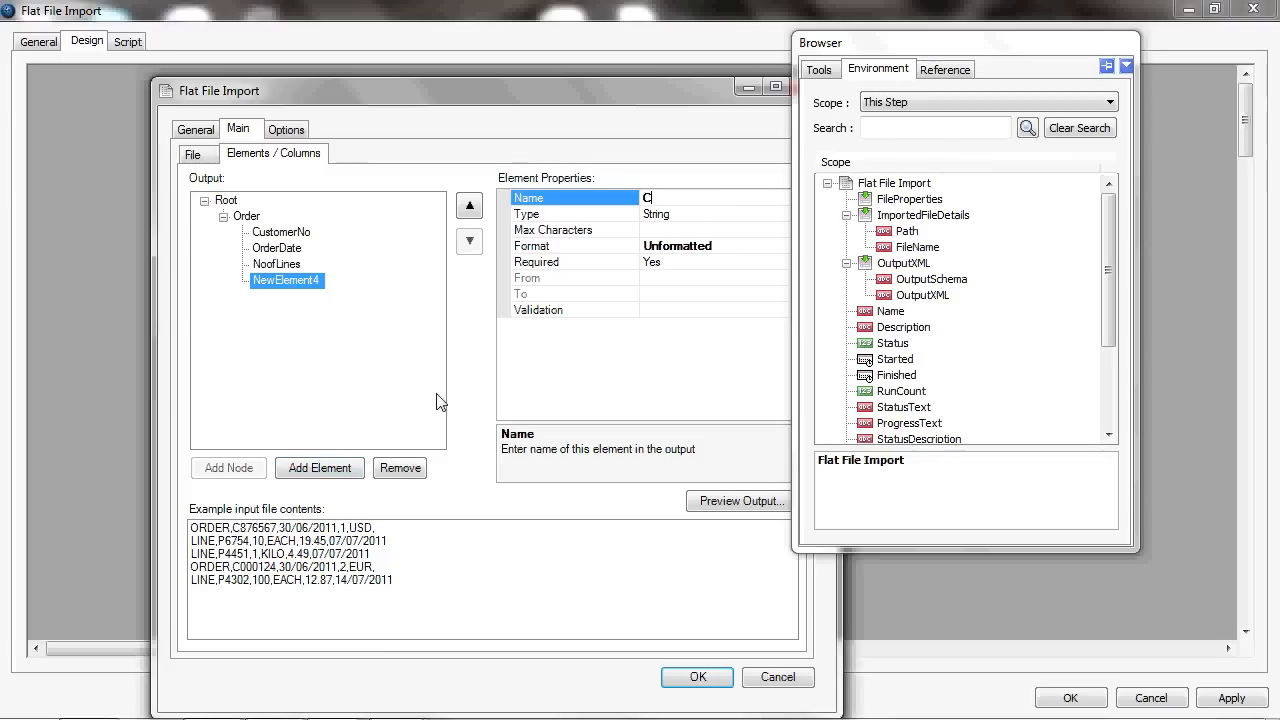
text(urrency)
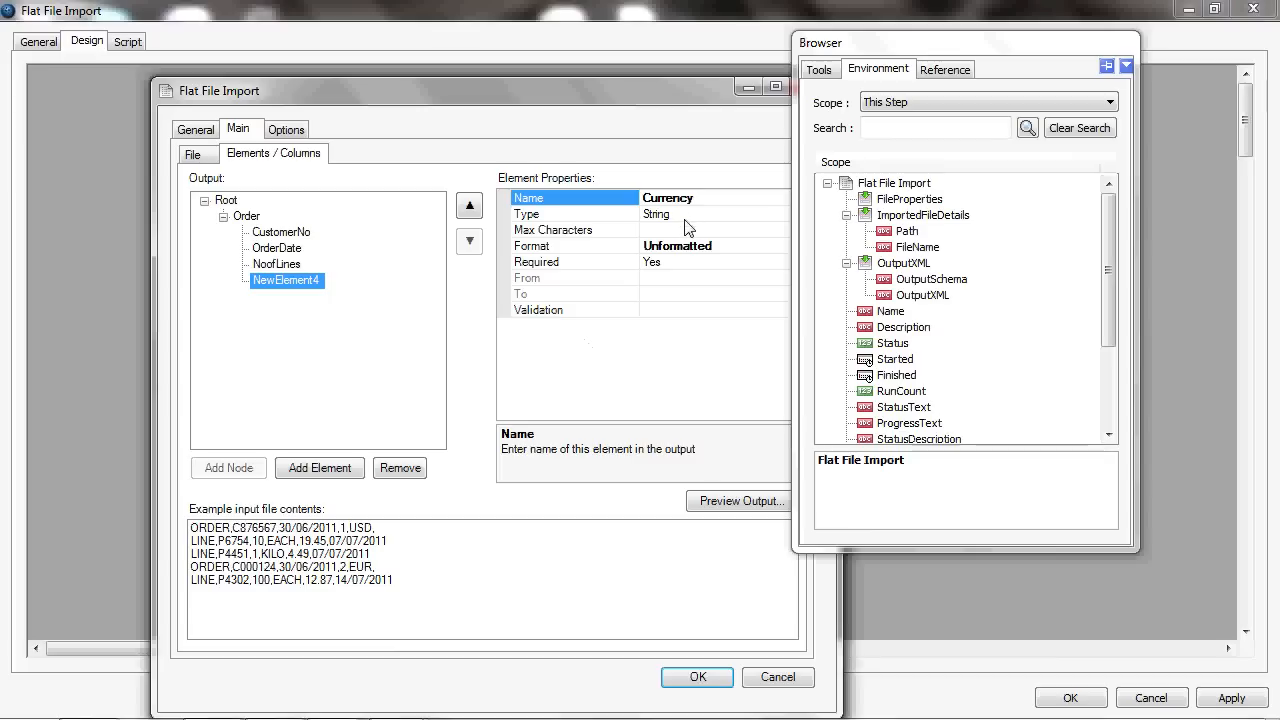
click(552, 228)
text(3)
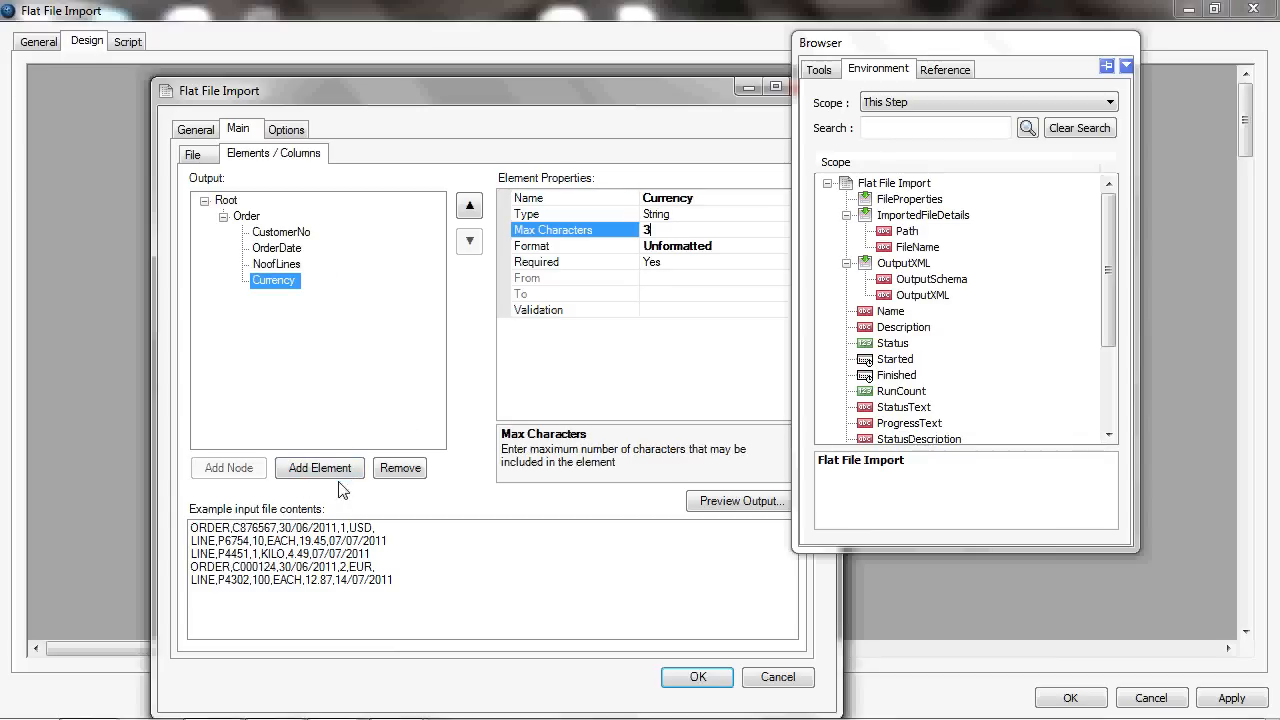
click(248, 216)
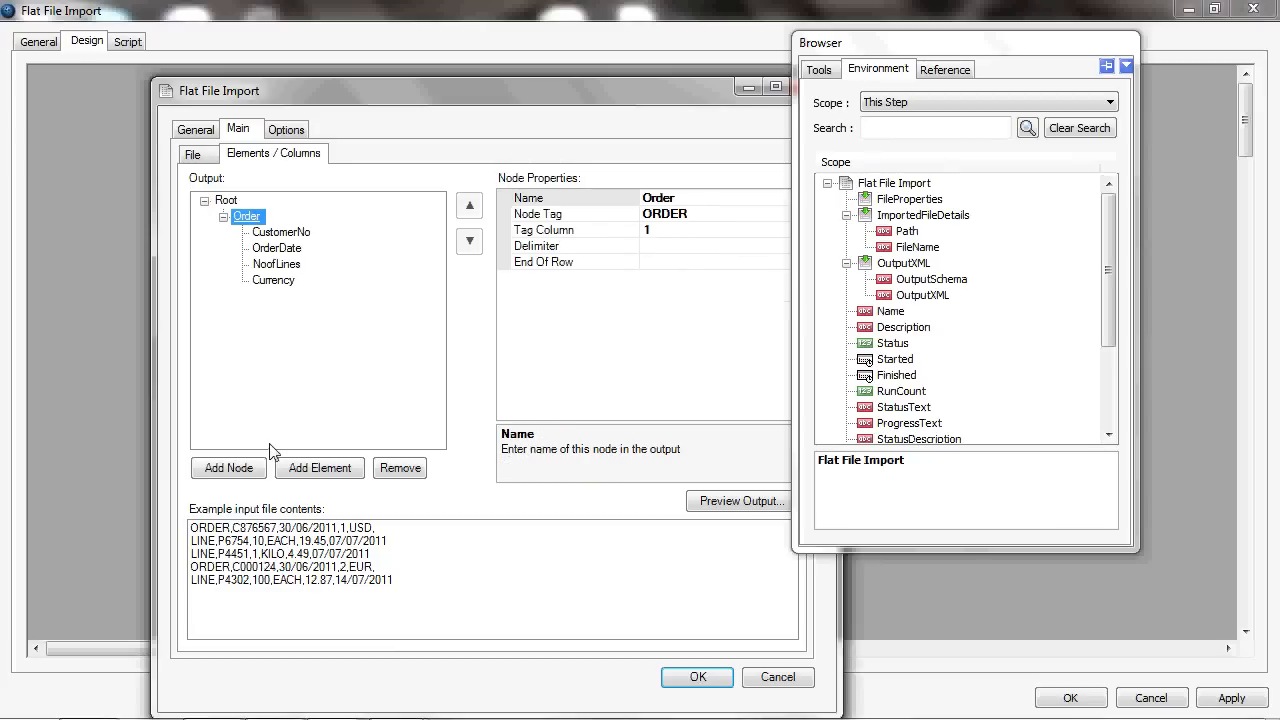
- Add a child node named Lines with node tag LINE under the Order node
click(228, 468)
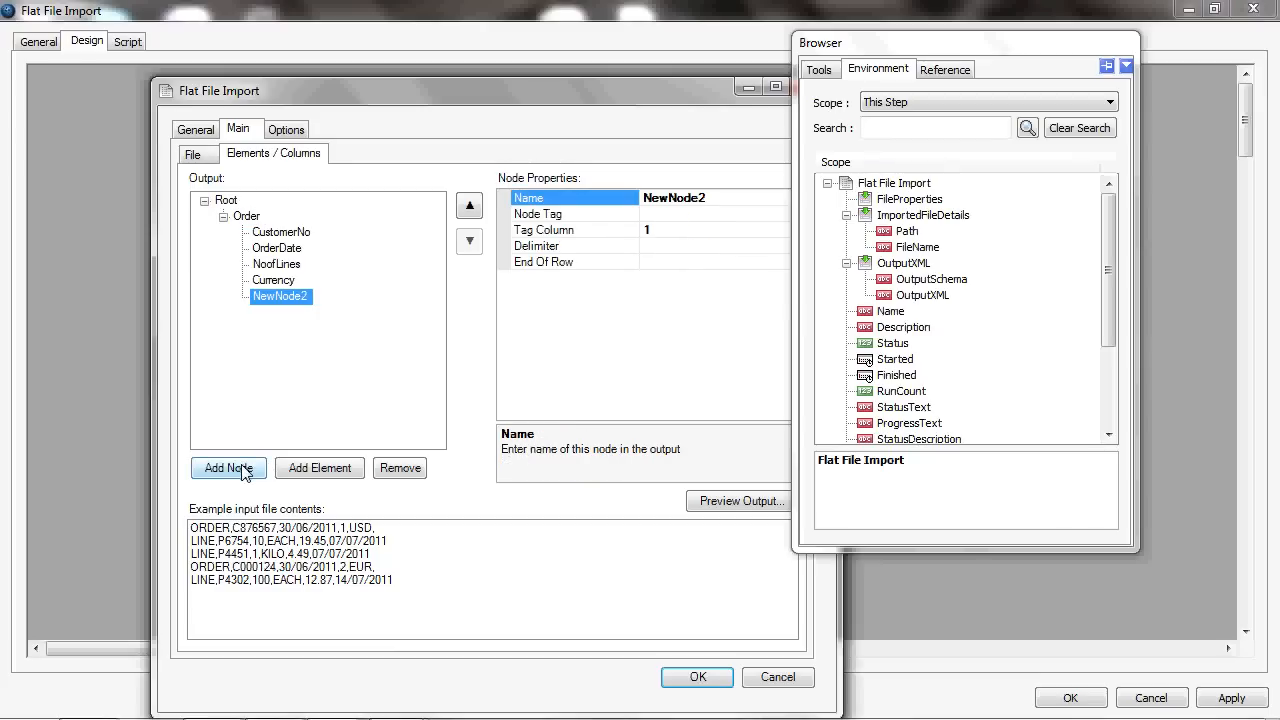
text(Lines)
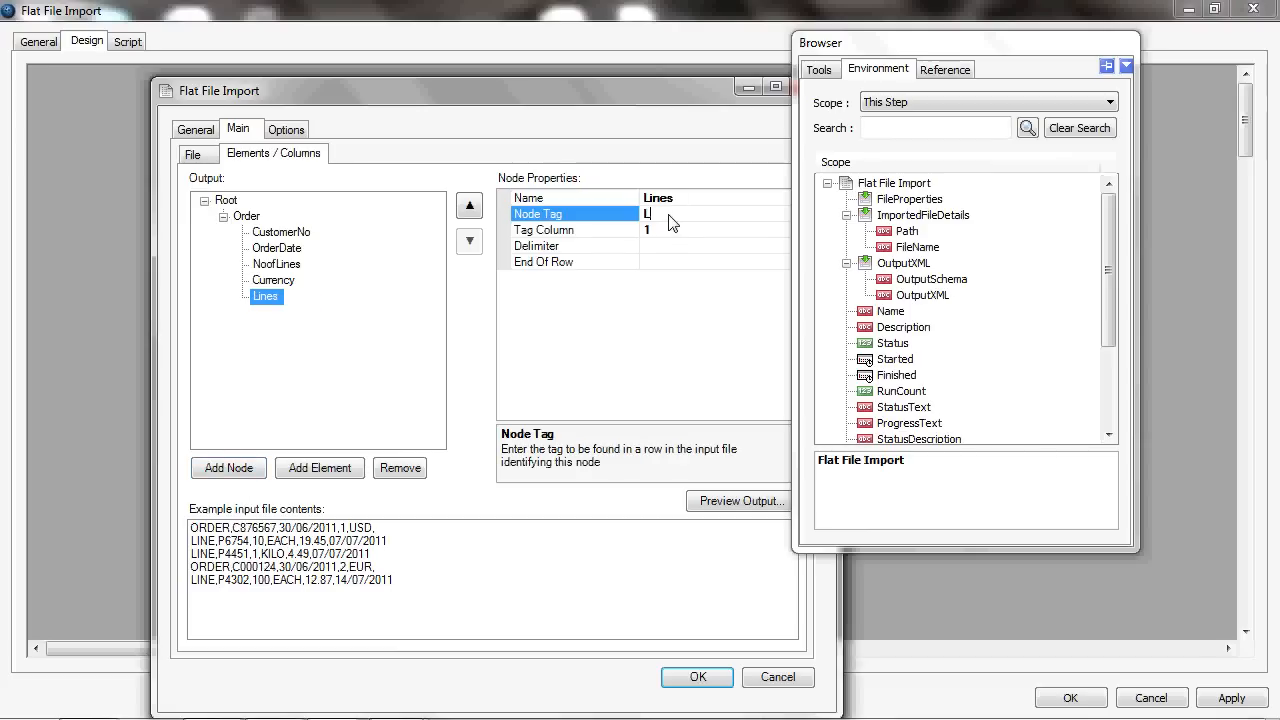
text(INE)
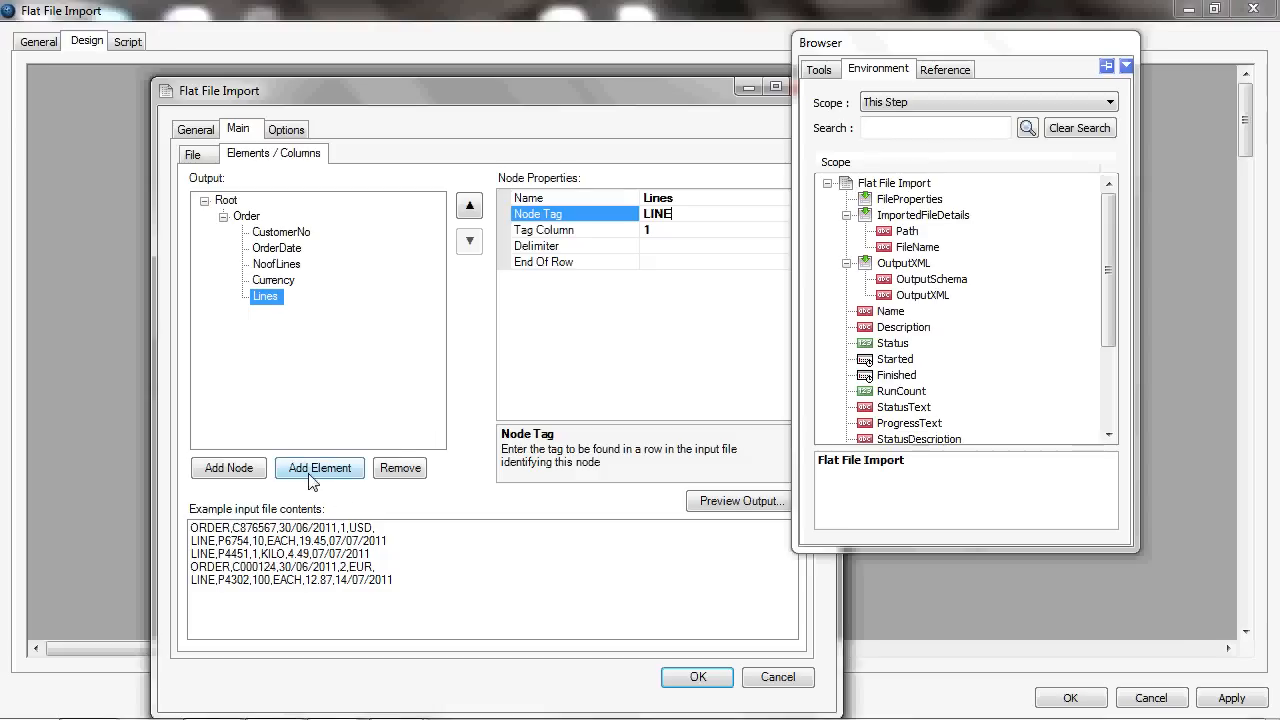
- Add a ProductCode element under Lines with a maximum of 20 characters
click(320, 468)
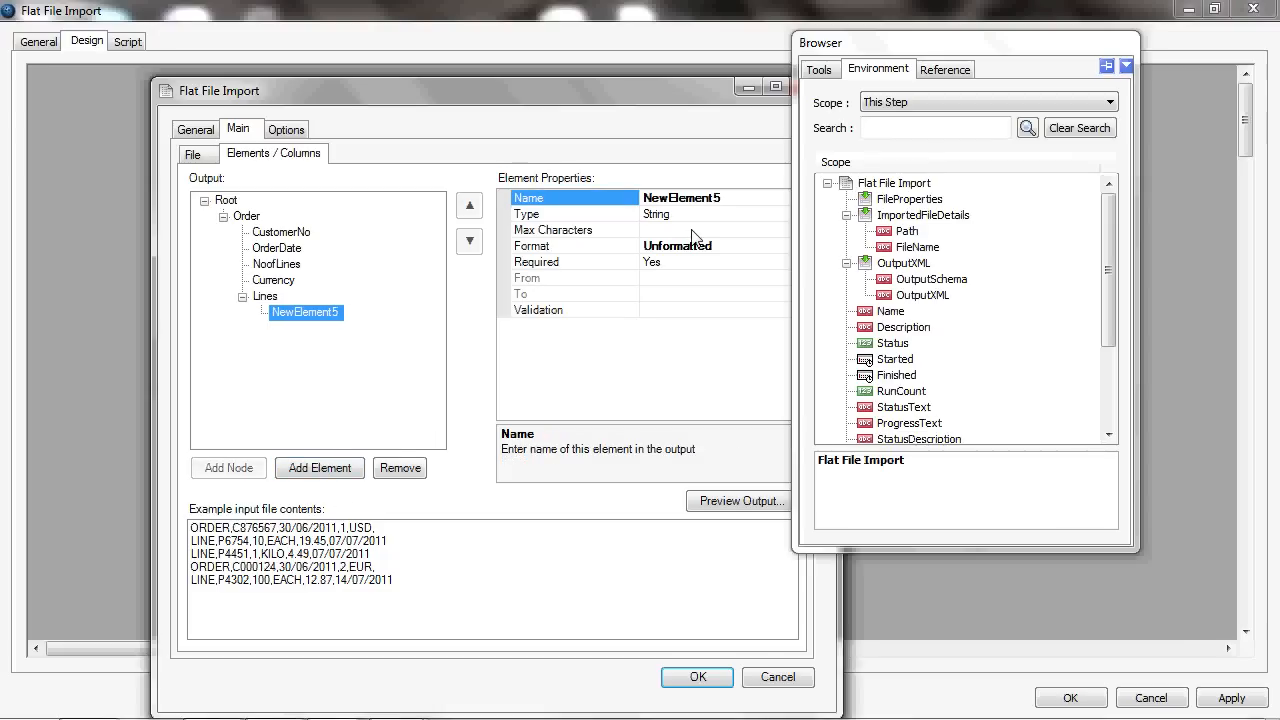
text(ProductCo)
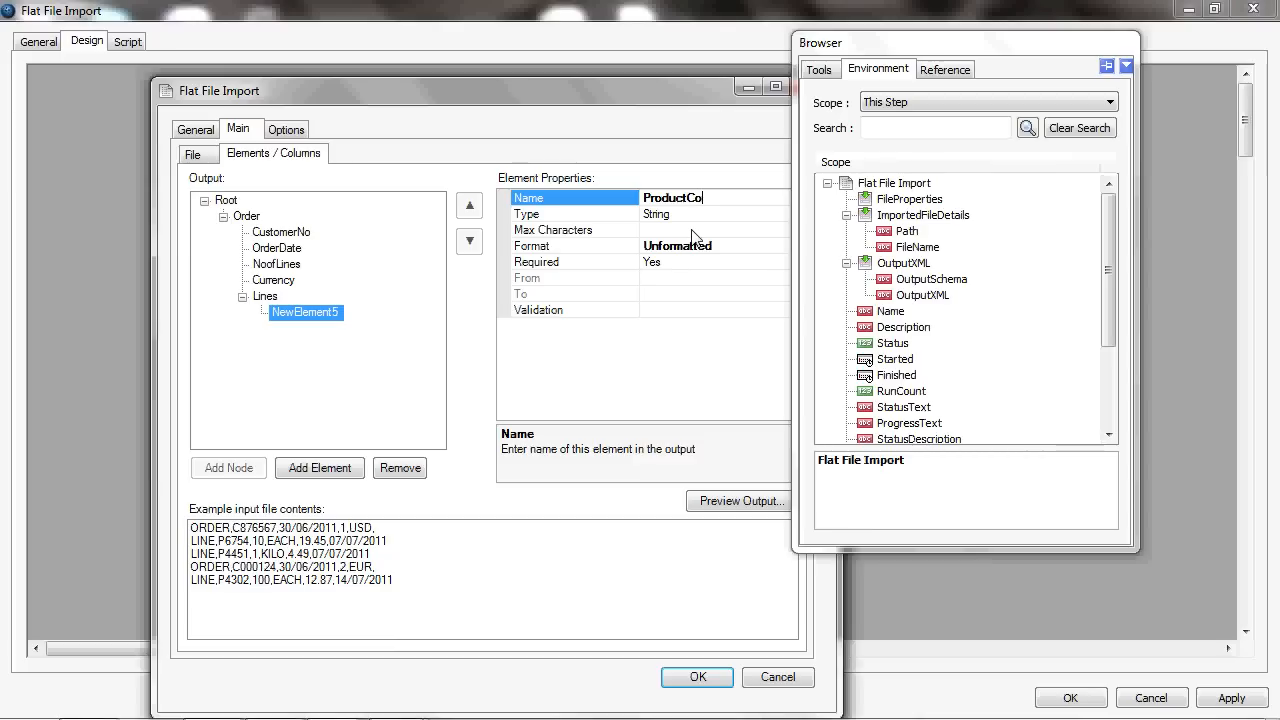
text(de)
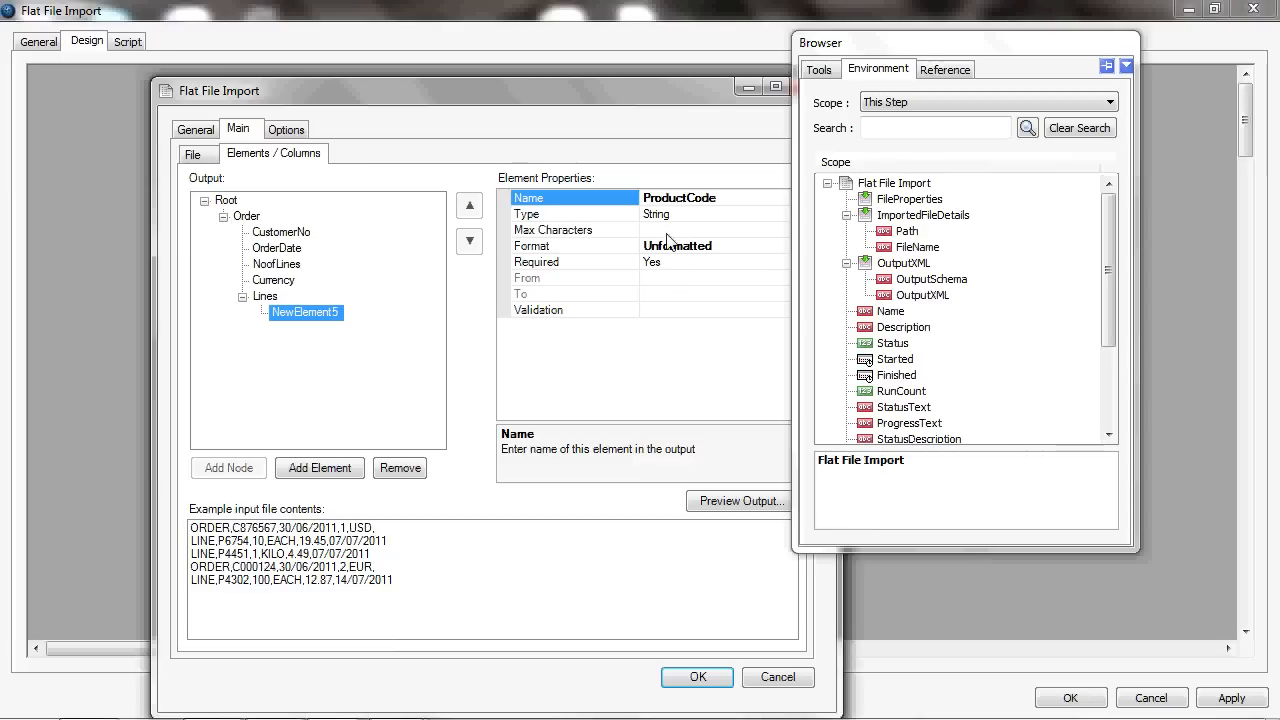
click(552, 228)
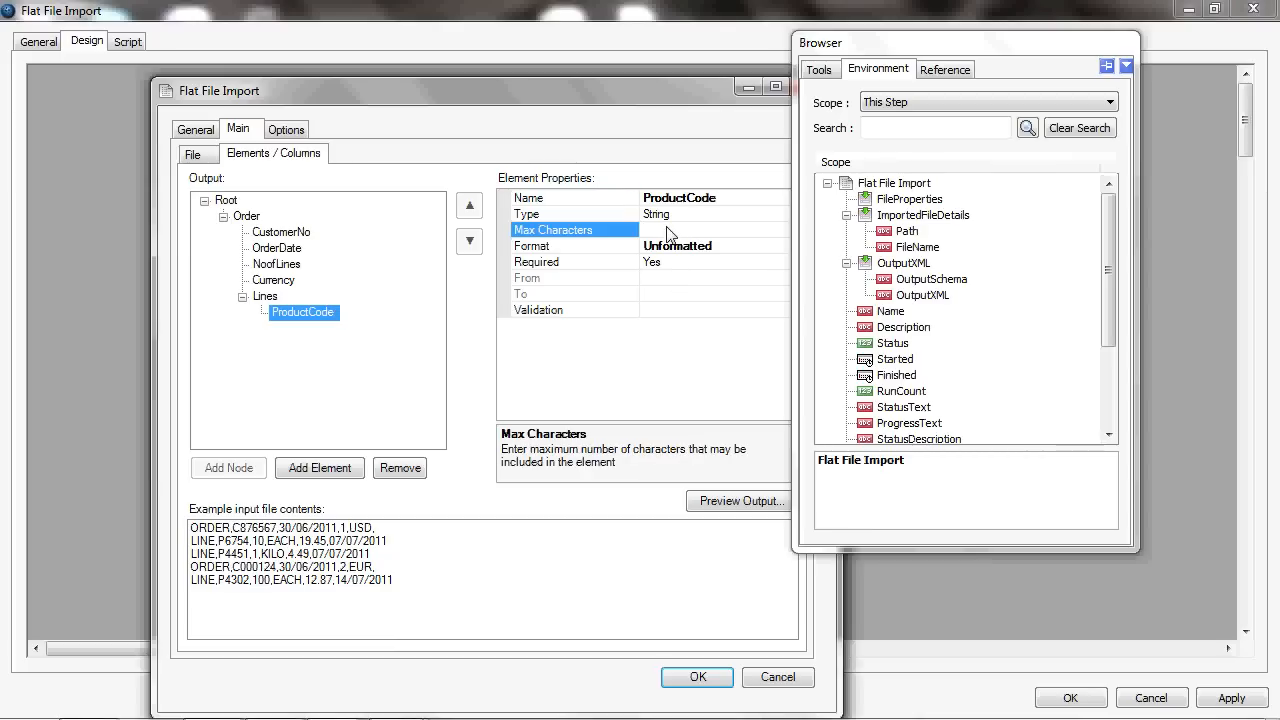
text(20)
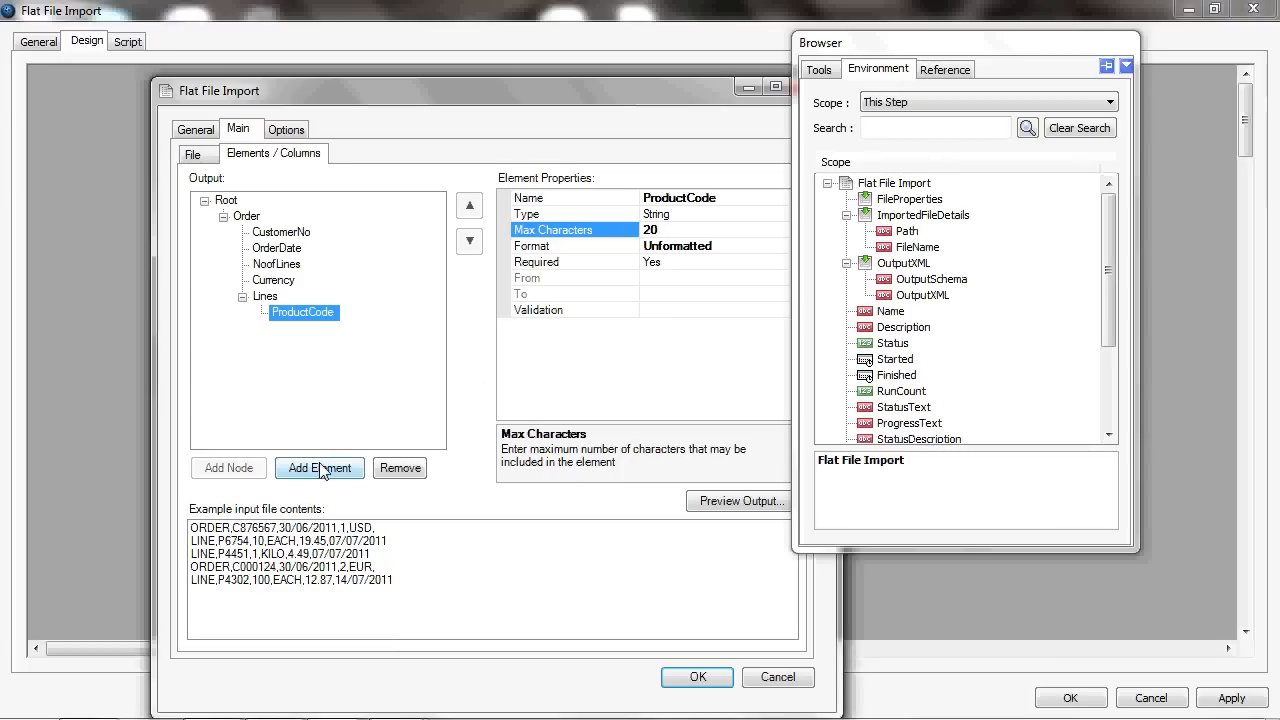
- Add Qty and Unit elements under Lines, each limited to 10 characters
click(320, 468)
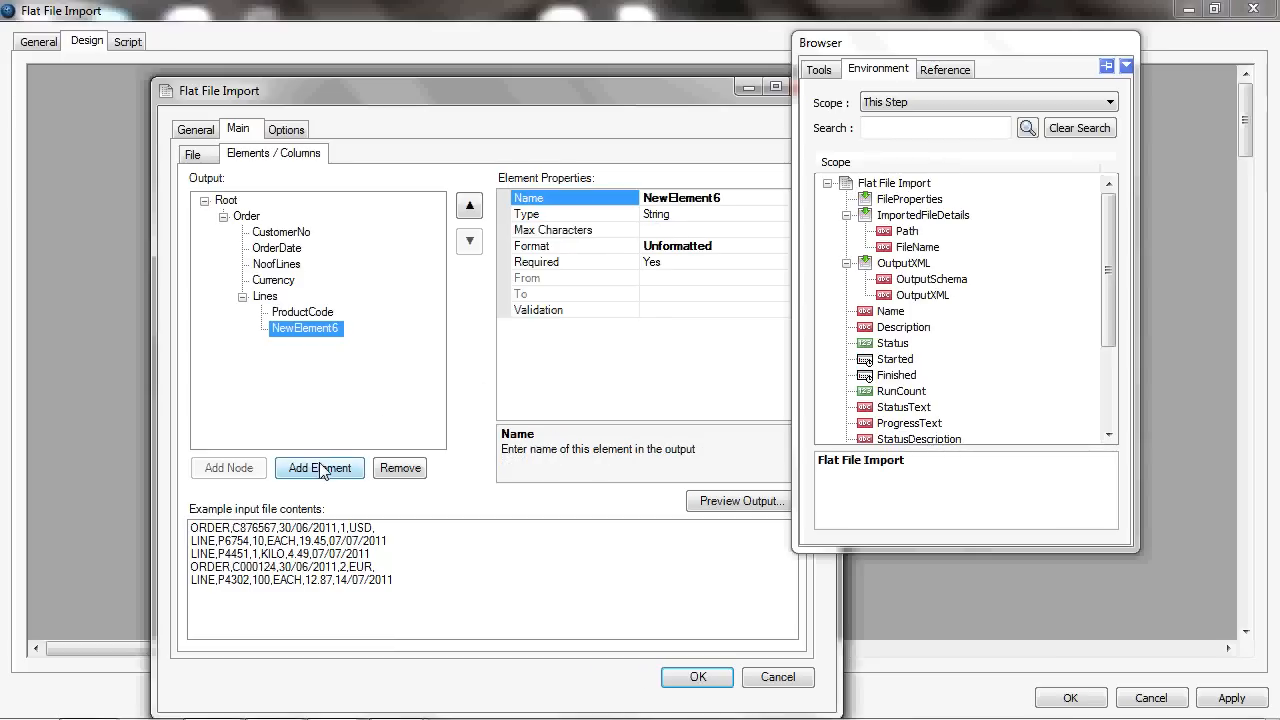
text(Qty)
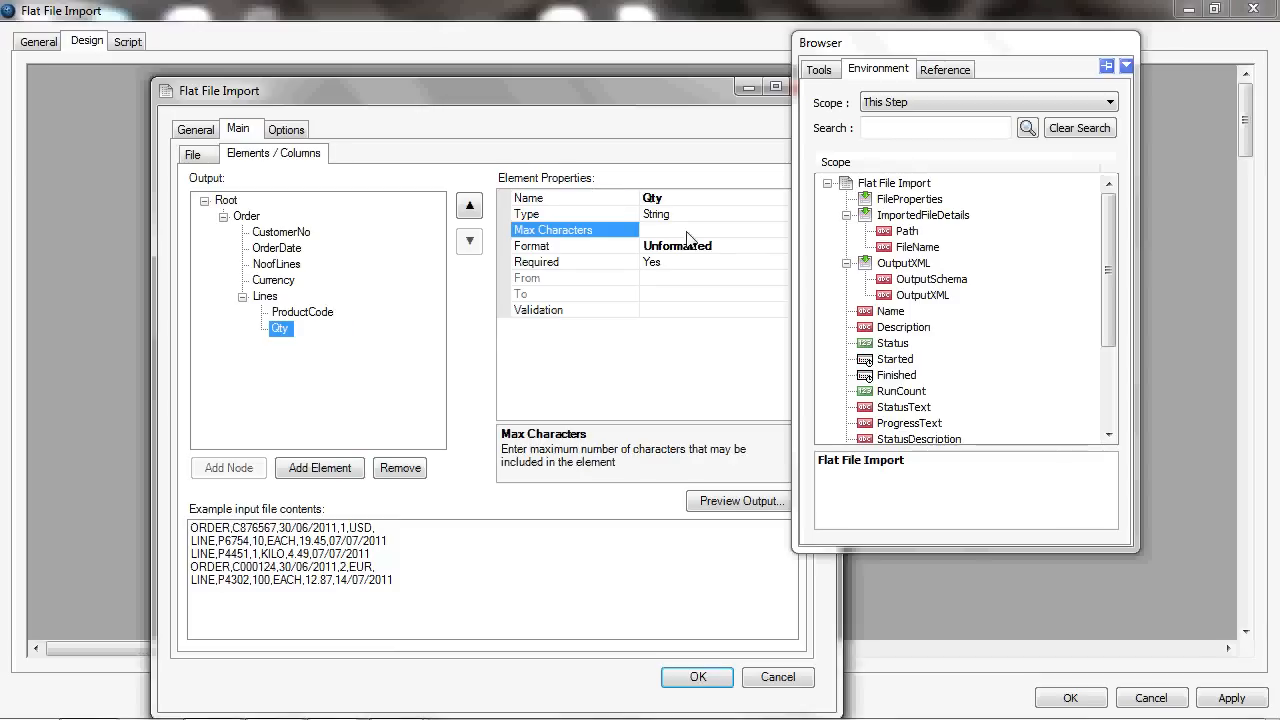
text(10)
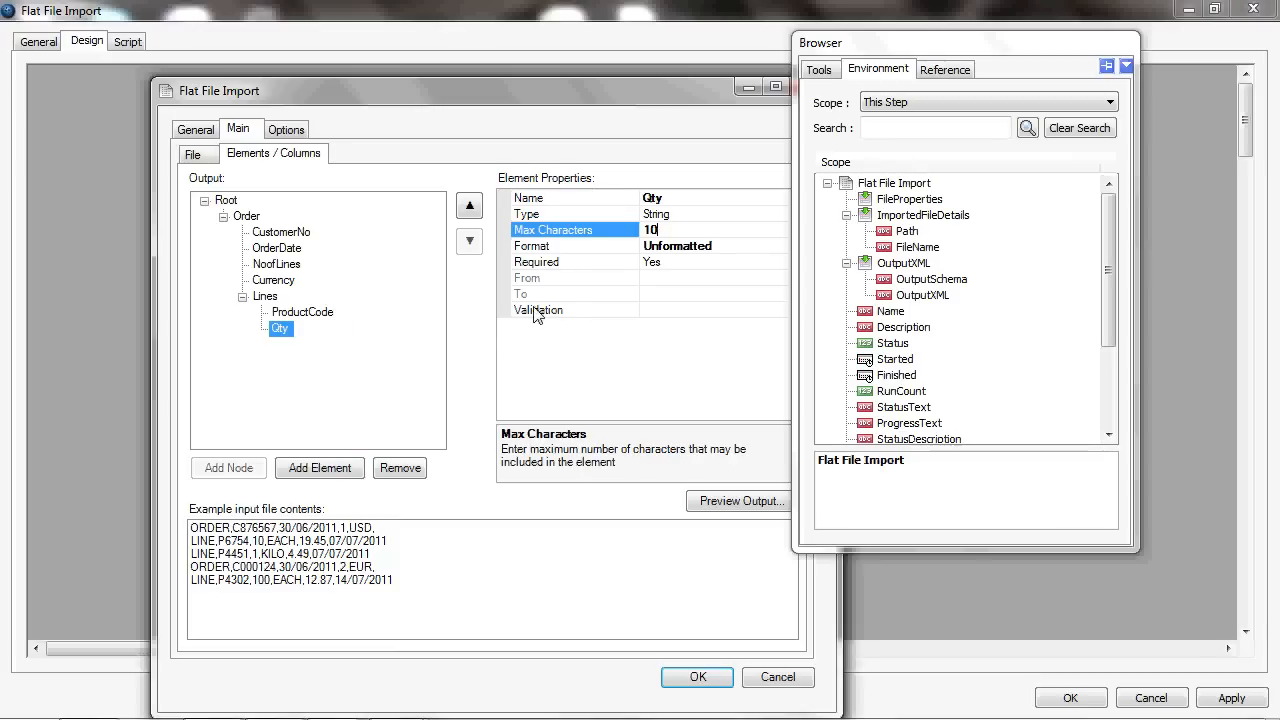
click(320, 468)
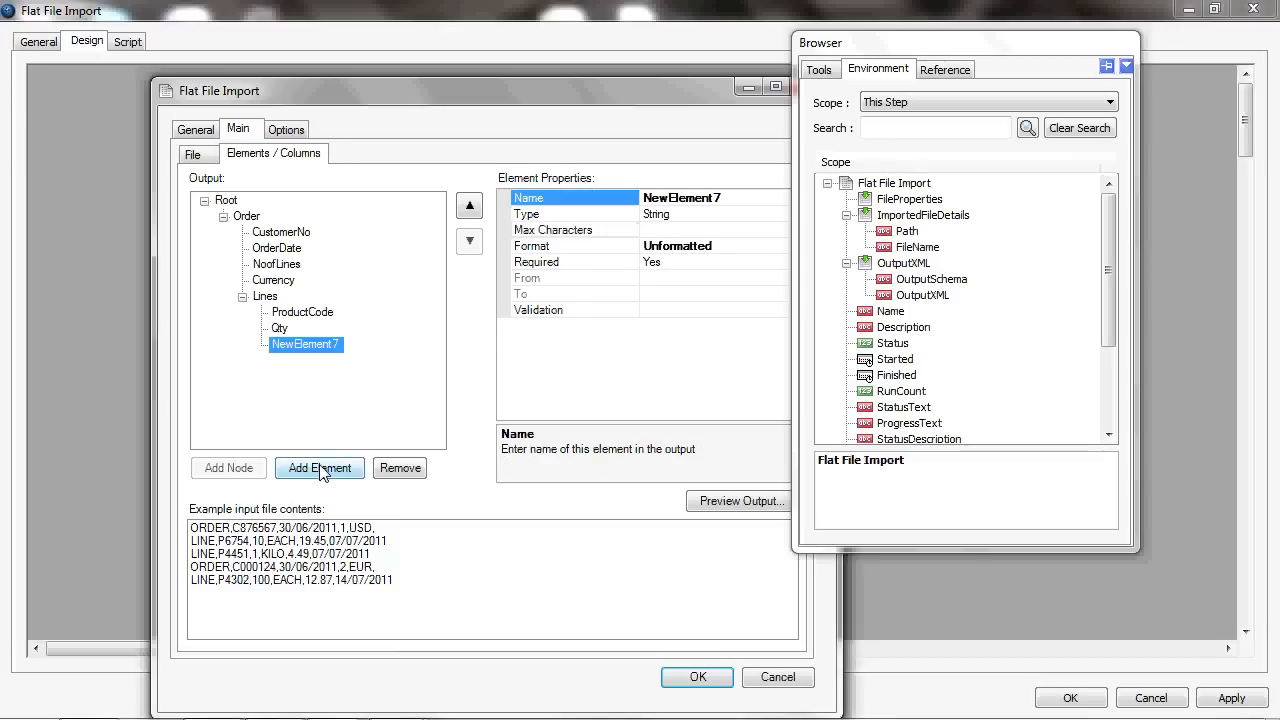
text(U)
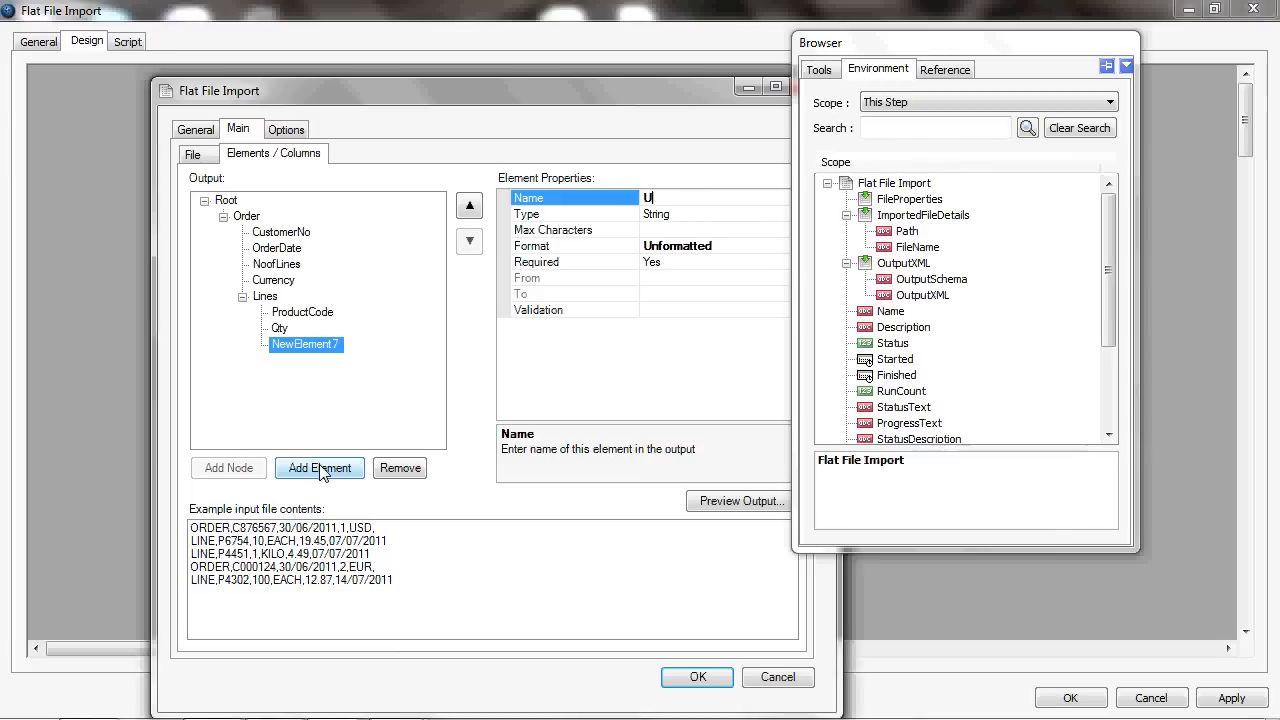
text(nit)
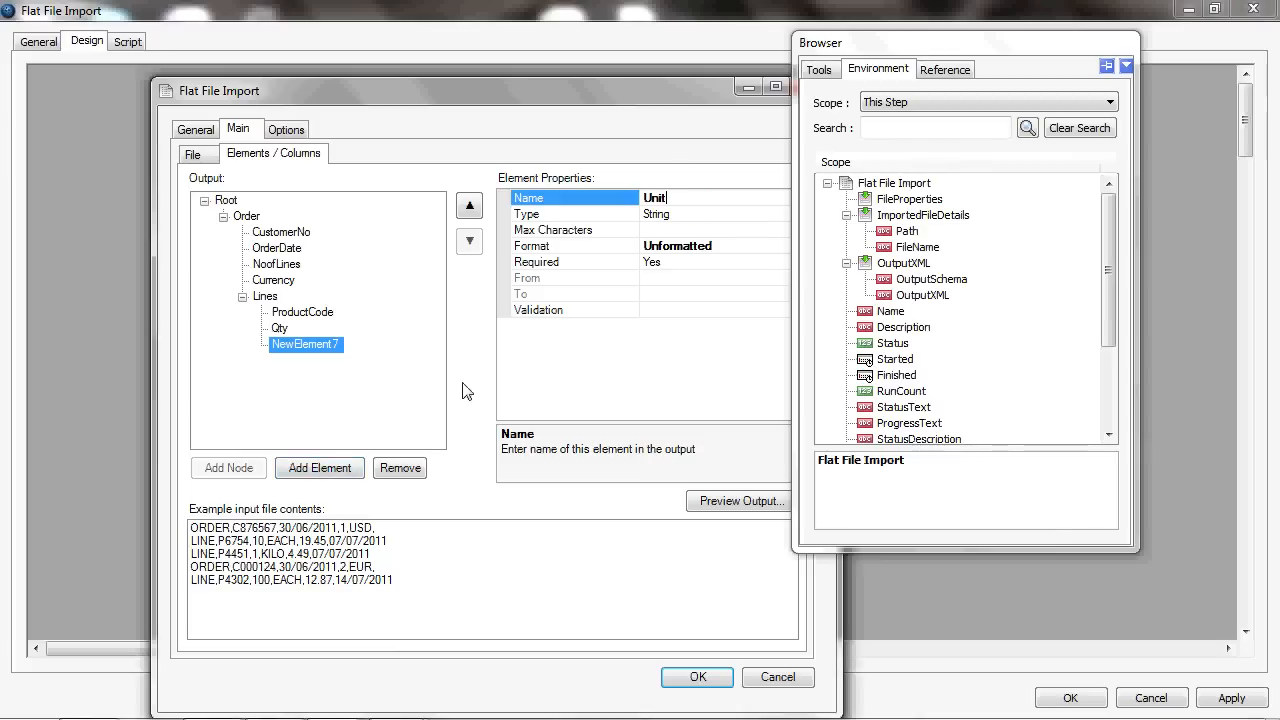
click(552, 230)
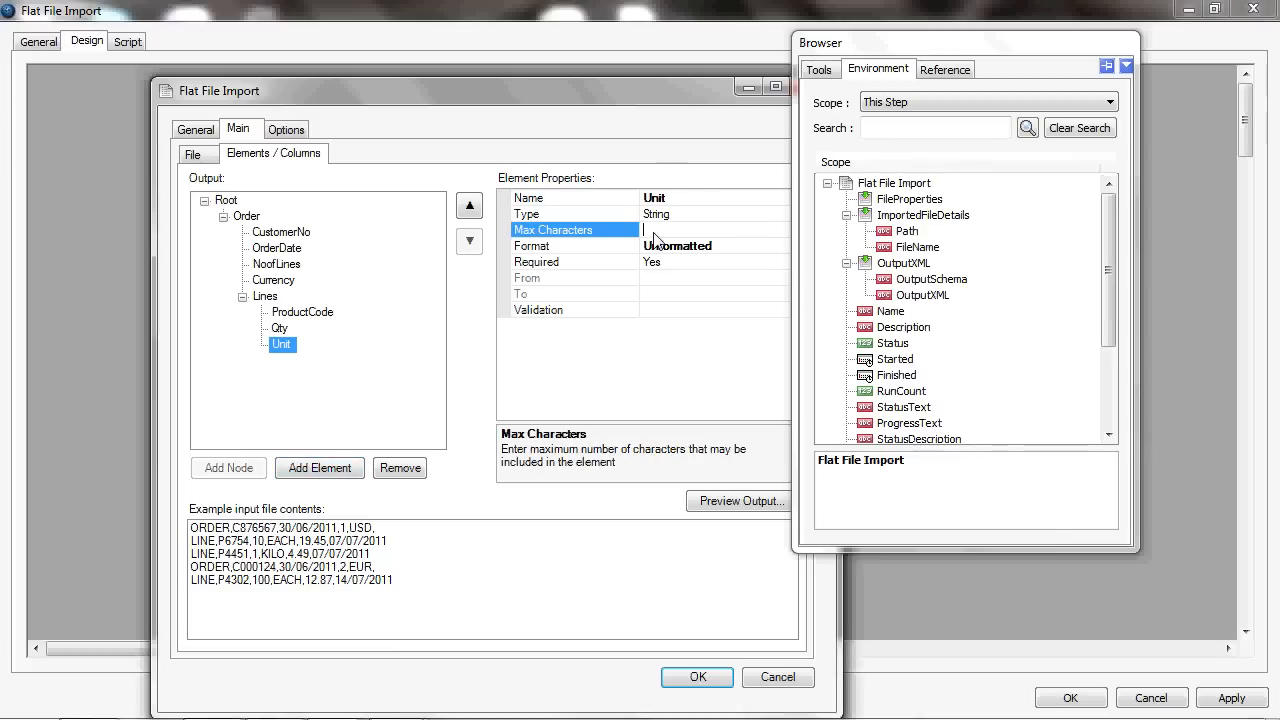
text(10)
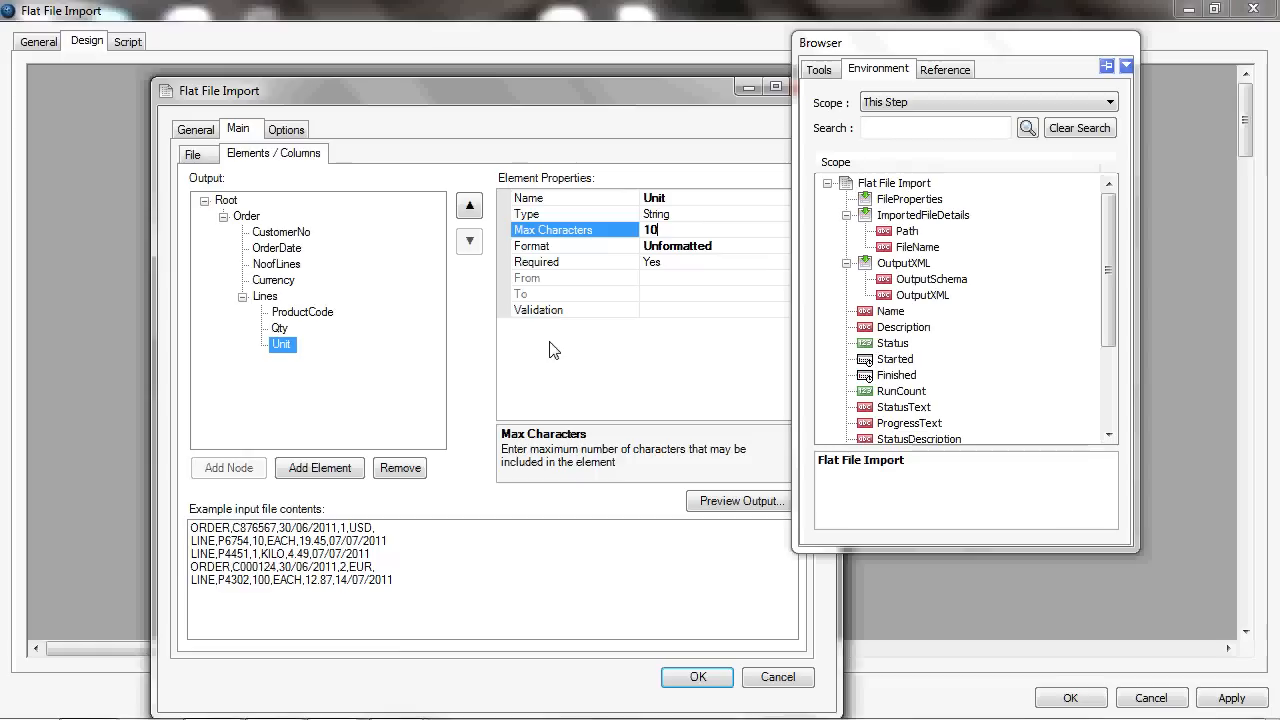
- Add a Price element capped at 10 characters and a DeliveryDate element under Lines
click(320, 468)
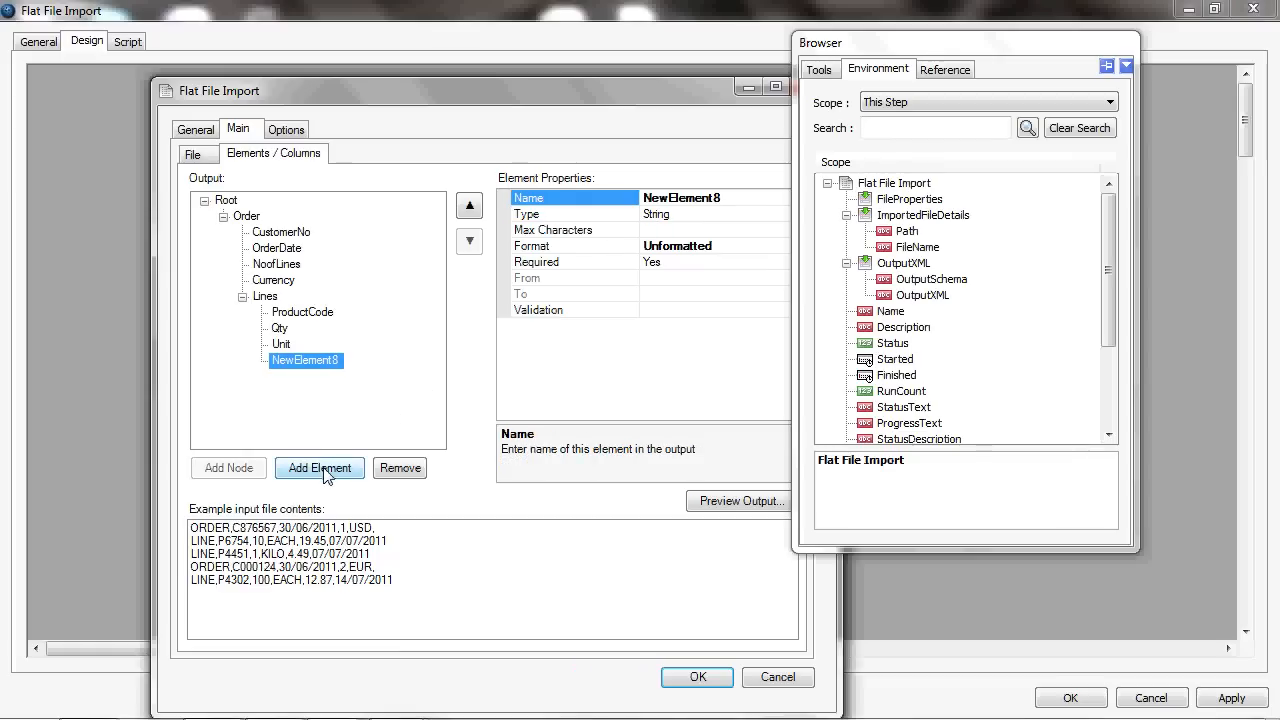
text(Price)
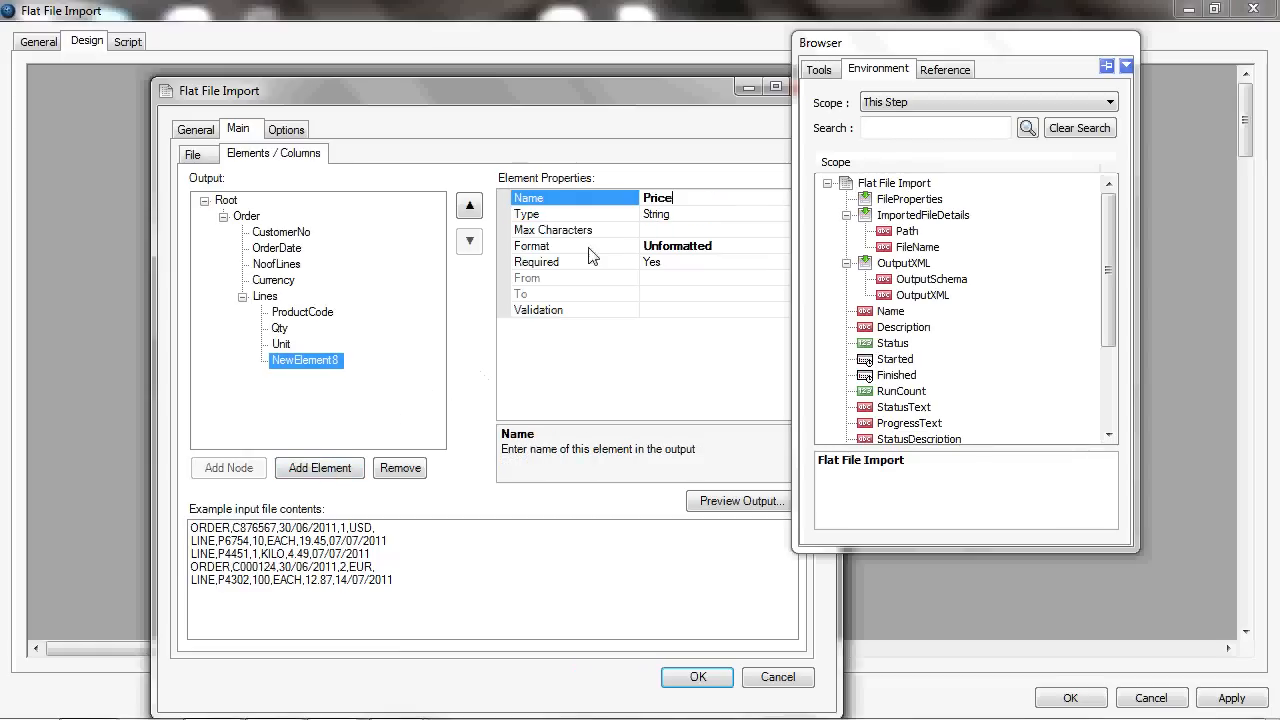
click(552, 230)
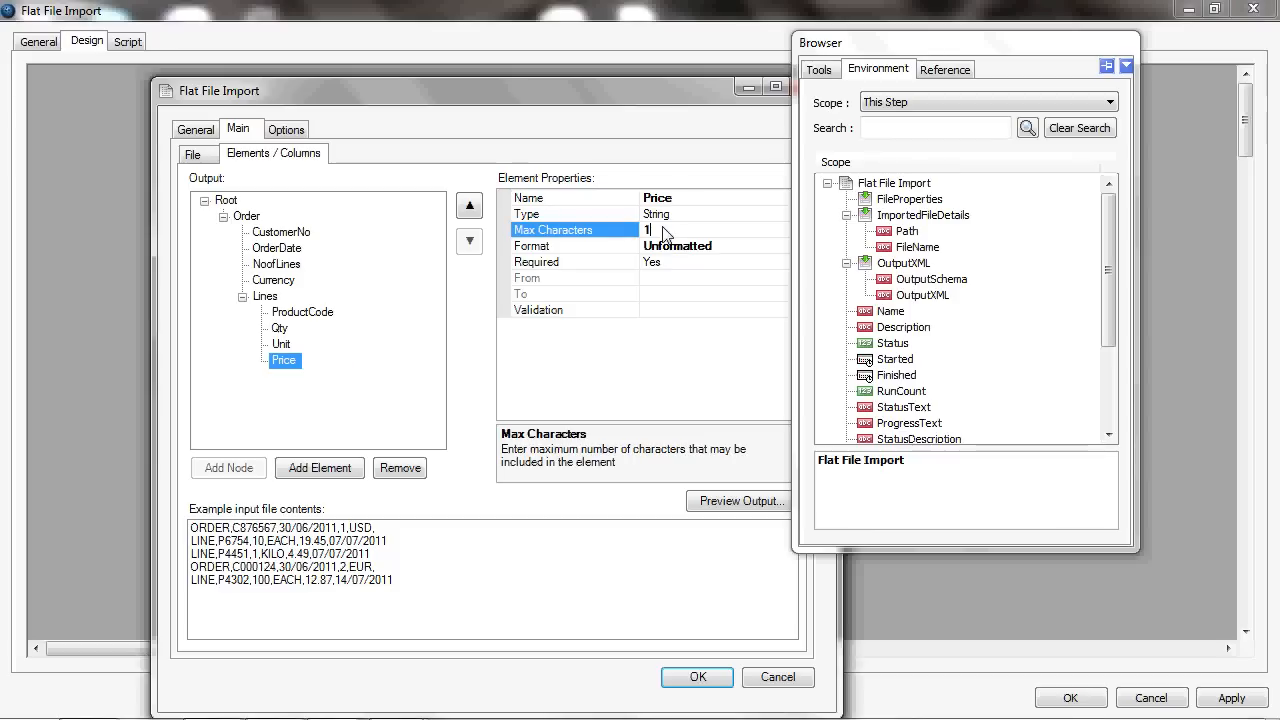
text(0)
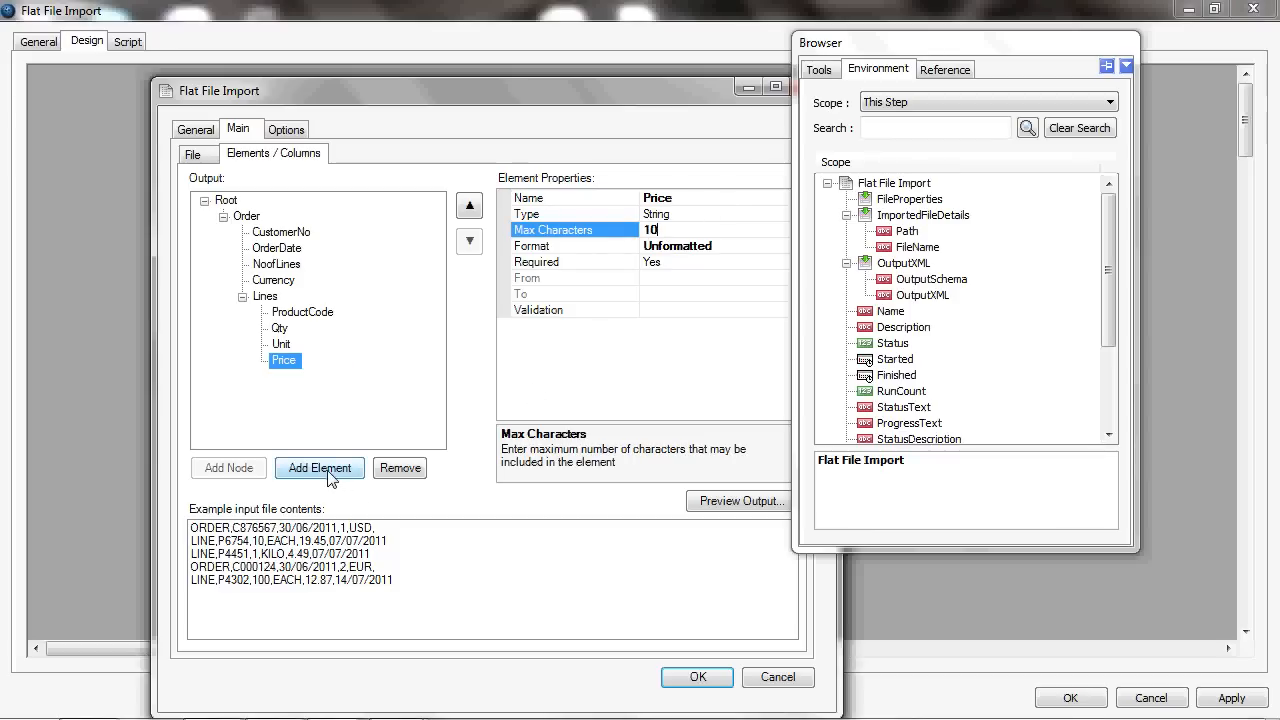
click(320, 468)
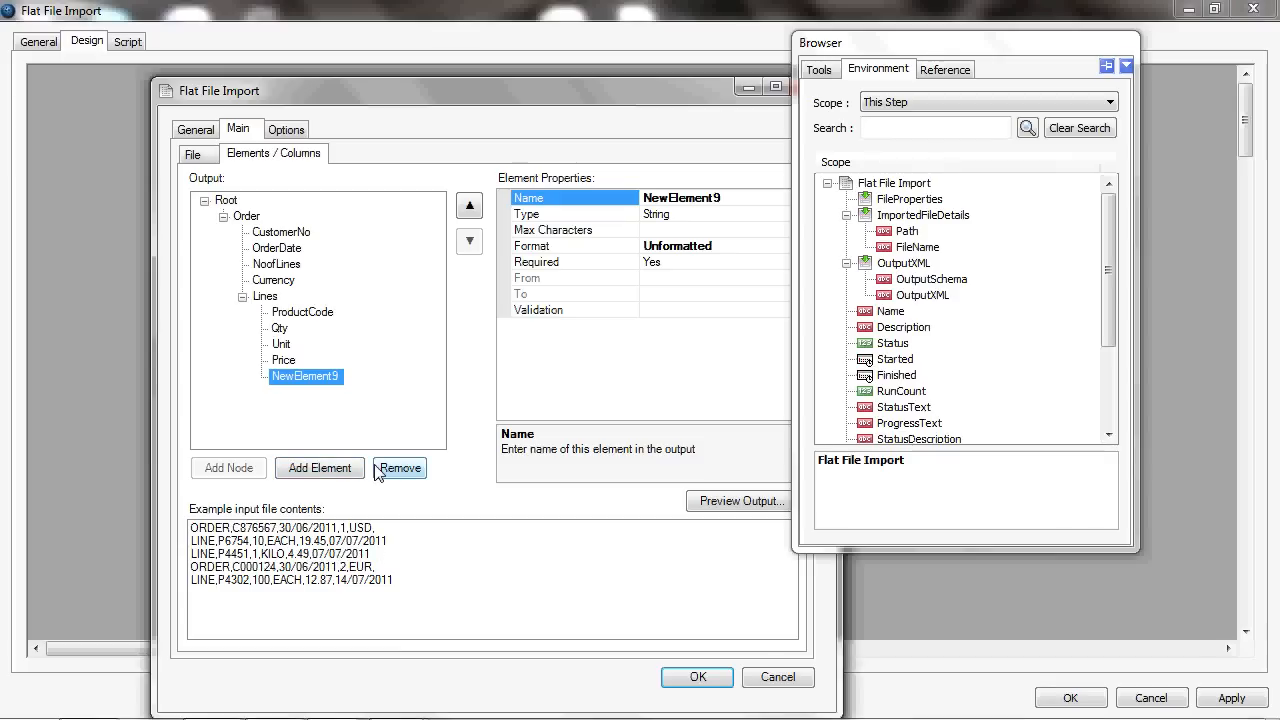
text(Del)
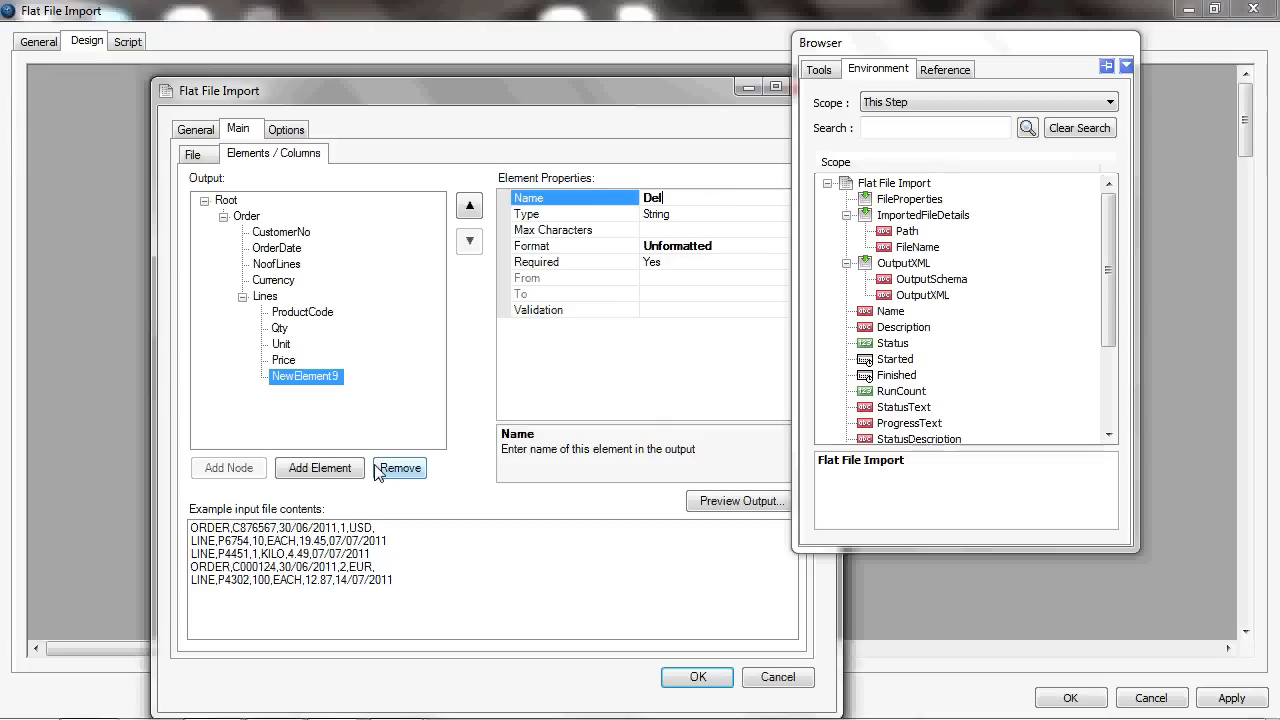
text(DeliveryDate)
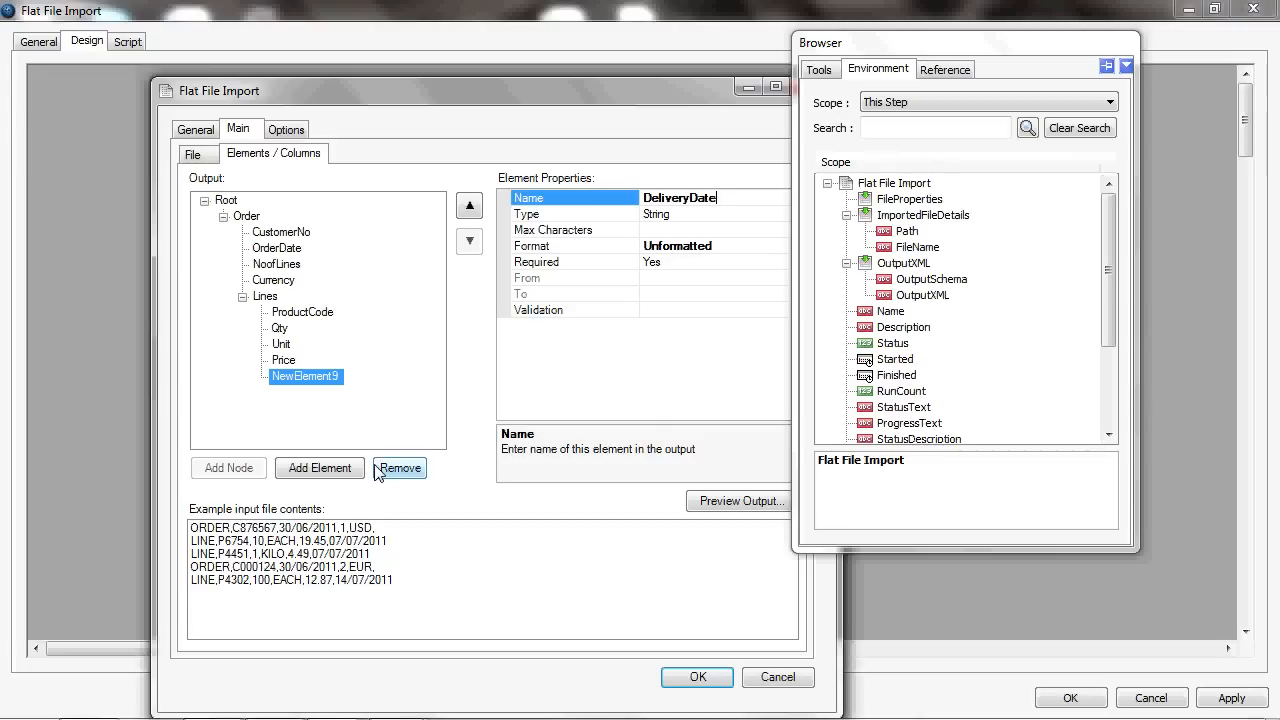
click(552, 230)
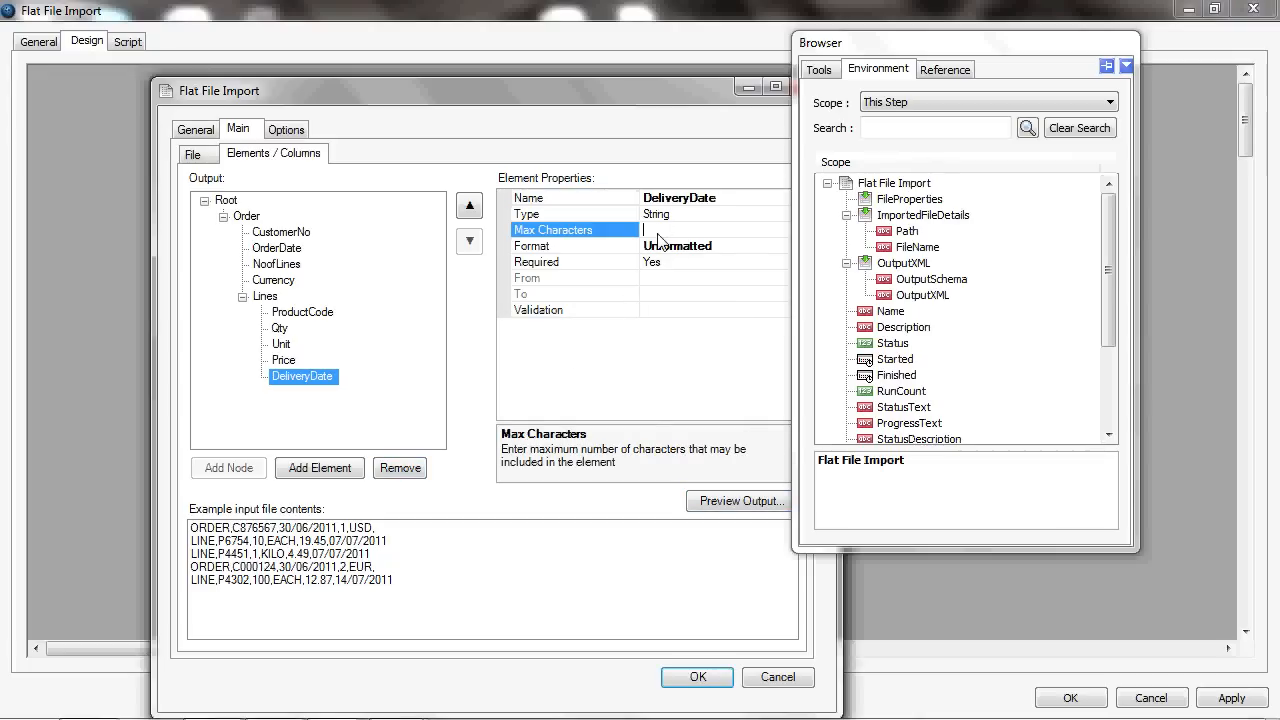
- Cap DeliveryDate at 12 characters, preview the nested Order/Lines XML, and return to the task list
text(12)
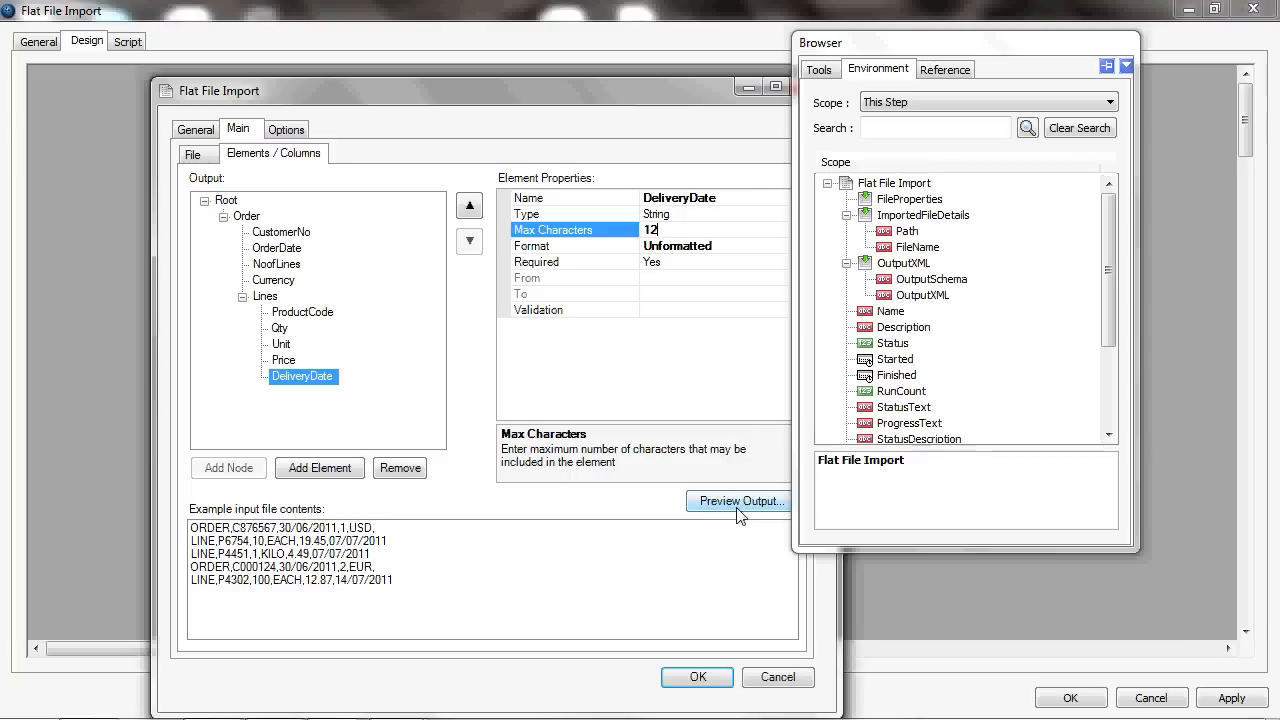
click(740, 500)
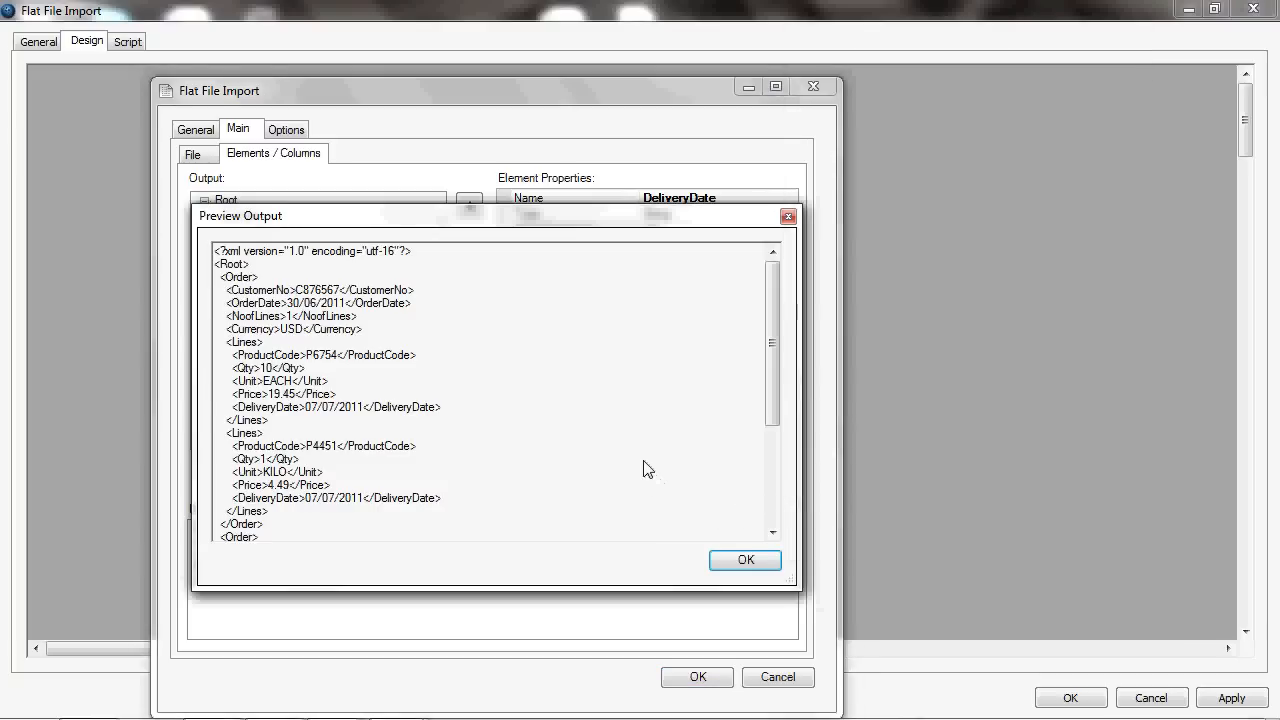
mouse_move(444, 346)
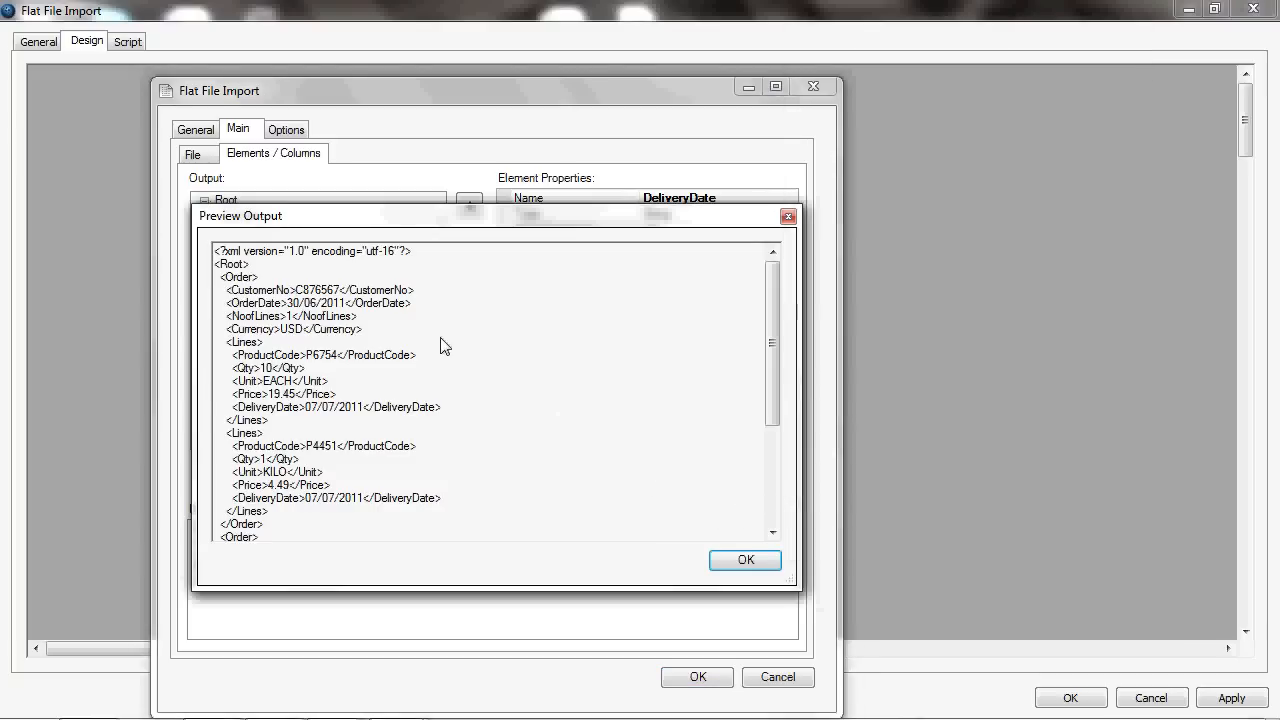
mouse_move(256, 290)
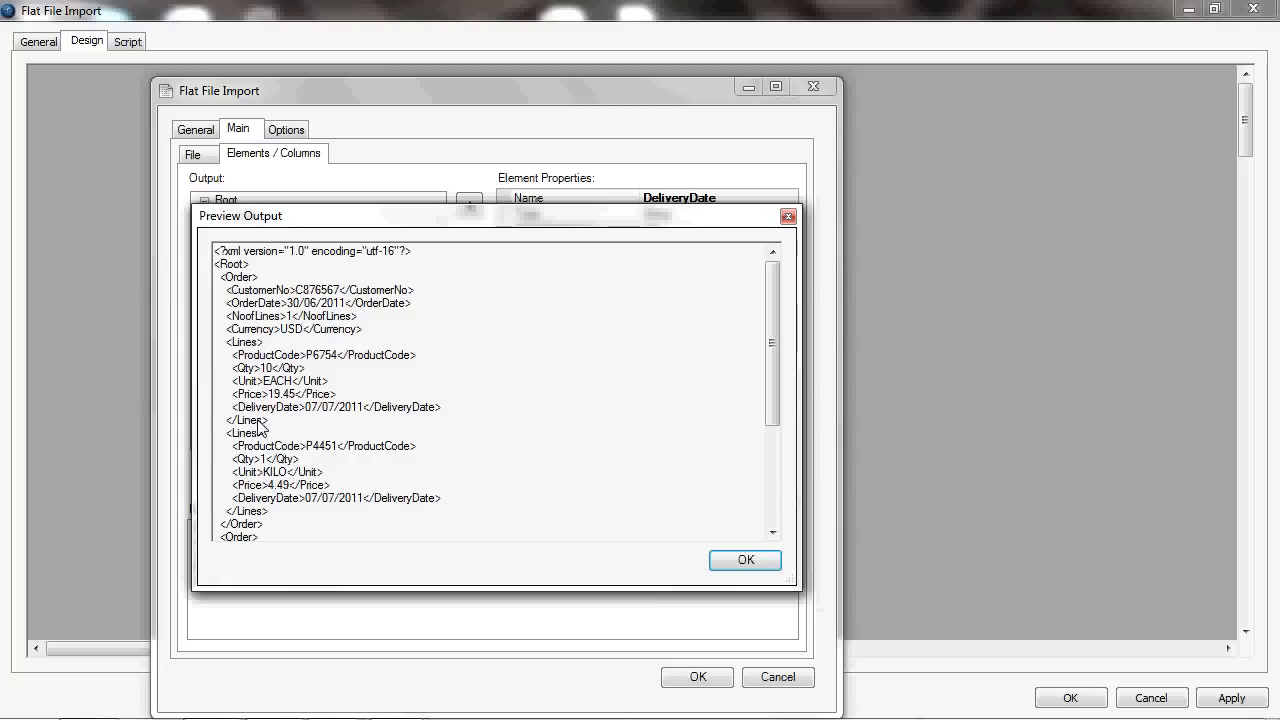
mouse_move(268, 482)
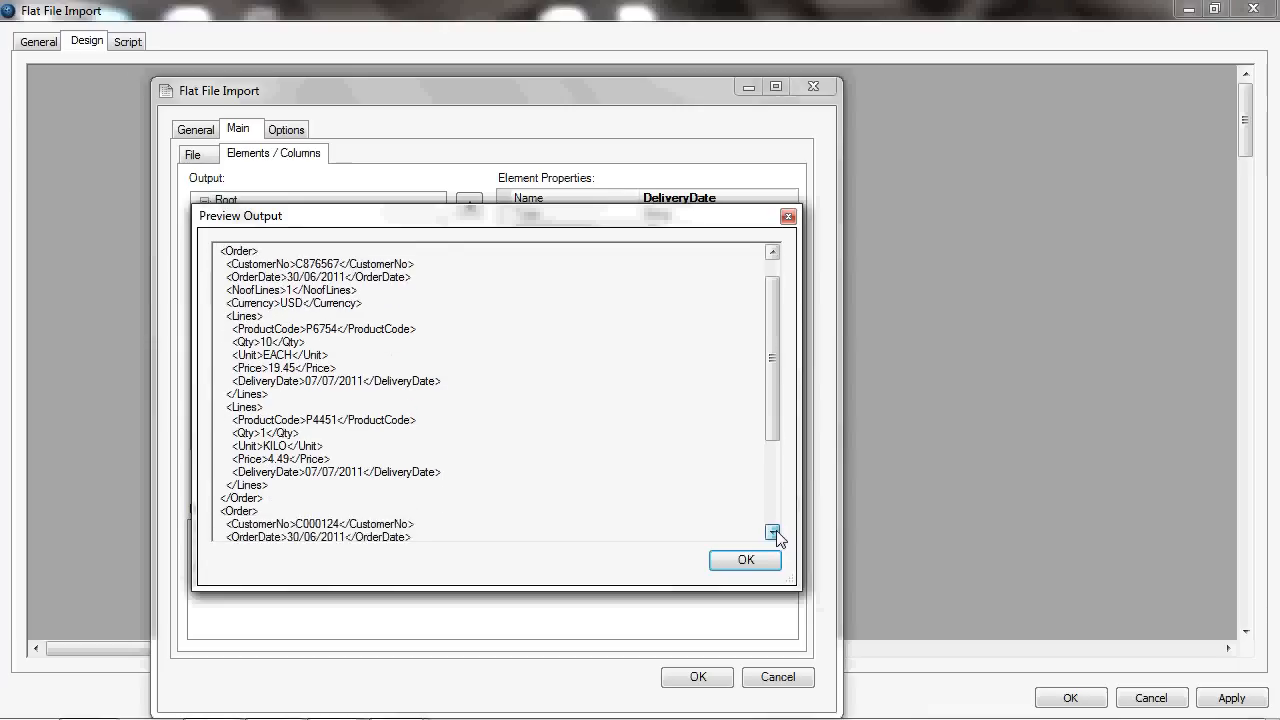
click(772, 532)
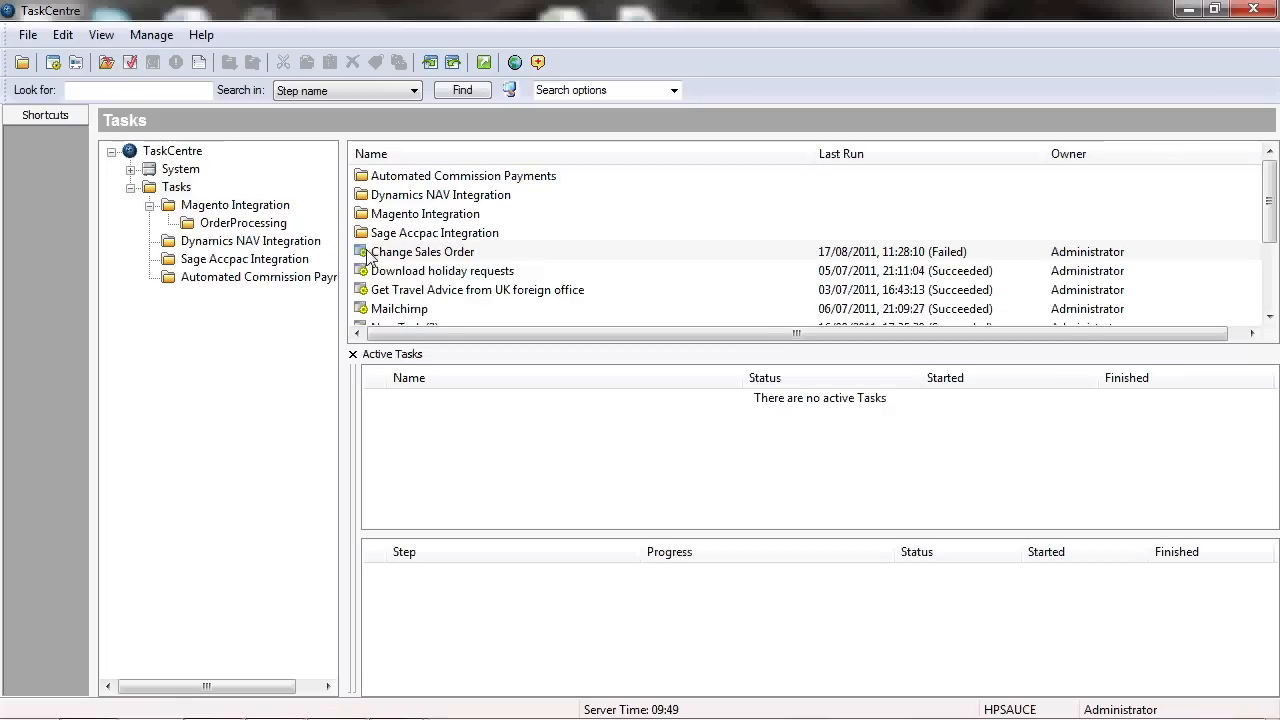
double_click(420, 252)
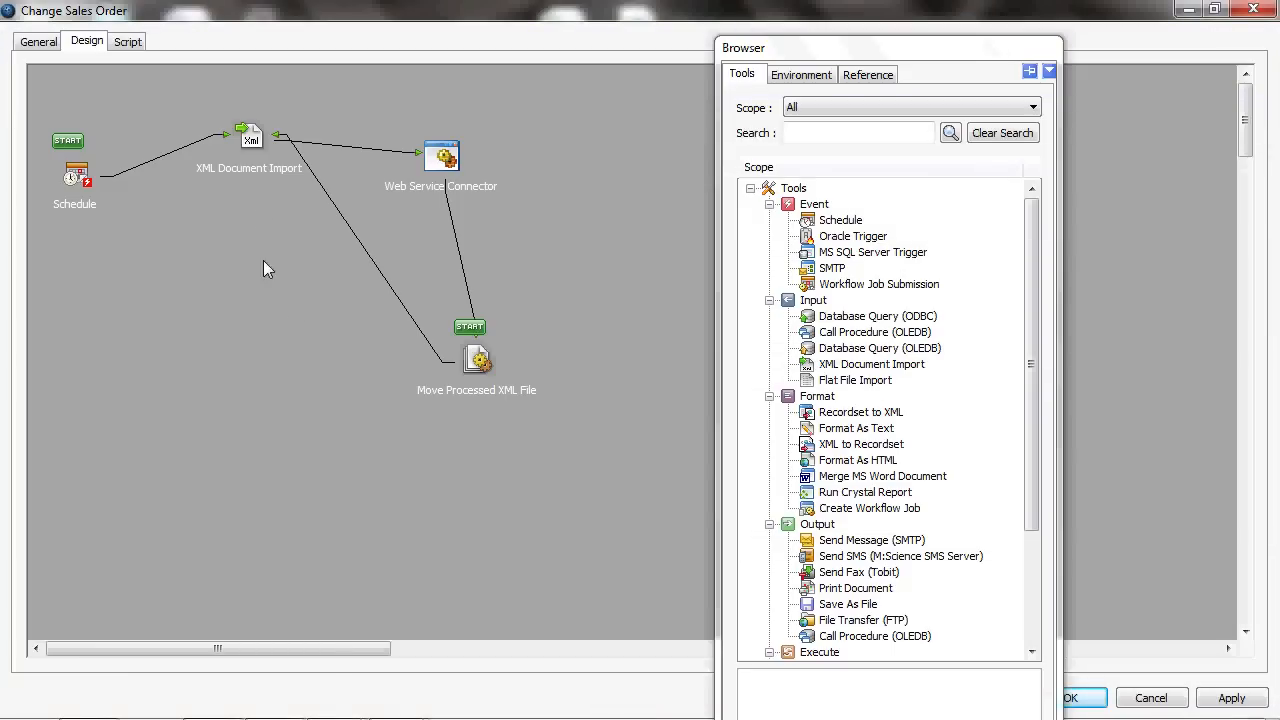
mouse_move(264, 192)
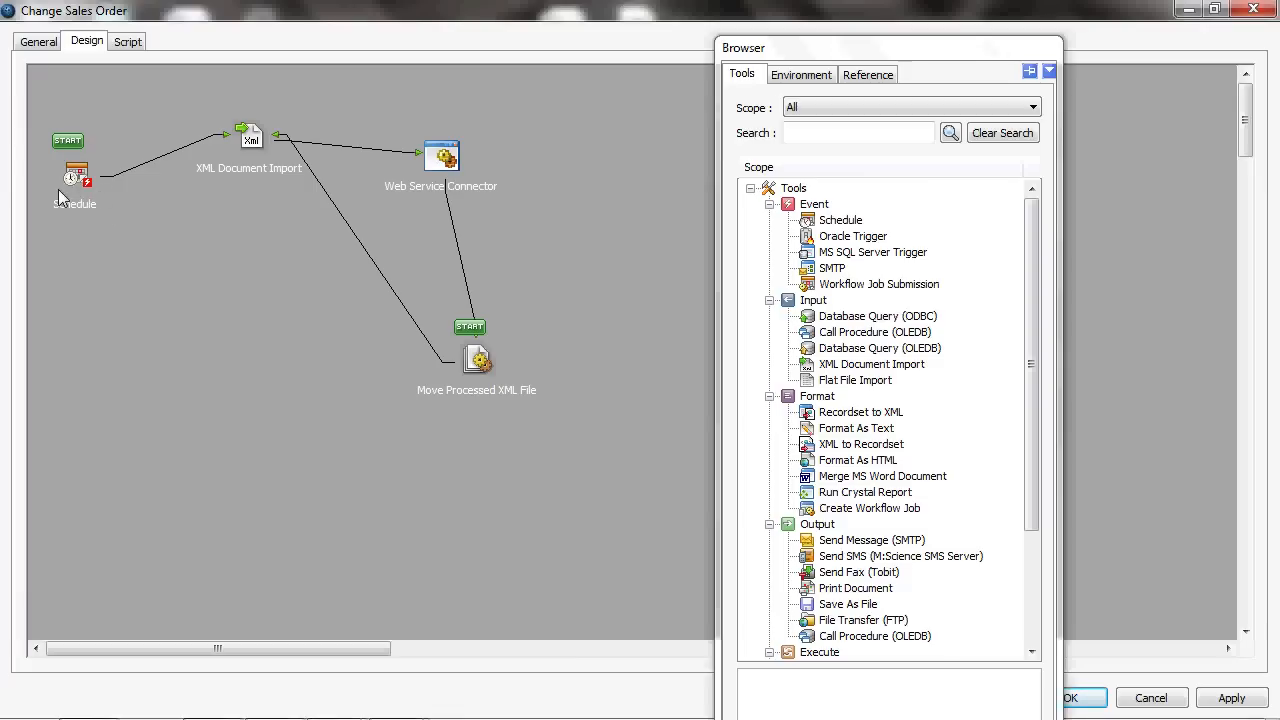
mouse_move(244, 124)
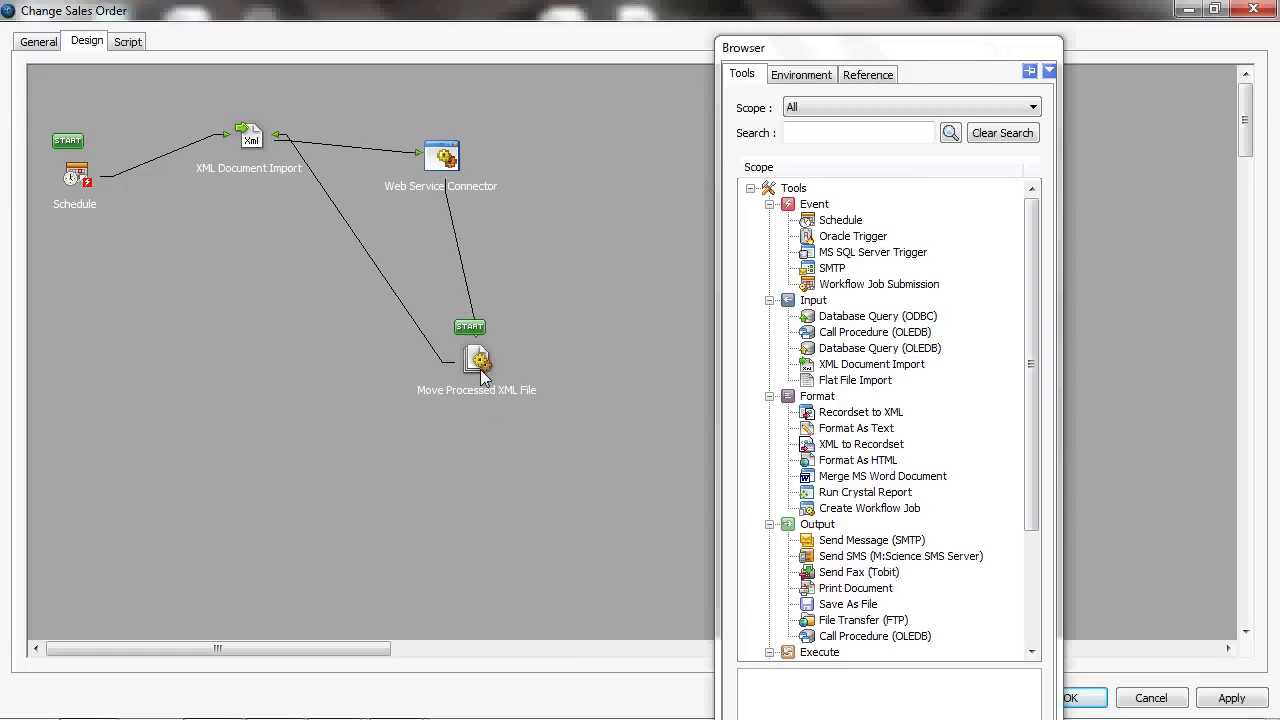
mouse_move(484, 392)
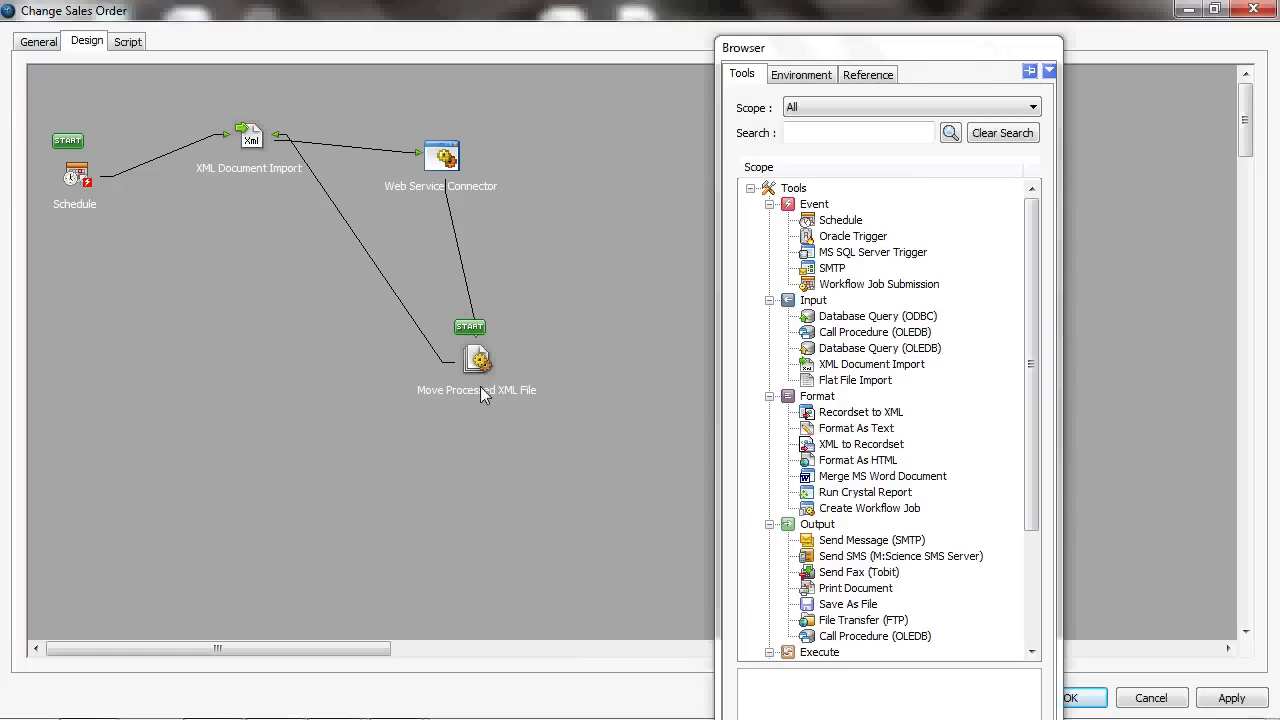
mouse_move(516, 400)
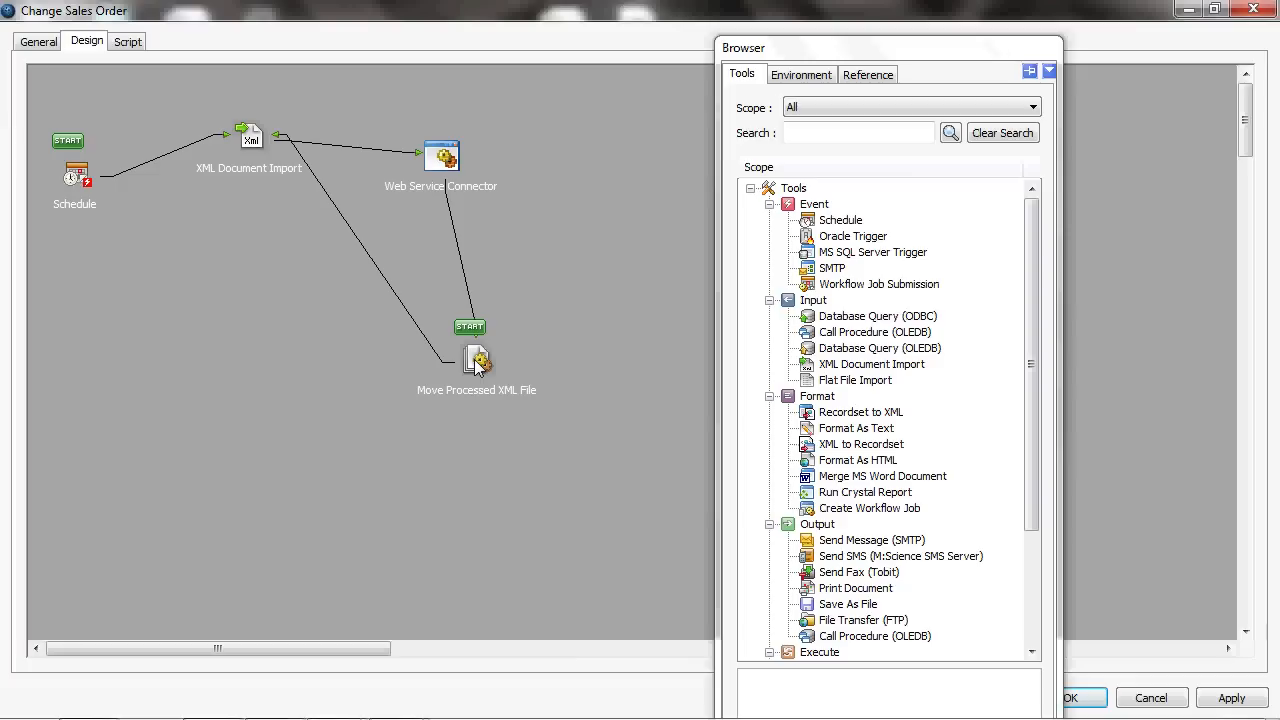
mouse_move(304, 156)
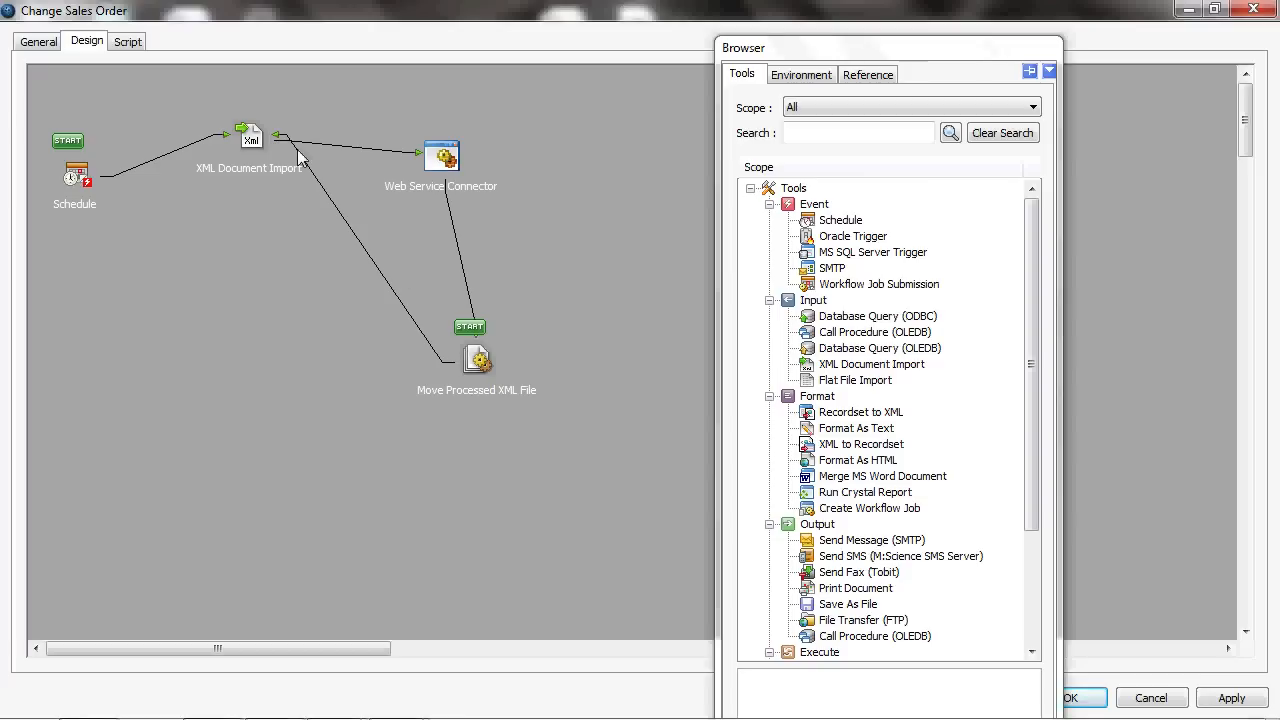
mouse_move(256, 152)
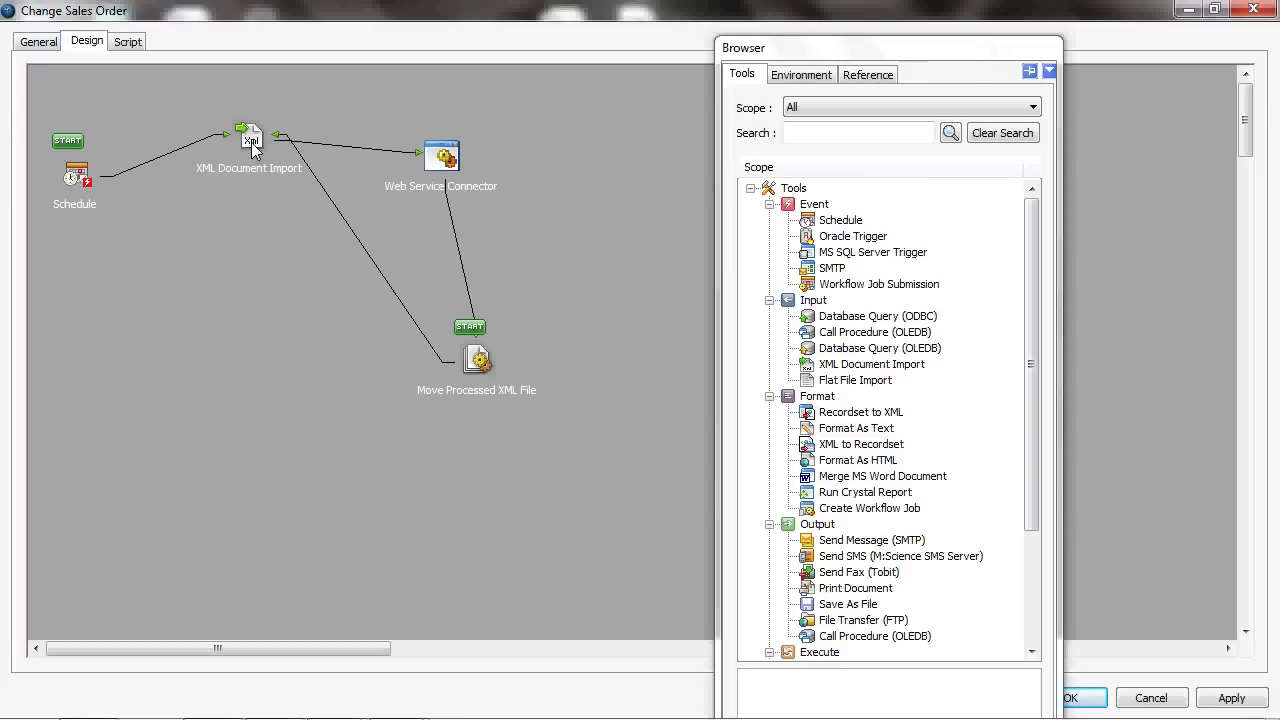
- Change the XML Document Import source file name to the wildcard Orders*.xml and confirm
double_click(248, 136)
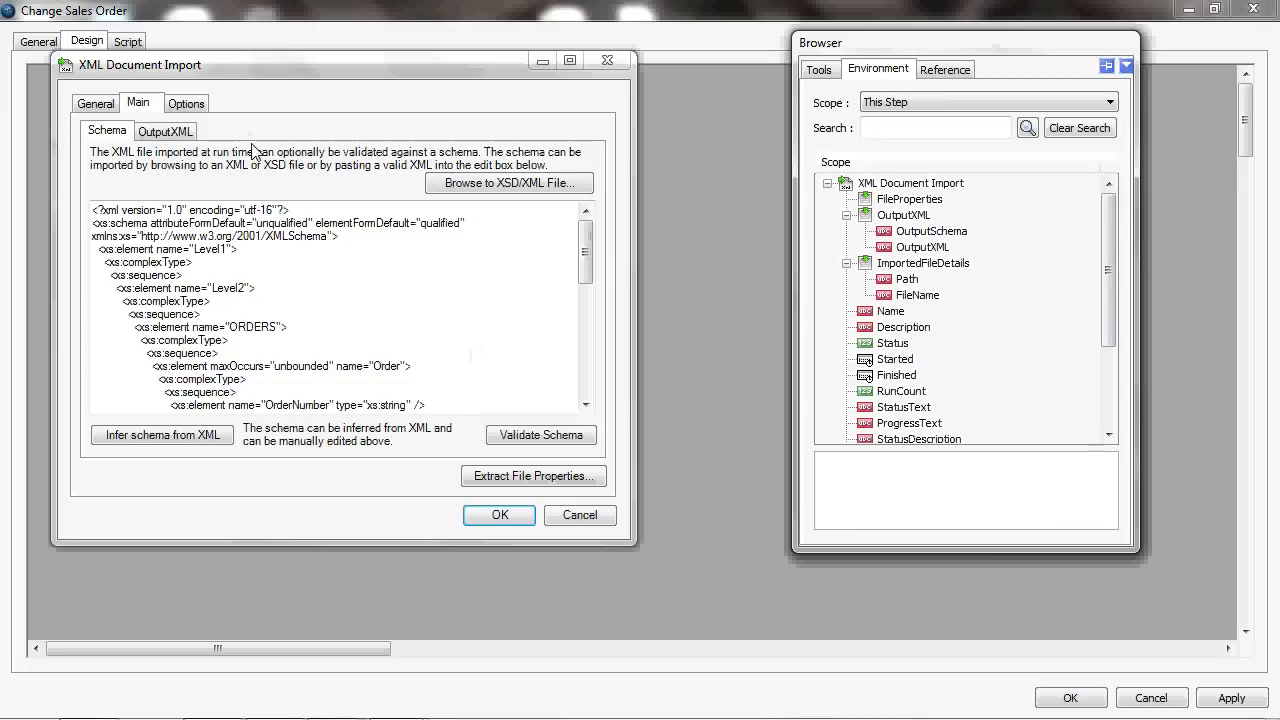
click(94, 104)
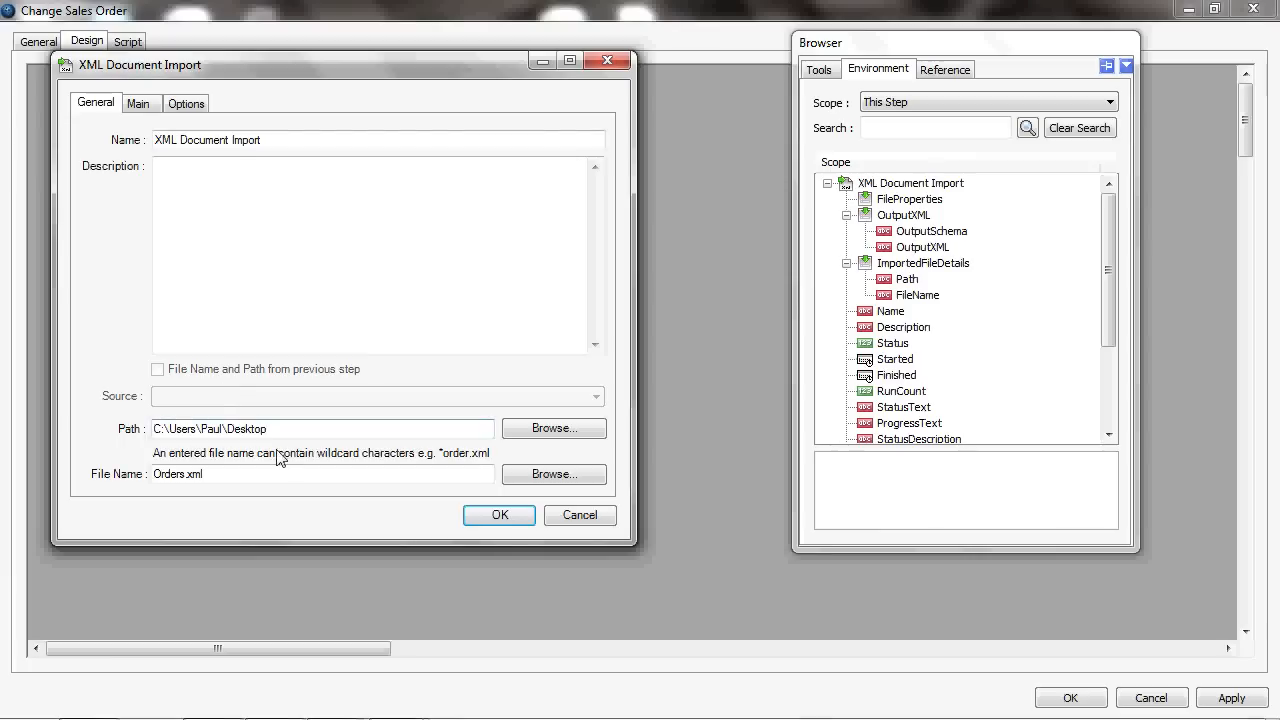
mouse_move(300, 510)
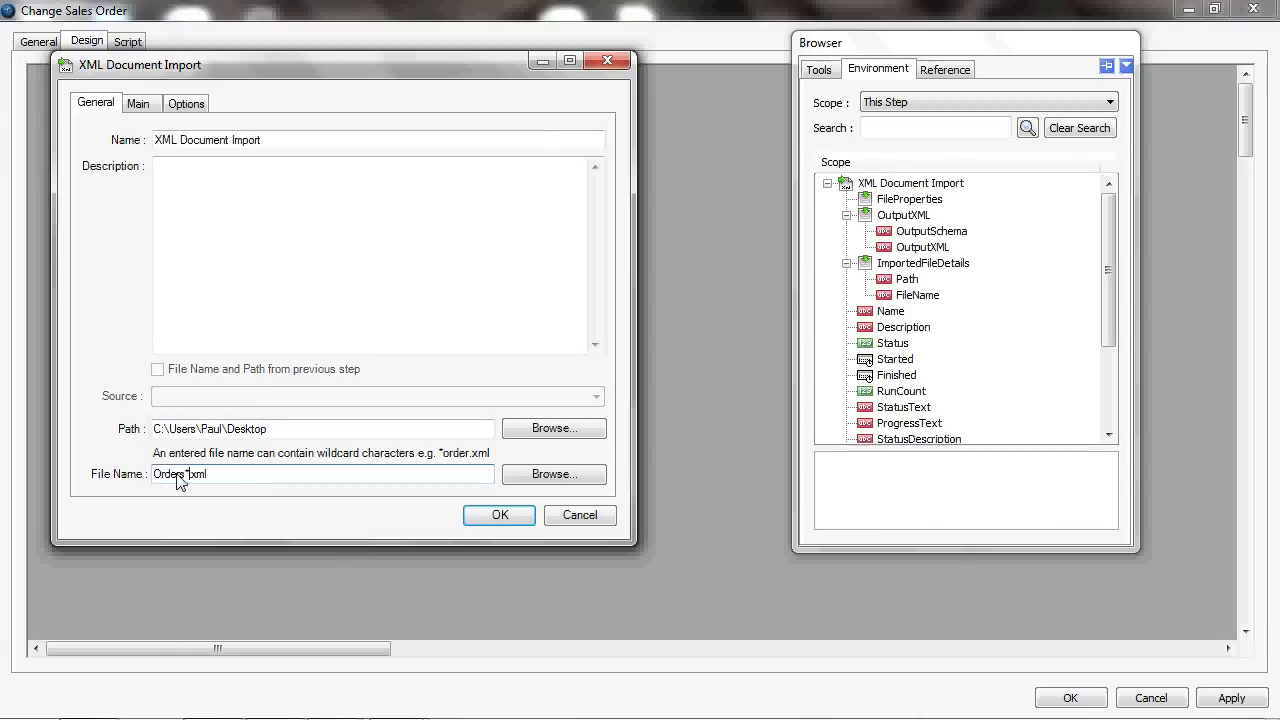
mouse_move(448, 528)
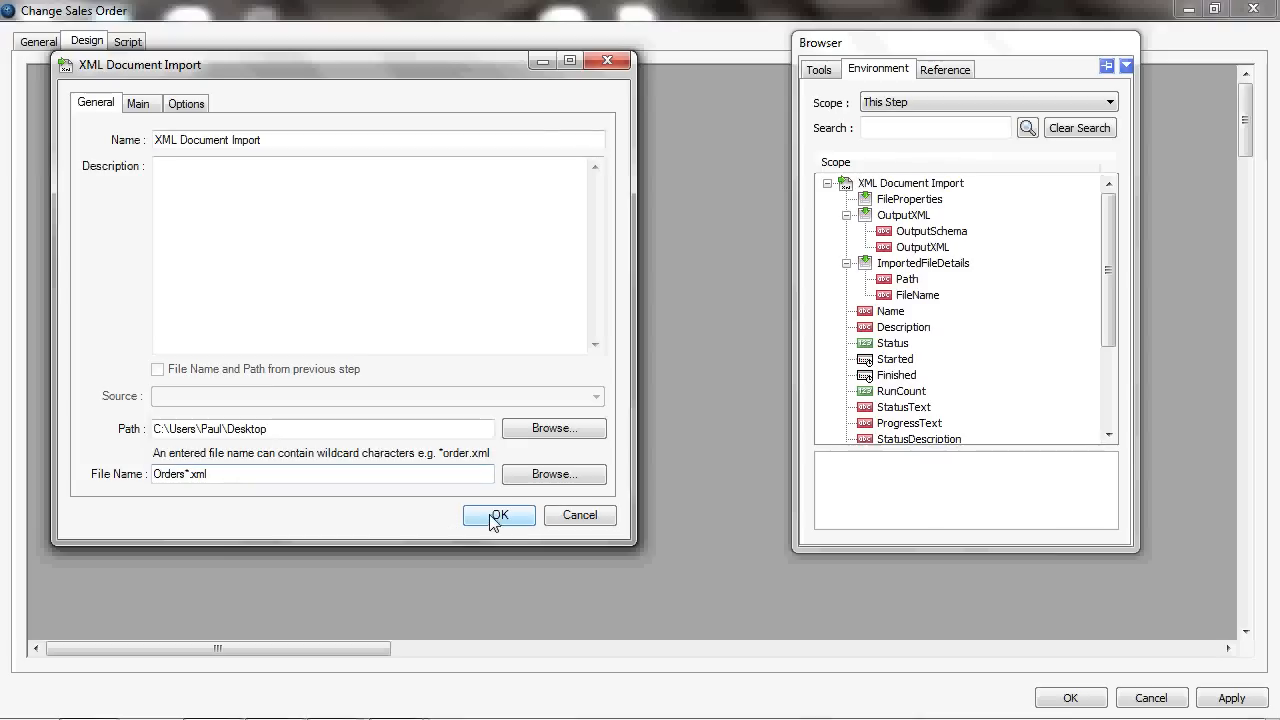
click(500, 516)
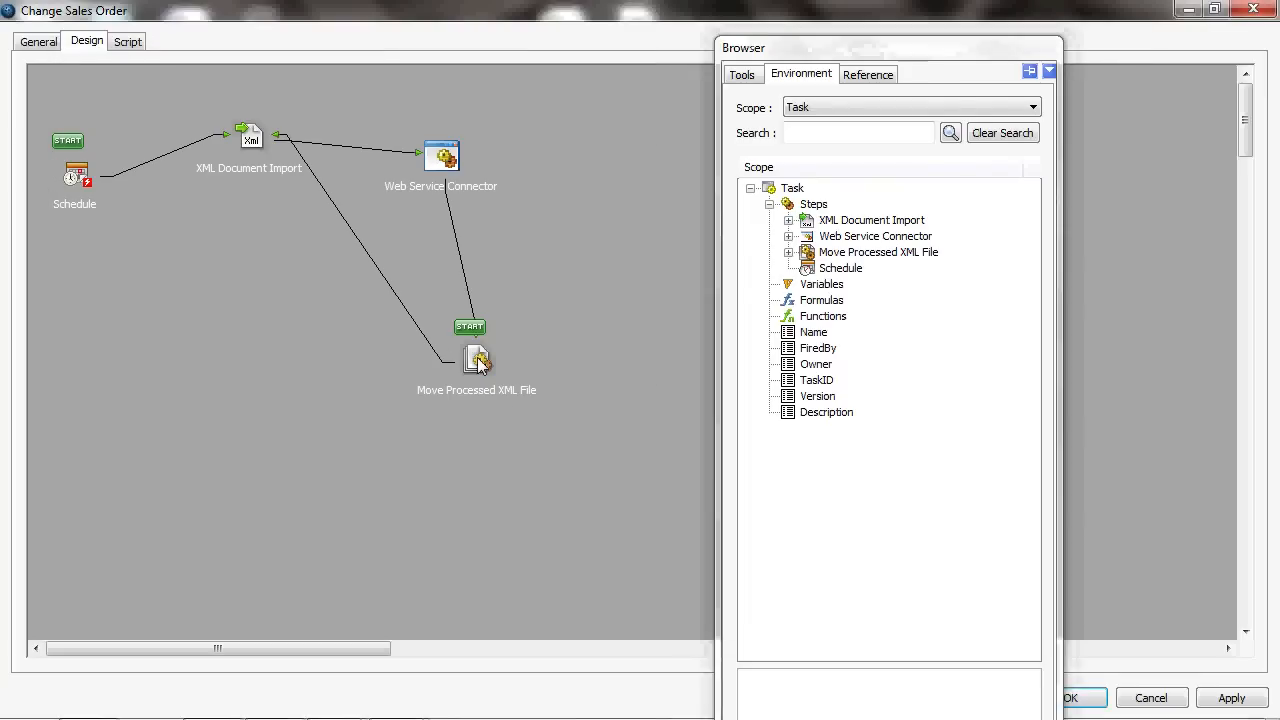
- Set Move Processed XML File to Rename with a Date and Time Stamp suffix on the file name
double_click(476, 360)
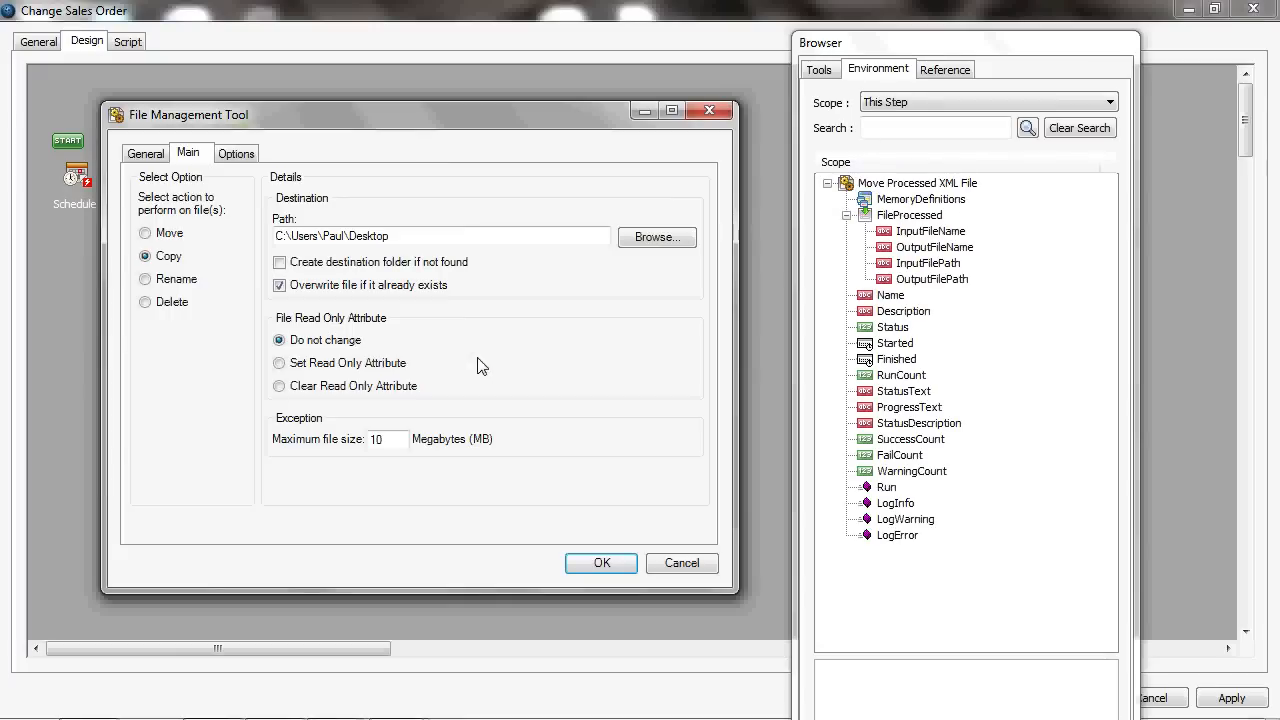
mouse_move(310, 358)
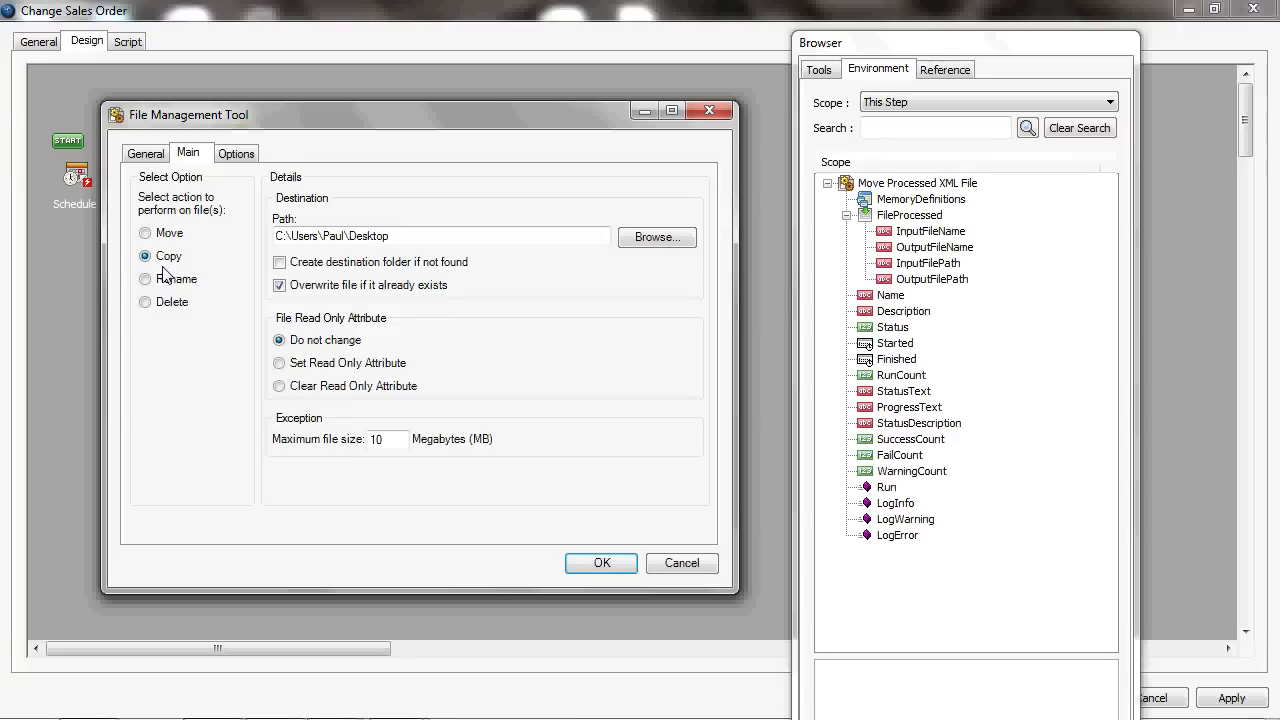
click(146, 280)
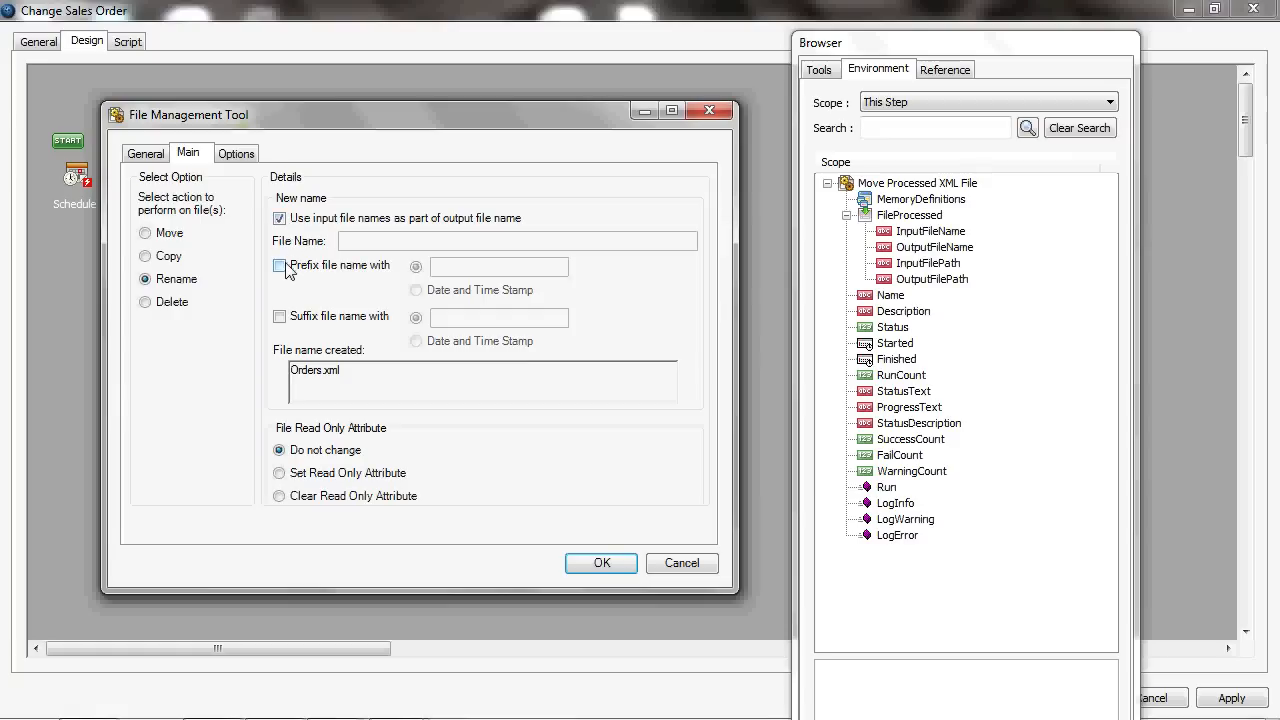
click(280, 316)
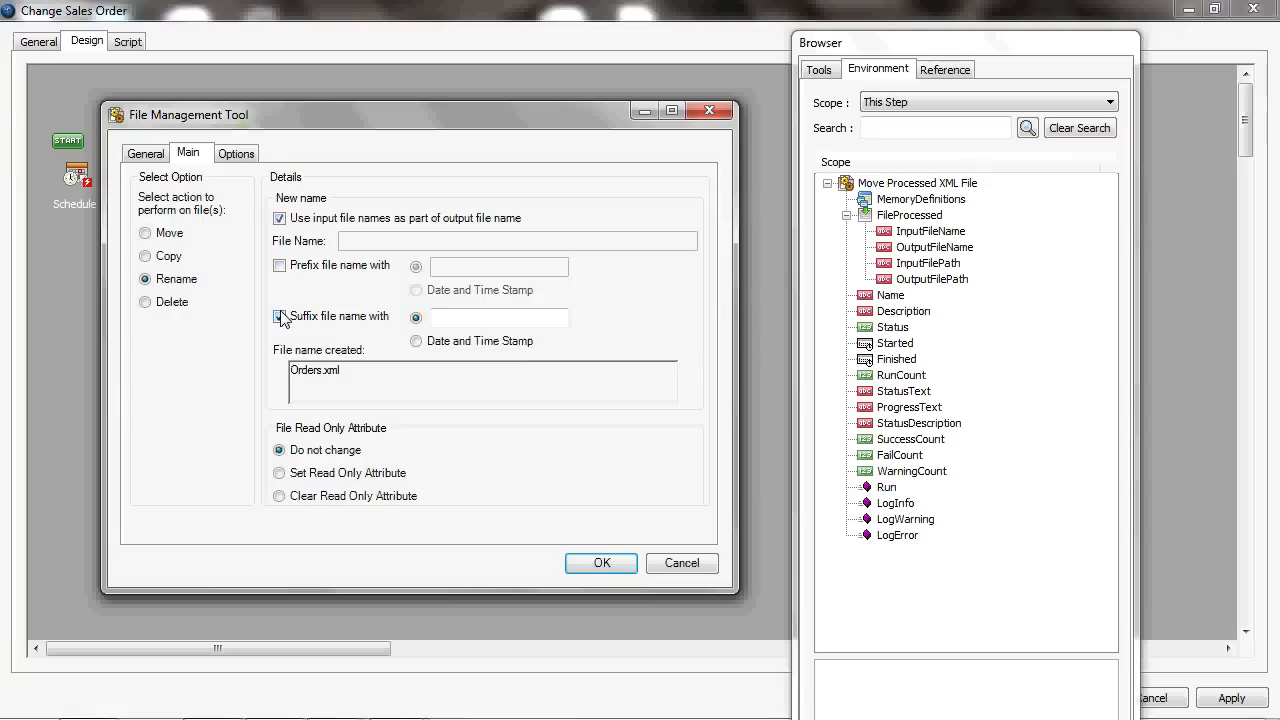
click(280, 316)
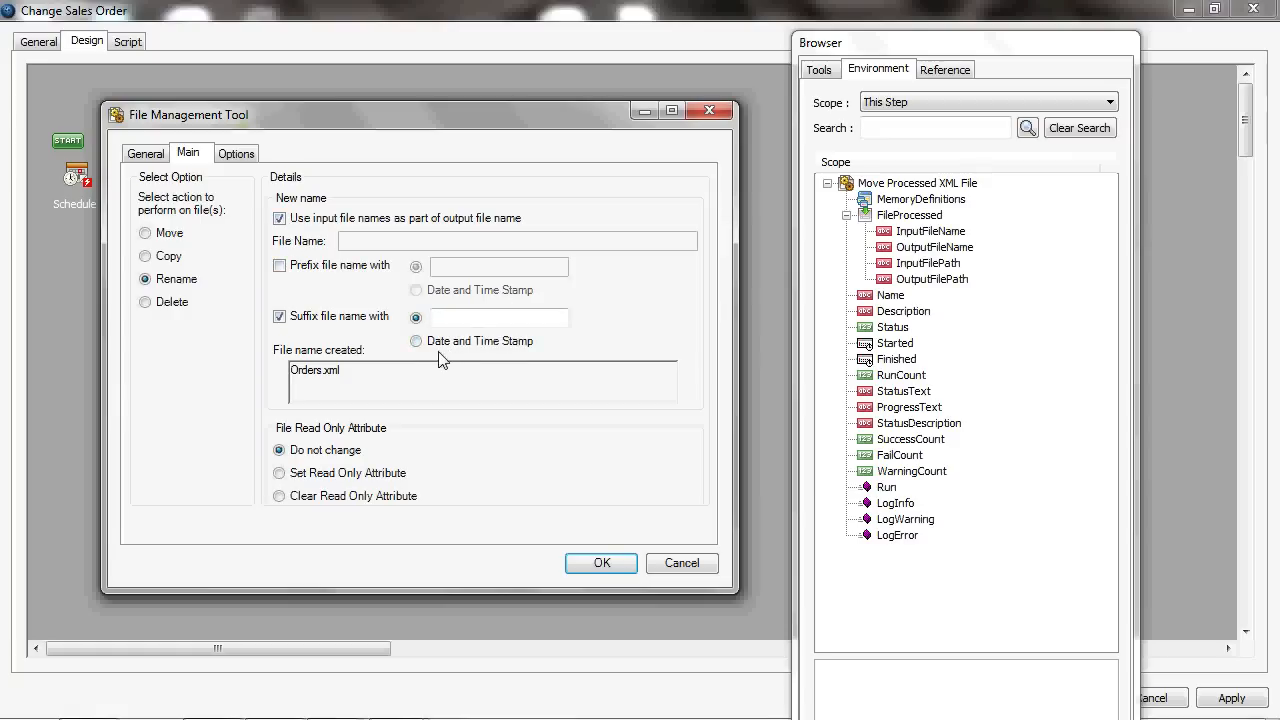
click(416, 340)
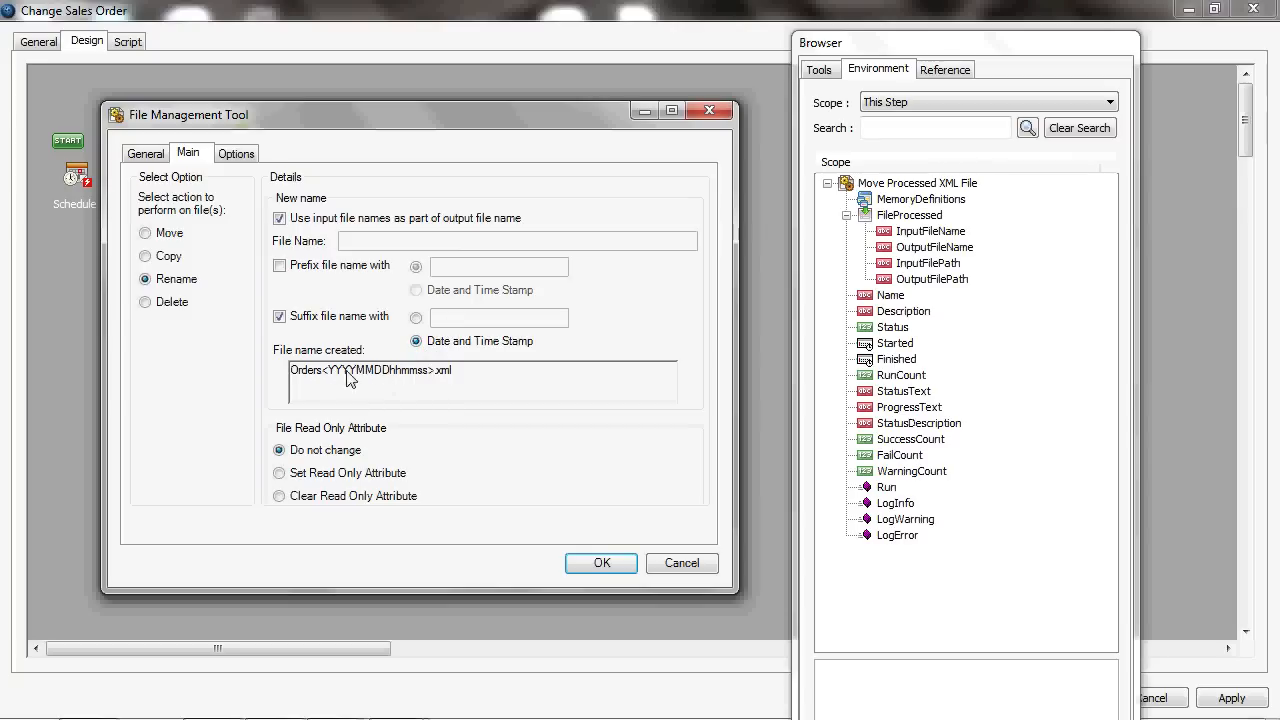
mouse_move(408, 378)
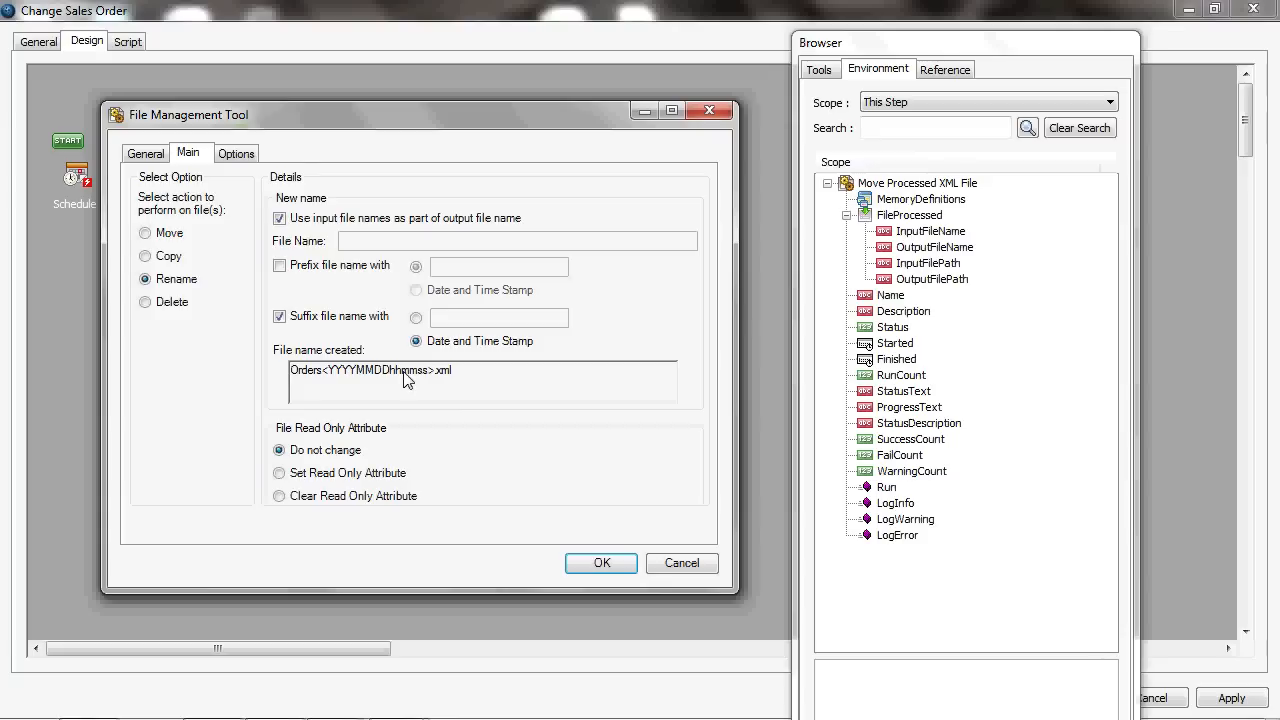
mouse_move(516, 488)
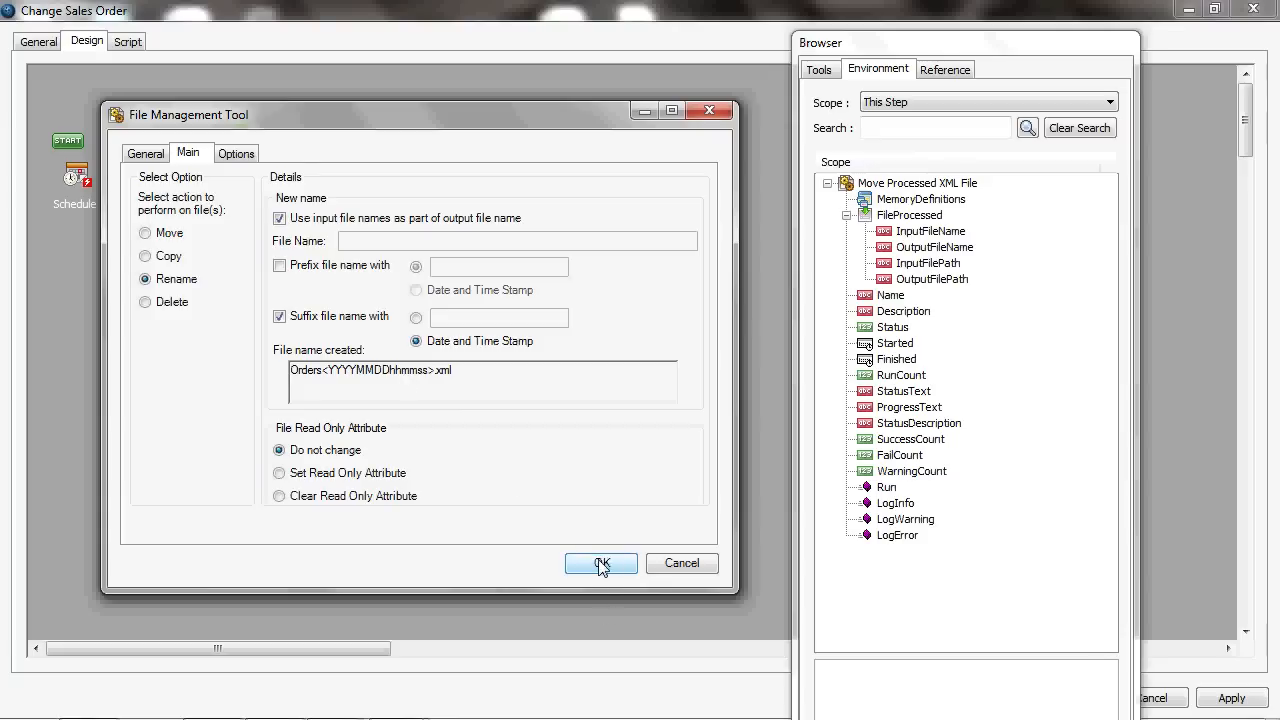
- Confirm the timestamp rename settings and return to the Change Sales Order design view
click(600, 564)
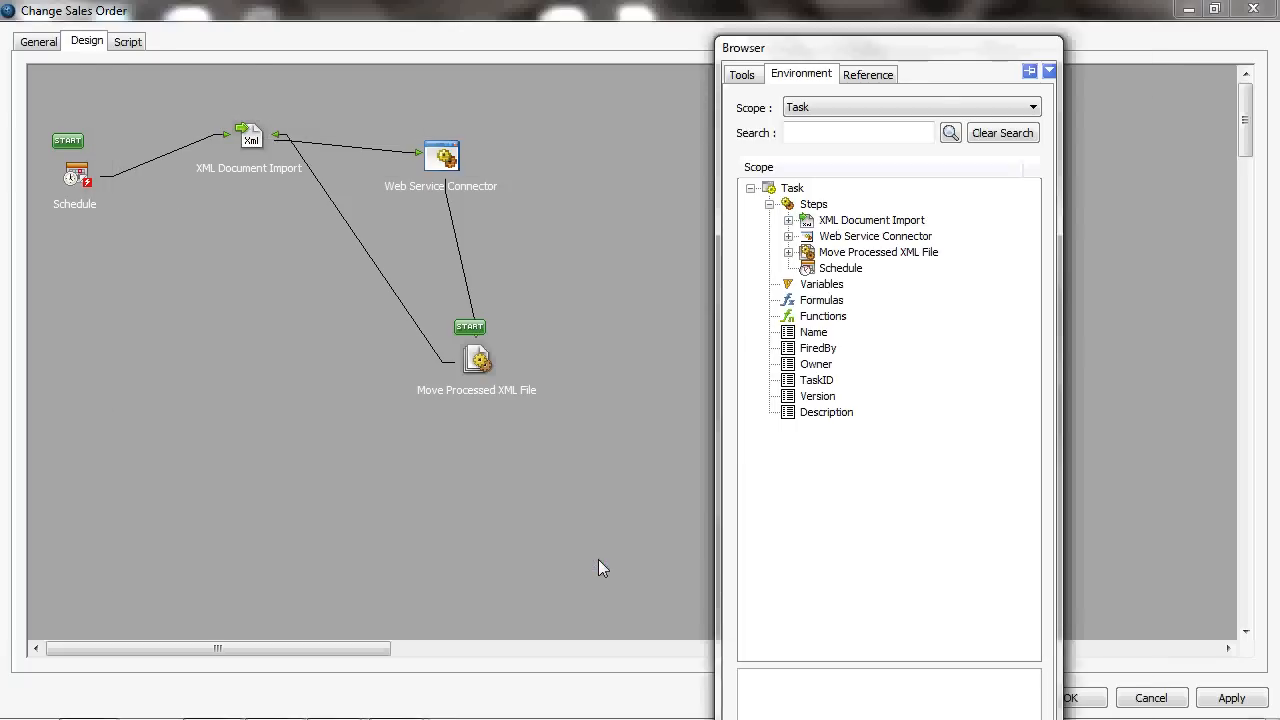
mouse_move(470, 440)
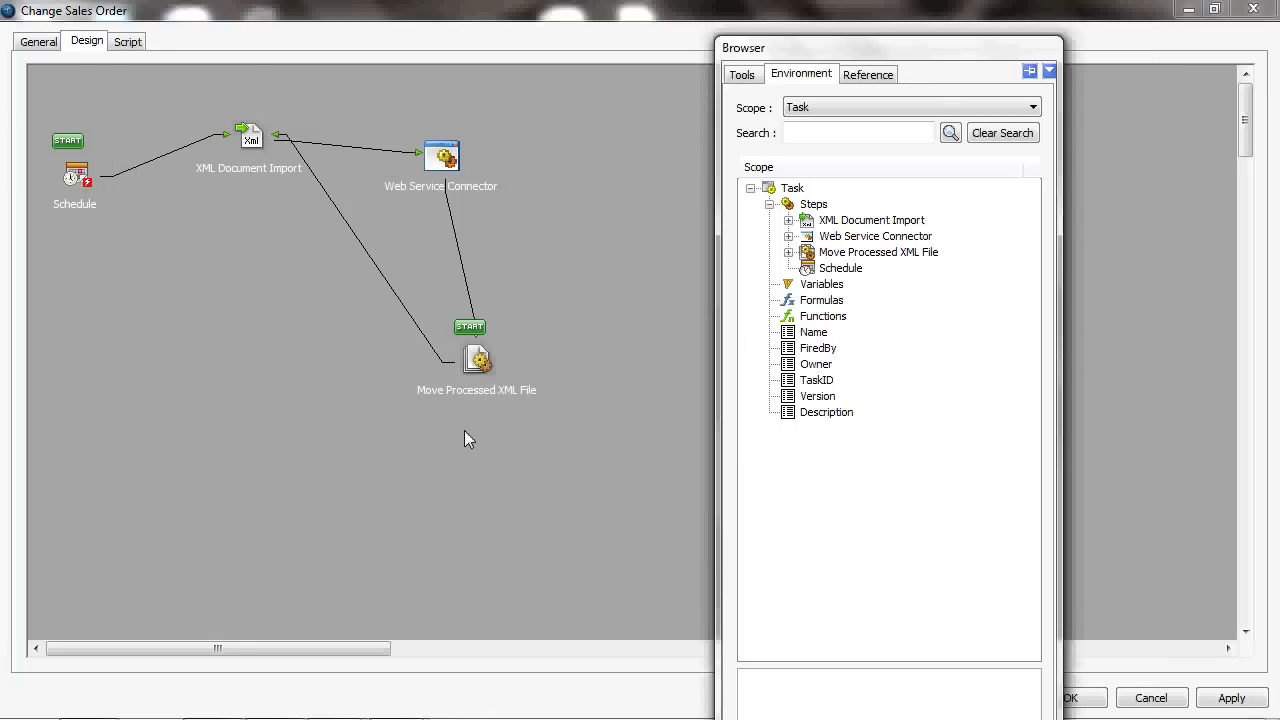
mouse_move(248, 160)
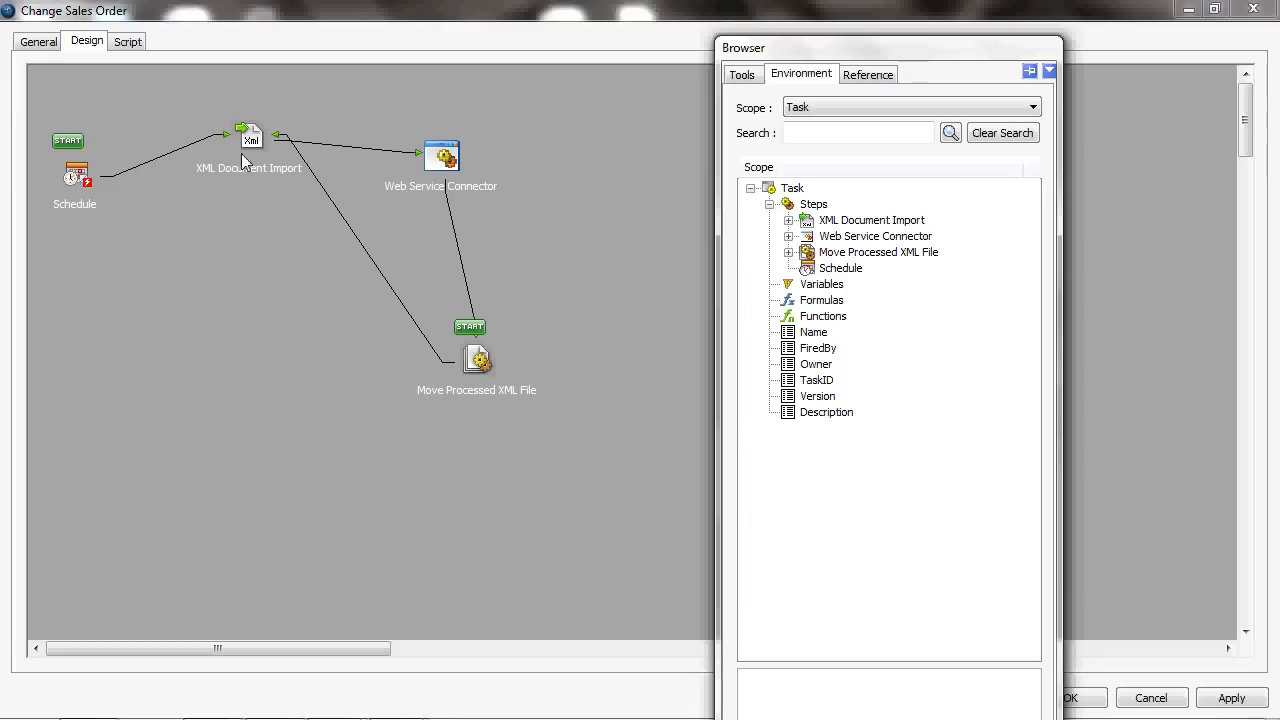
mouse_move(240, 180)
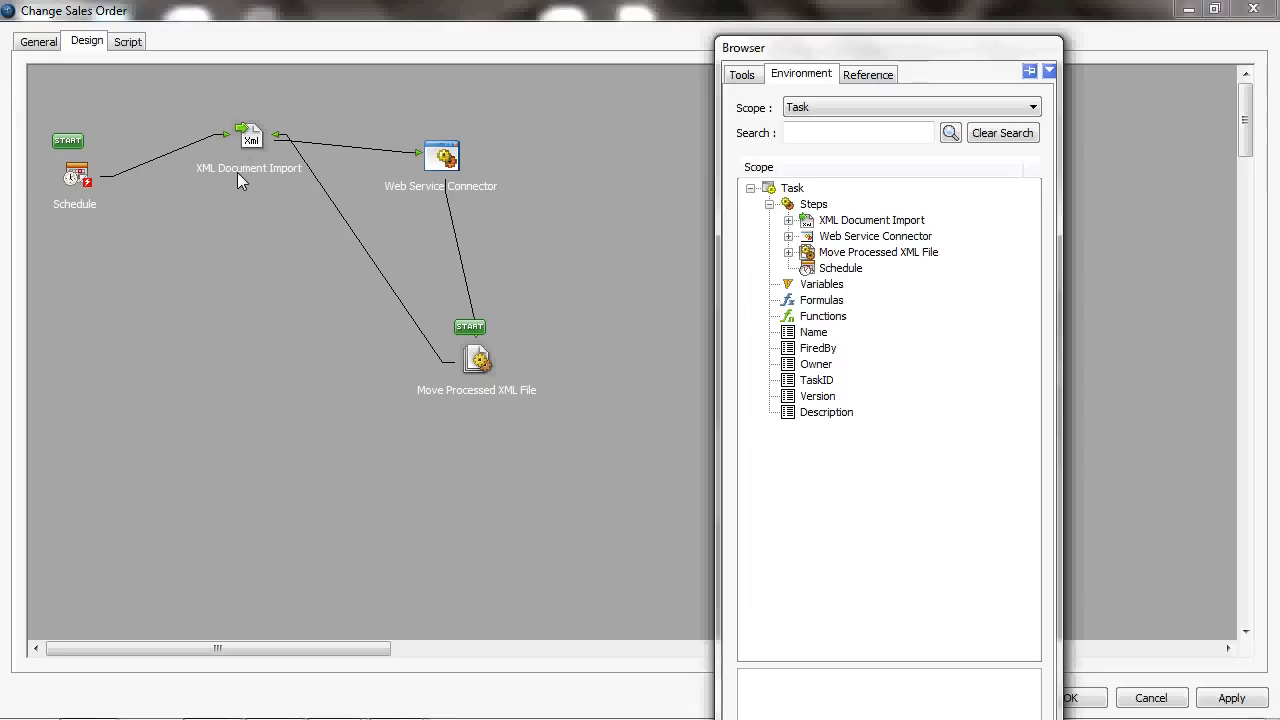
mouse_move(268, 168)
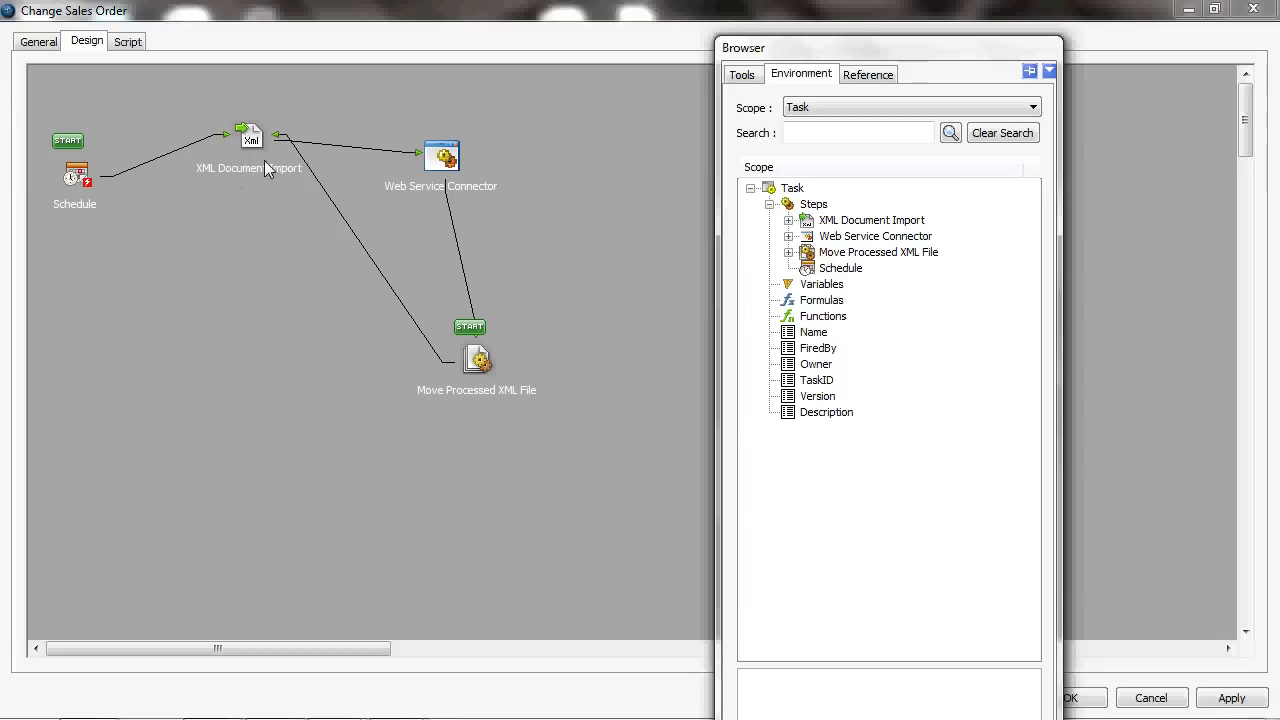
mouse_move(448, 160)
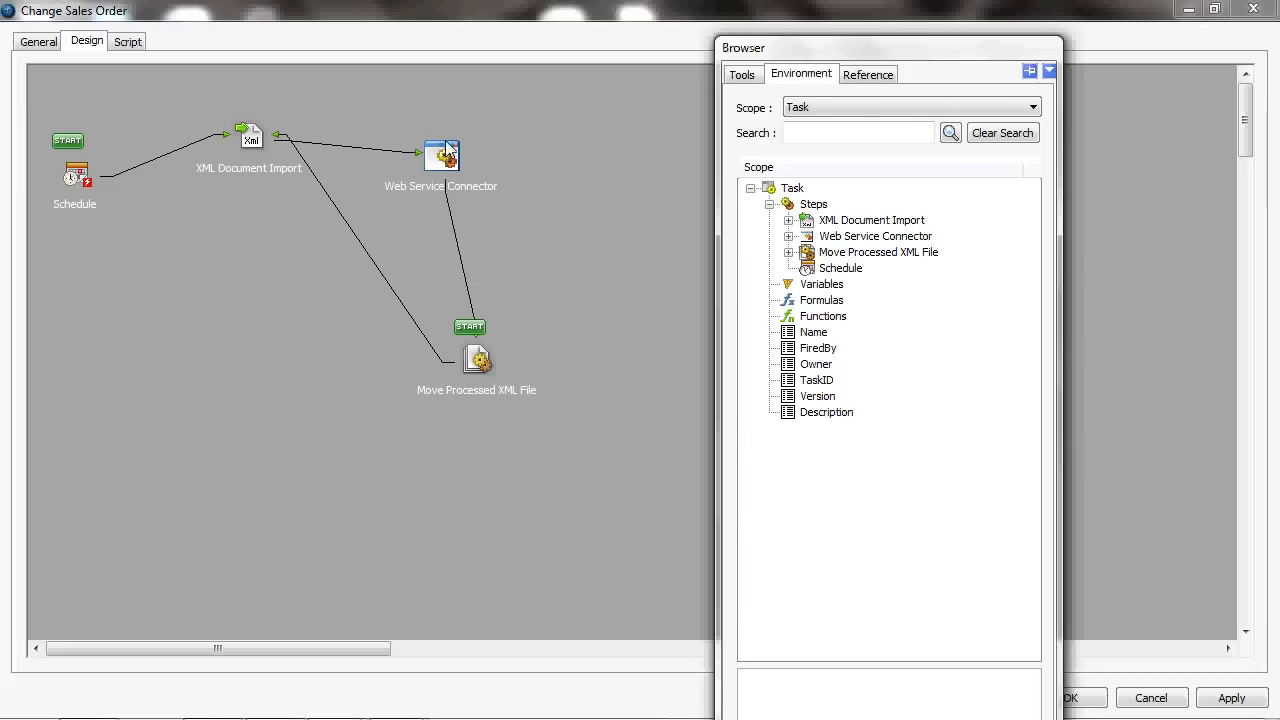
mouse_move(452, 340)
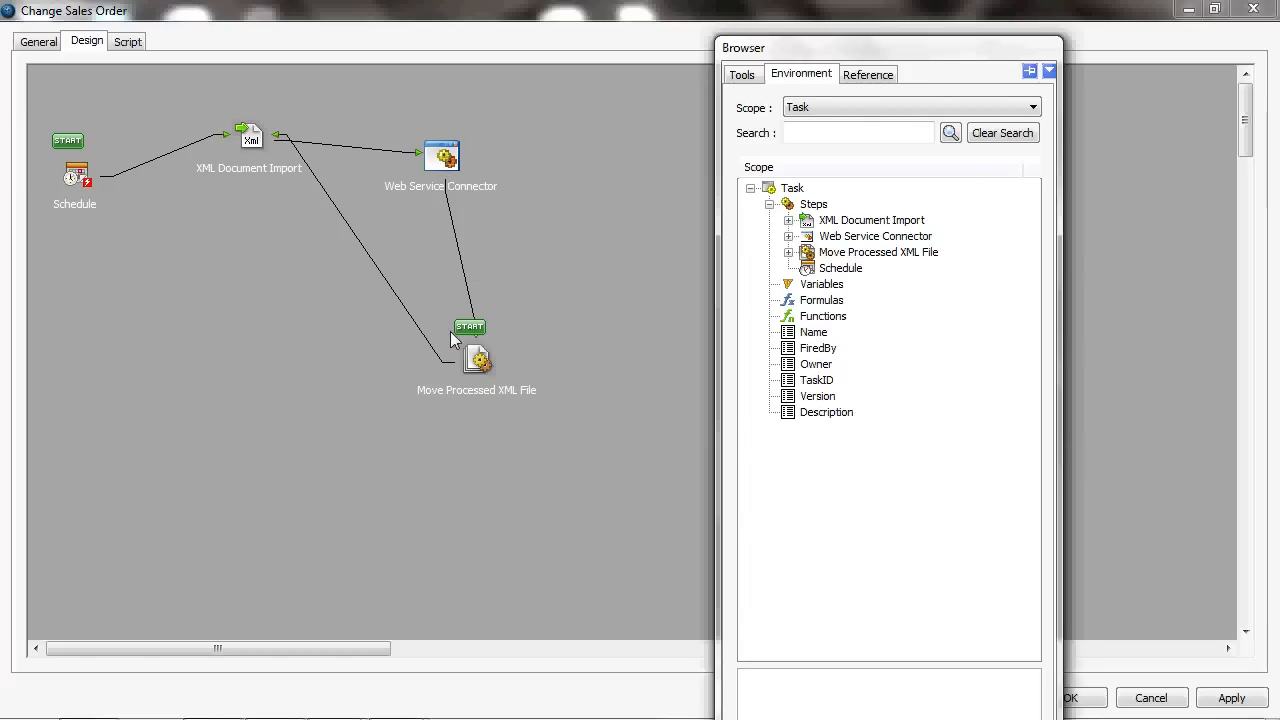
mouse_move(480, 364)
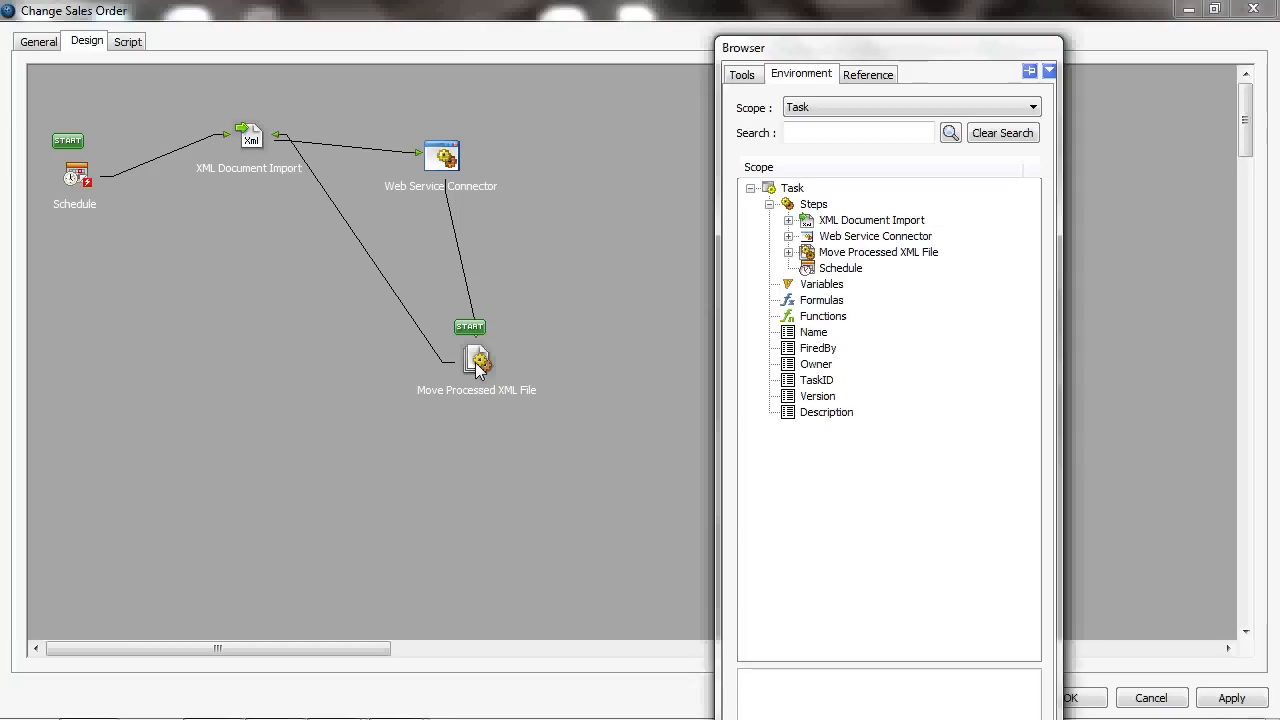
mouse_move(256, 136)
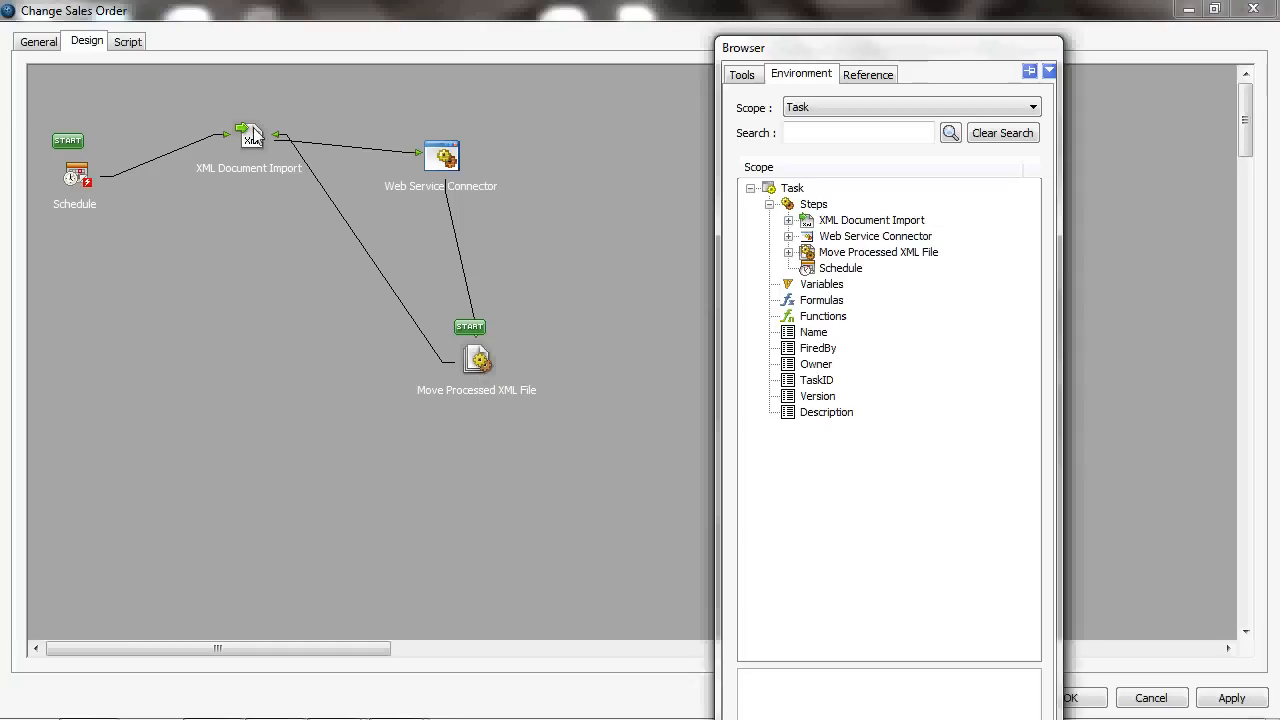
mouse_move(272, 156)
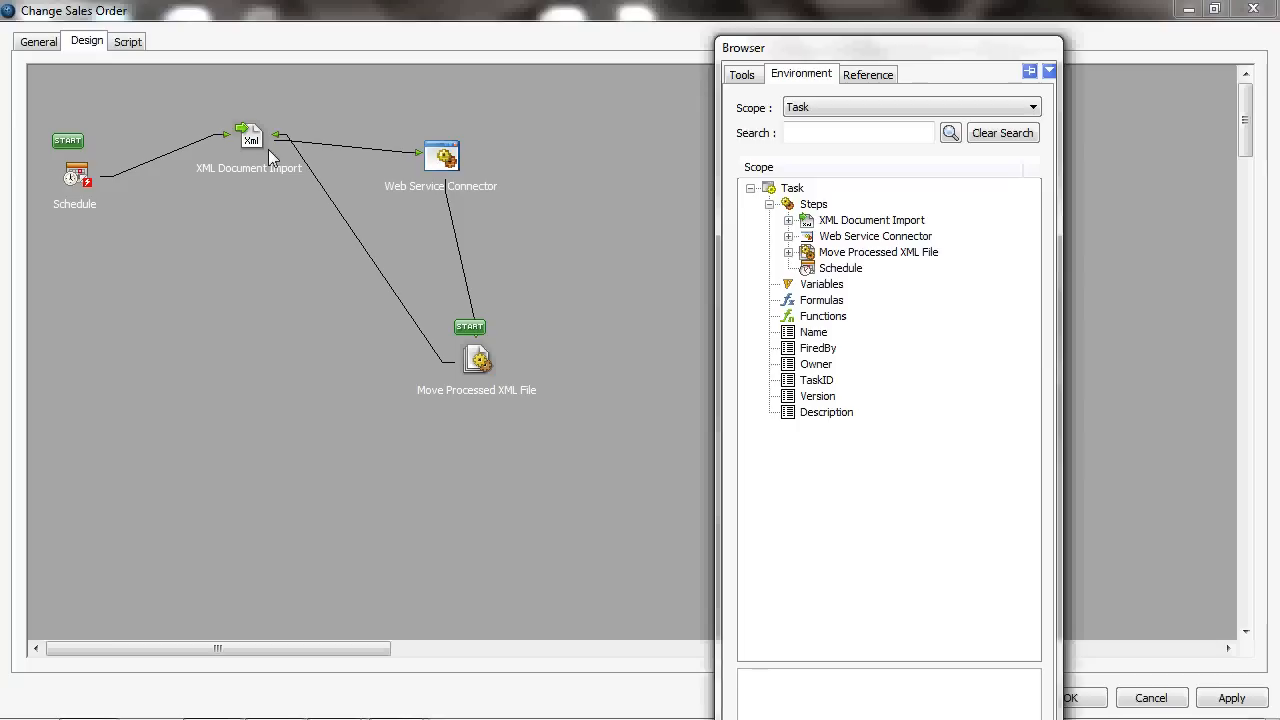
mouse_move(260, 340)
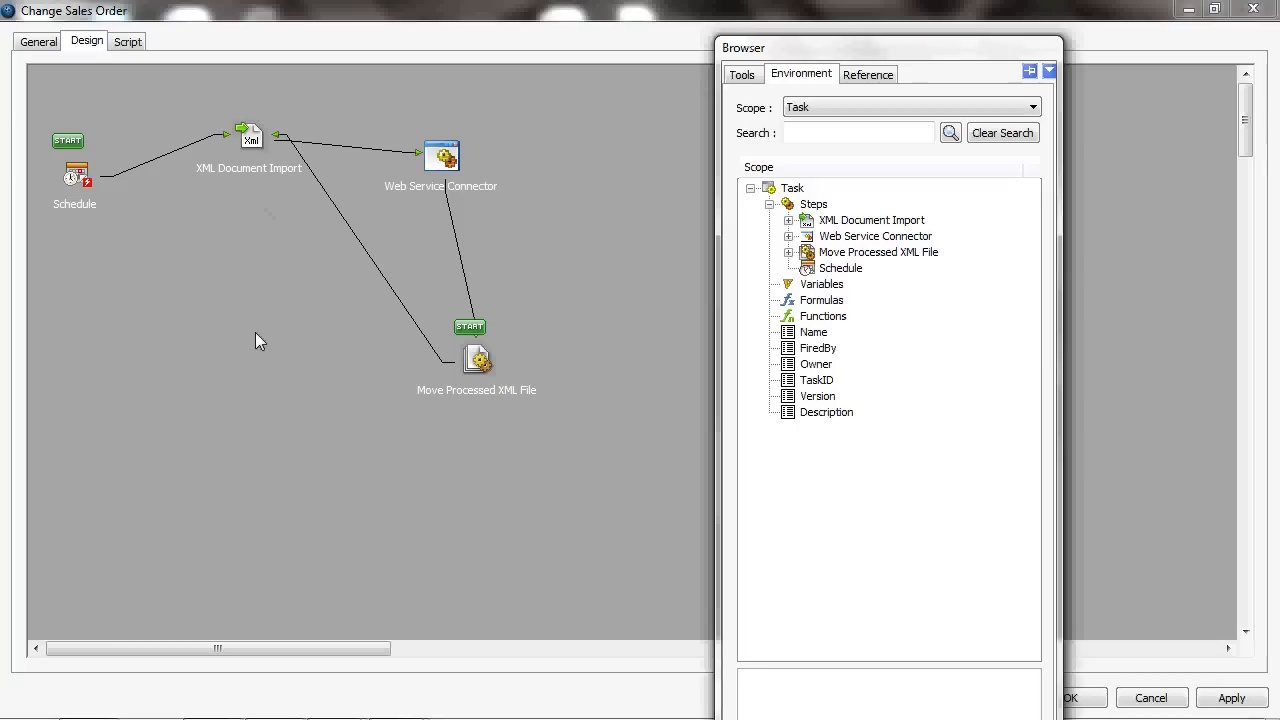